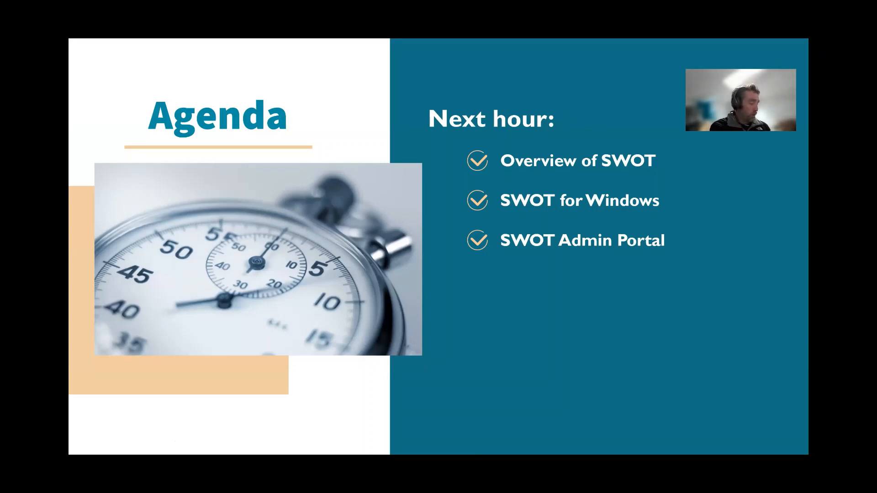
mouse_move(697, 302)
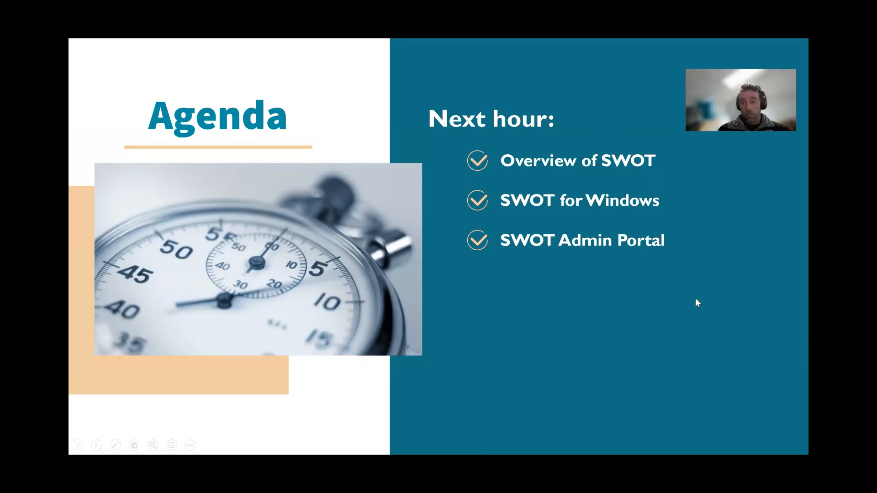
mouse_move(631, 320)
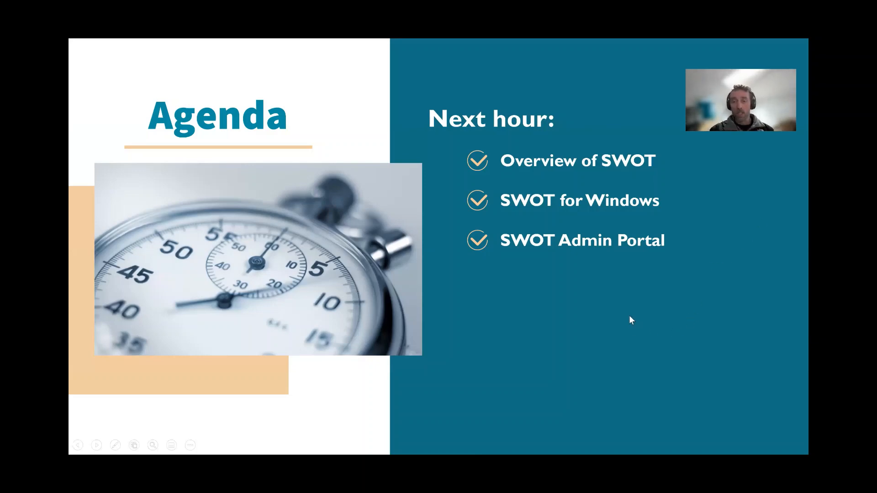
mouse_move(631, 310)
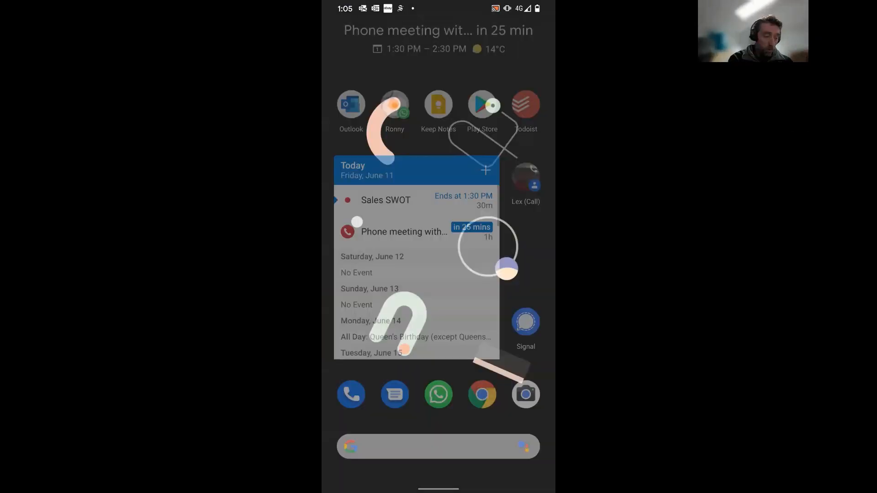
Launch the SWOT app on the phone and browse the customer list.
left_click(437, 445)
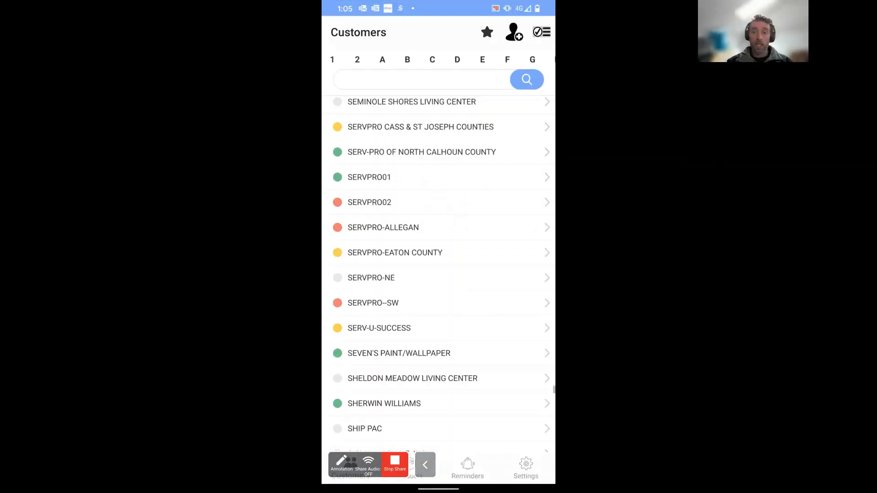
scroll("up", 3)
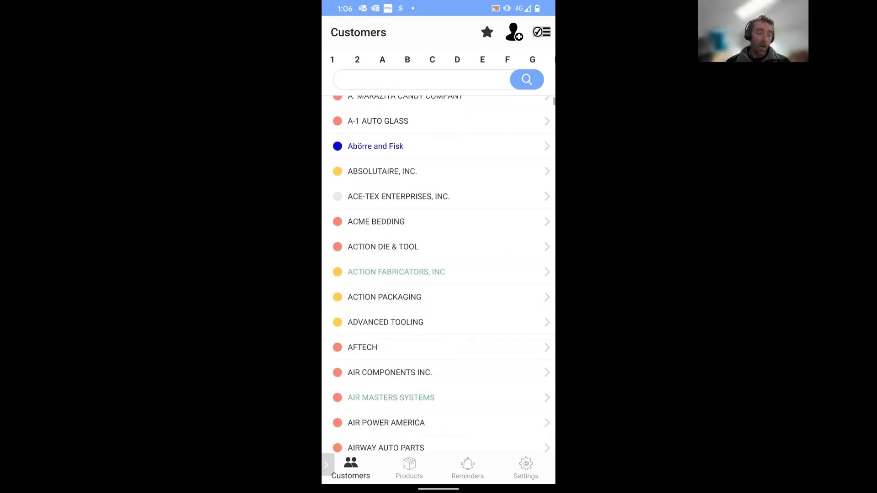
scroll("up", 3)
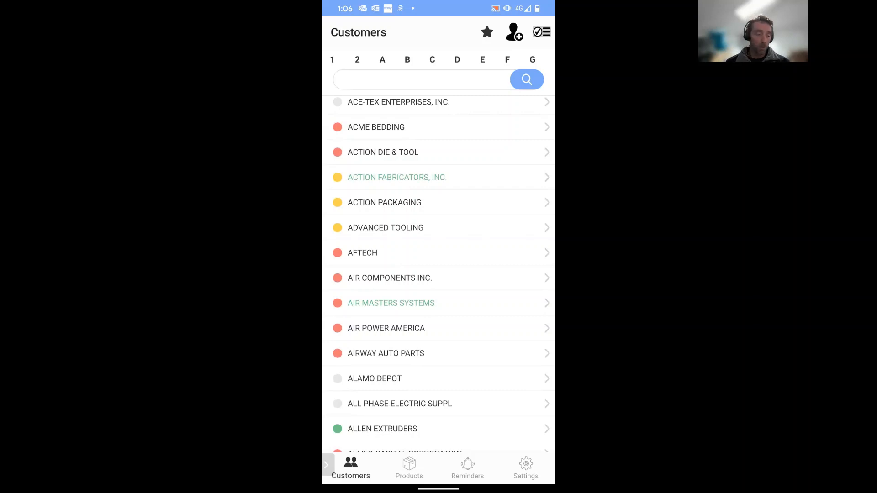
scroll("down", 3)
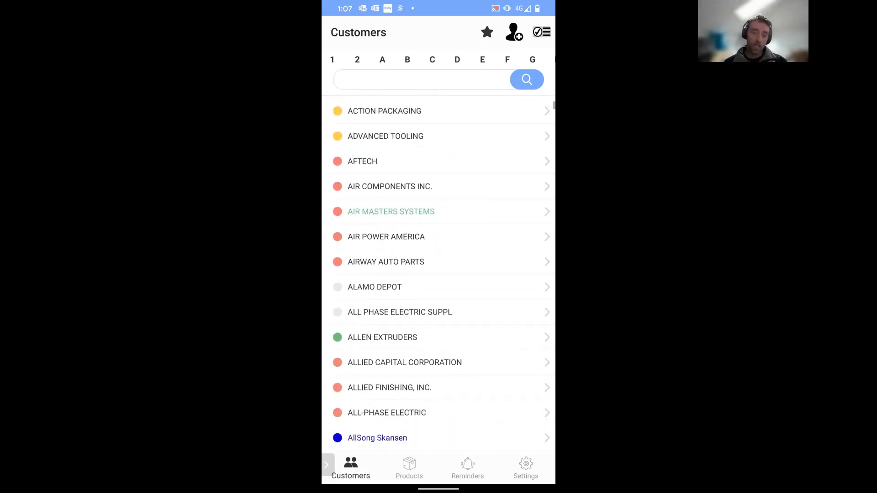
scroll("down", 3)
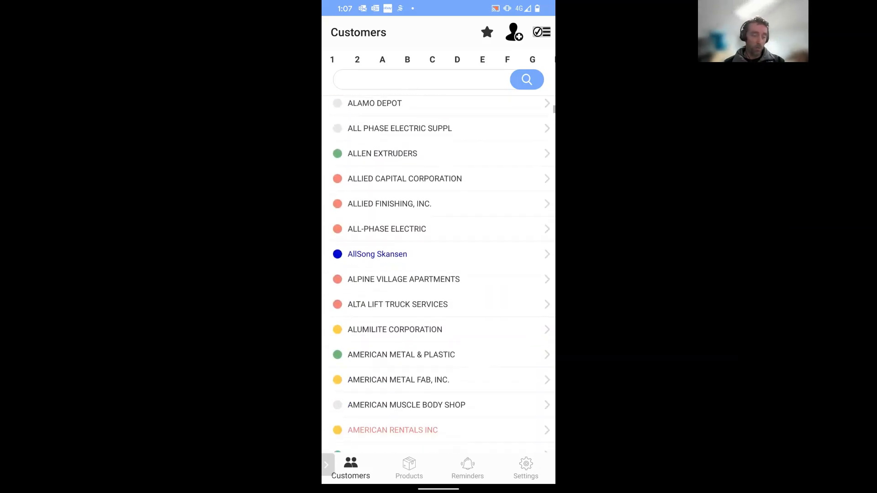
scroll("down", 3)
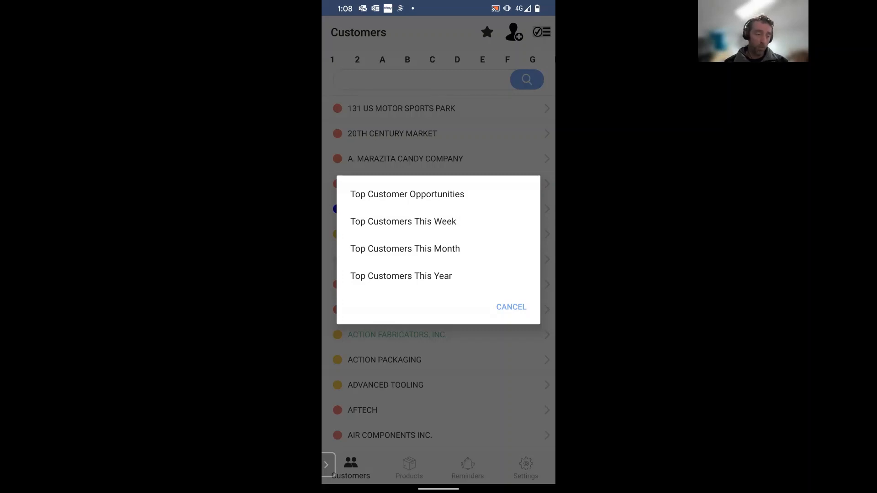
Show the Top Customer Opportunities list and browse it.
left_click(510, 307)
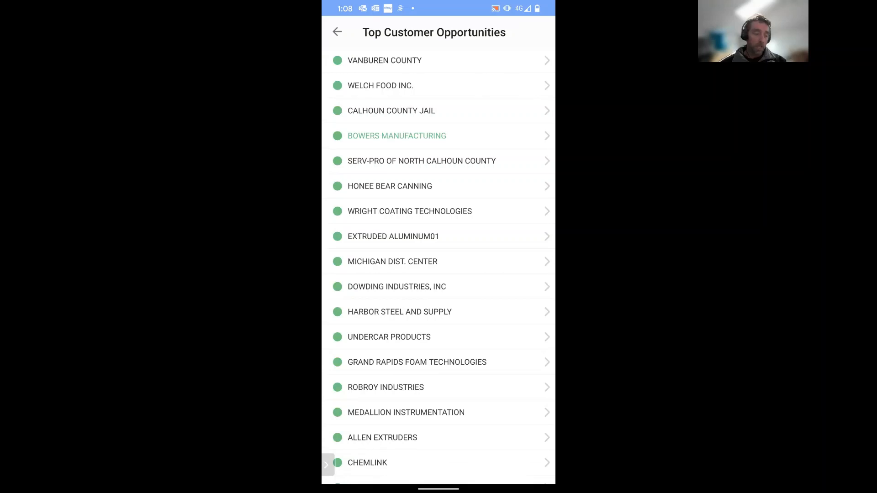
scroll("down", 3)
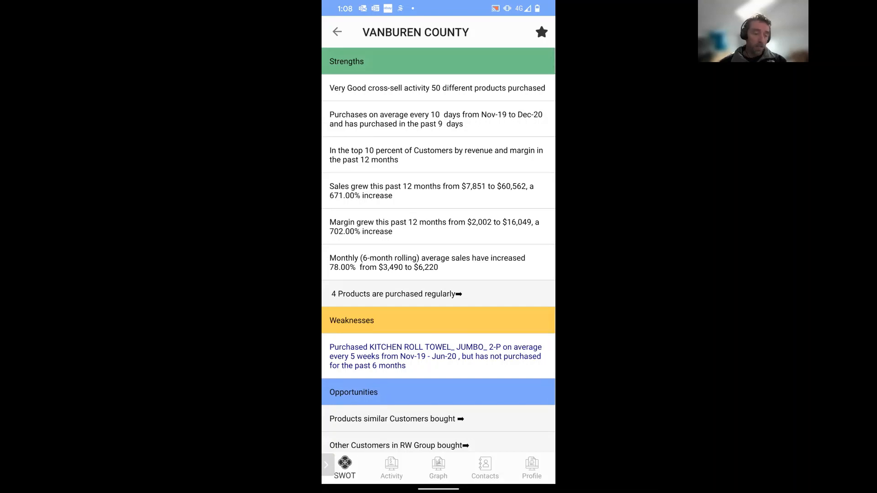
Expand VanBuren County's products similar customers bought, then go back to the main customer list.
scroll("down", 3)
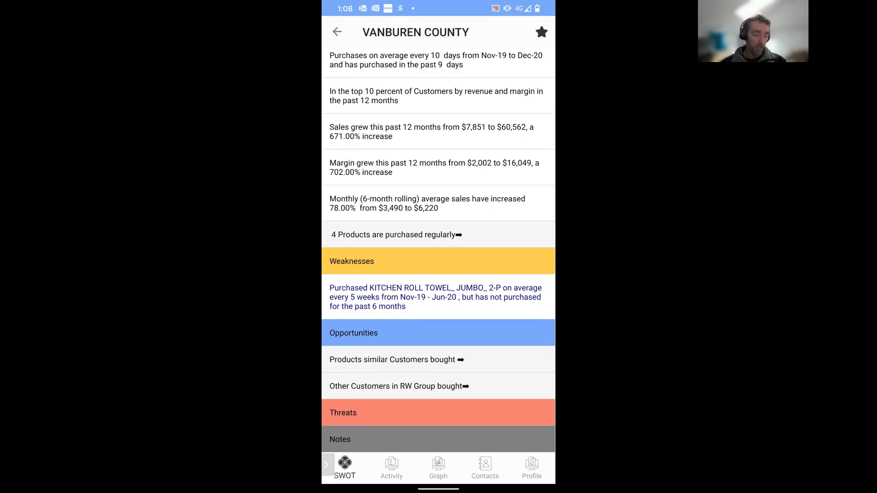
left_click(438, 359)
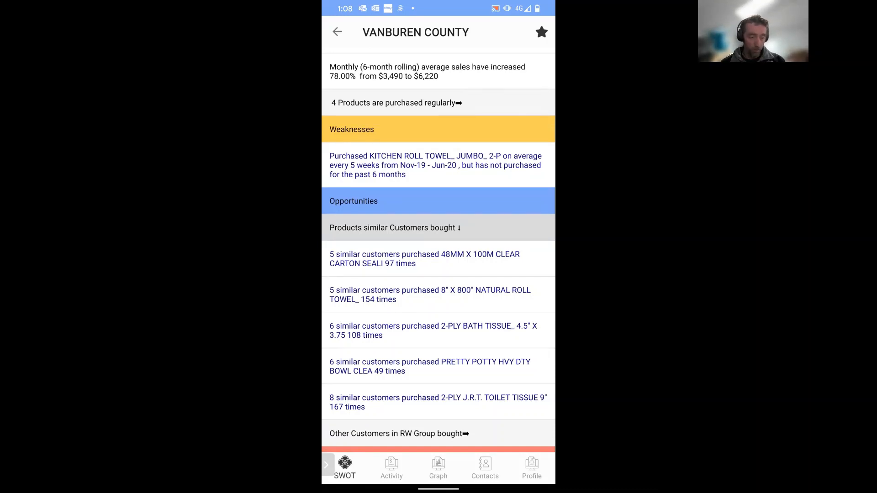
left_click(337, 32)
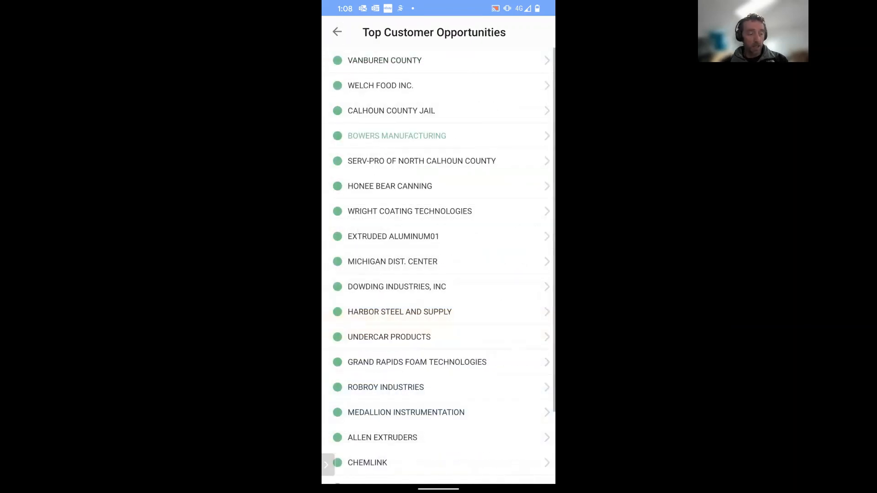
left_click(337, 32)
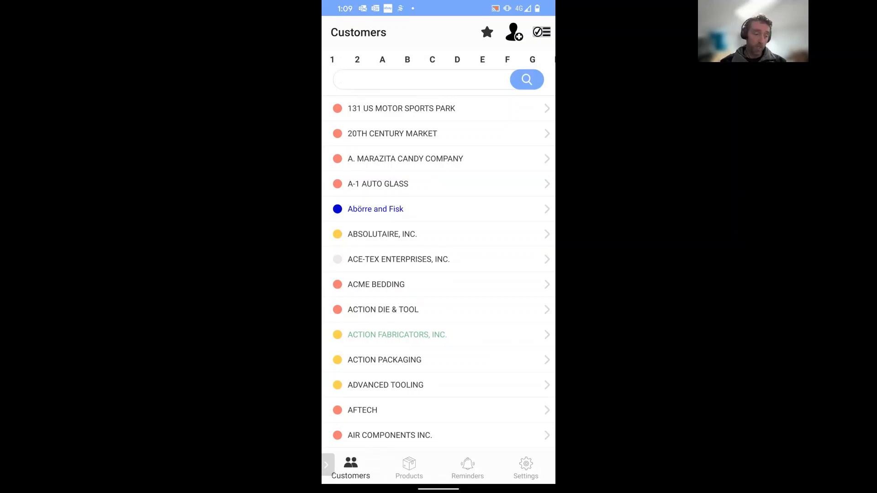
left_click(486, 32)
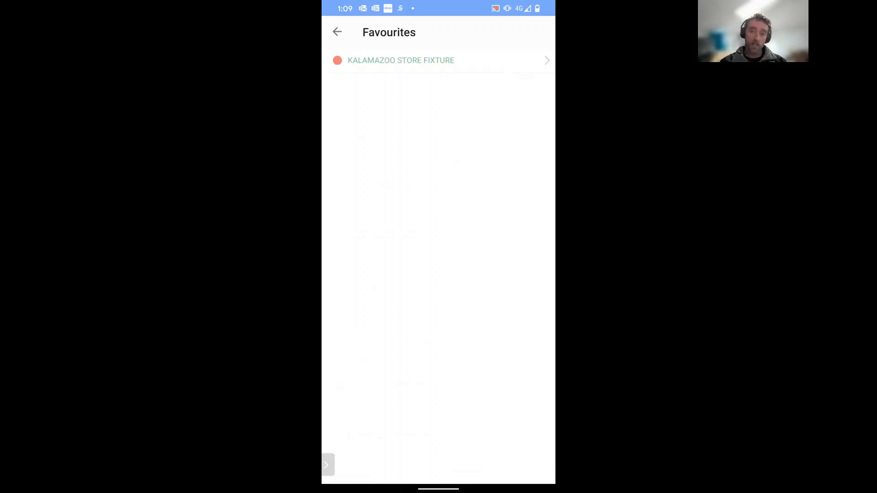
left_click(337, 32)
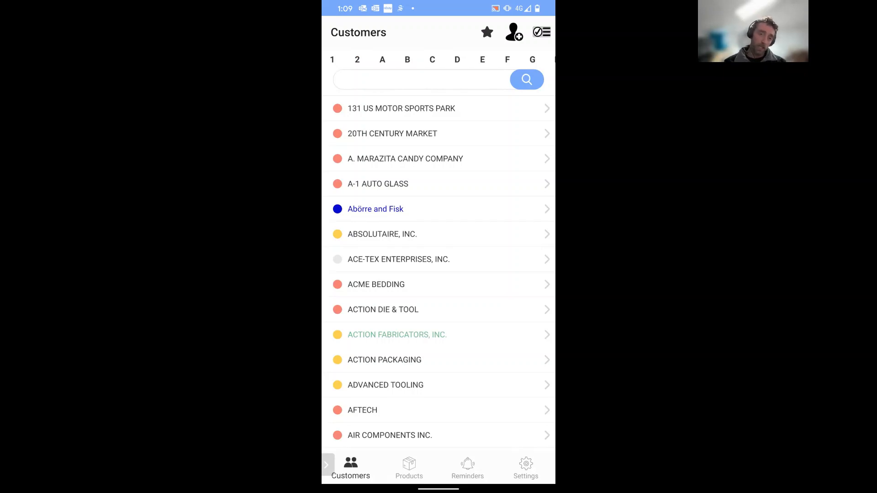
View Bowers Manufacturing's SWOT page and add ETO Magnetics to favourites.
scroll("up", 3)
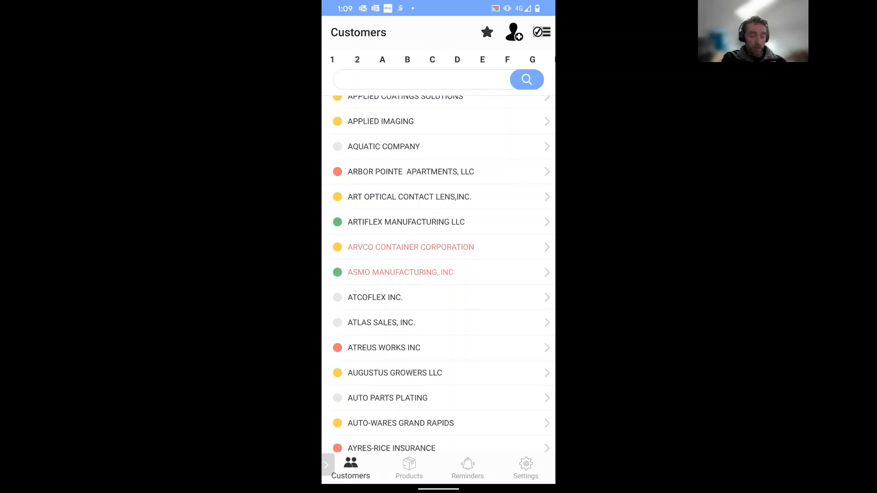
left_click(405, 221)
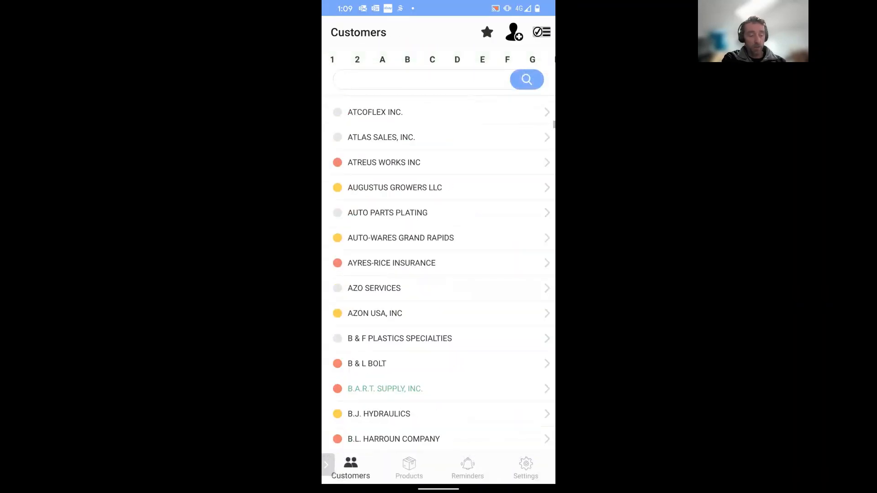
scroll("down", 3)
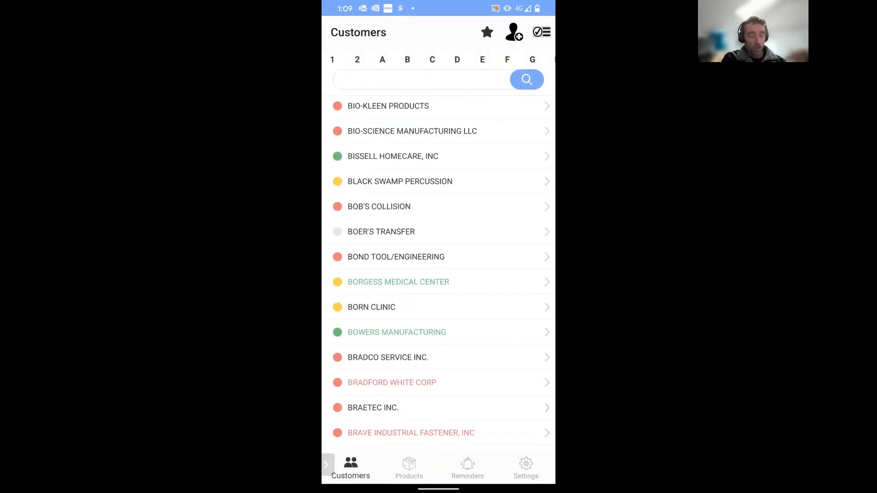
left_click(396, 332)
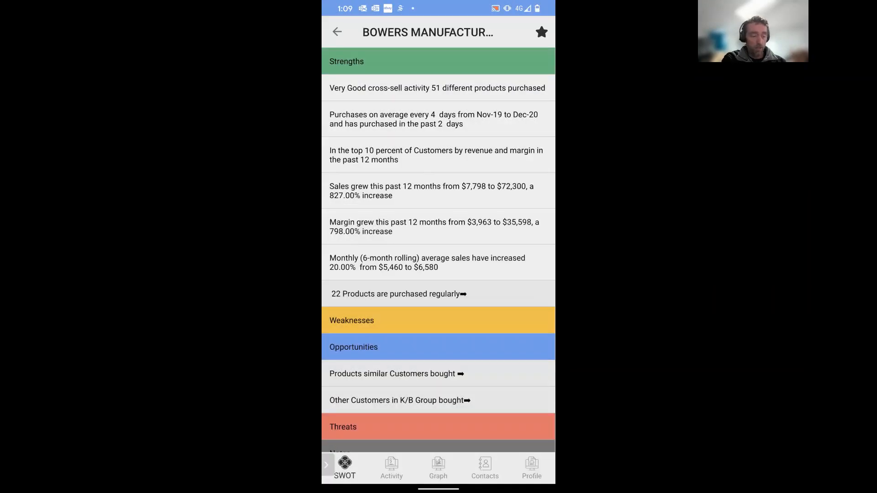
left_click(337, 32)
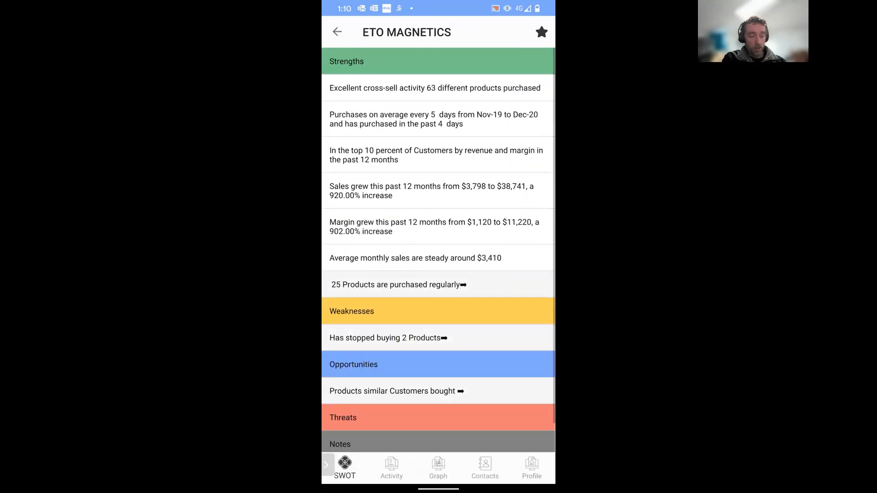
left_click(539, 32)
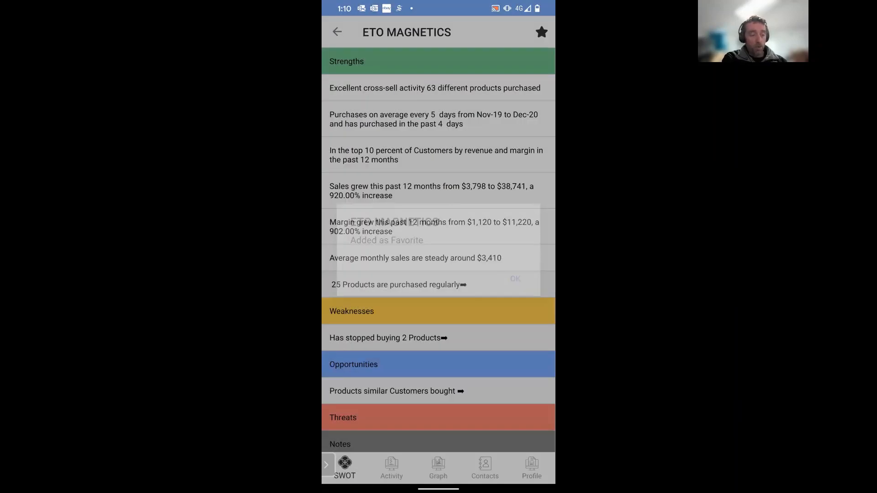
left_click(337, 32)
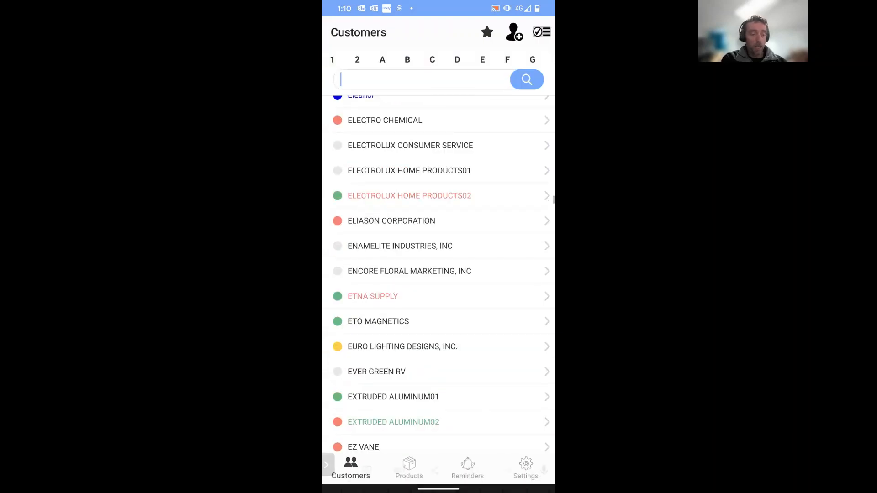
Search 'man' and add Hastings Manufacturing to favourites.
left_click(419, 78)
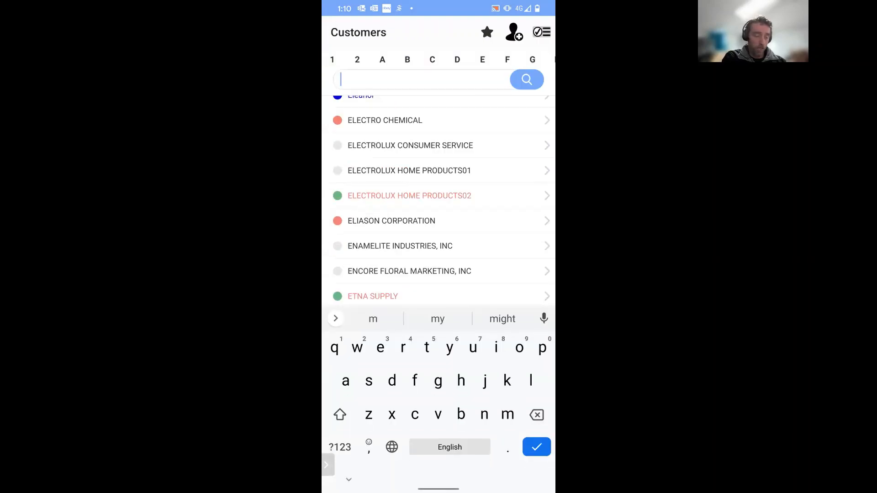
type("man")
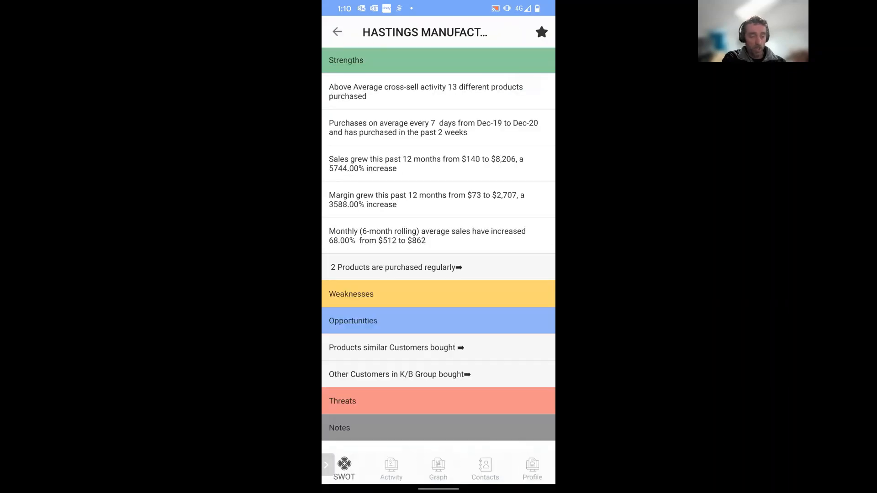
left_click(541, 32)
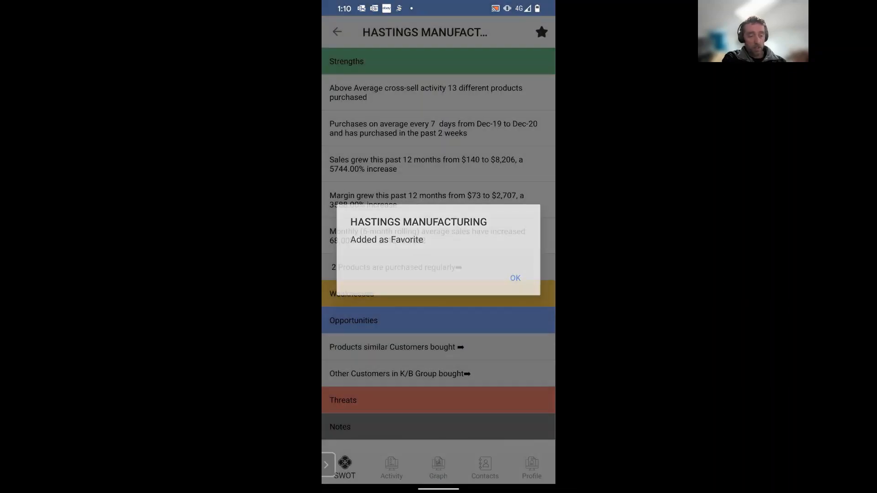
left_click(514, 278)
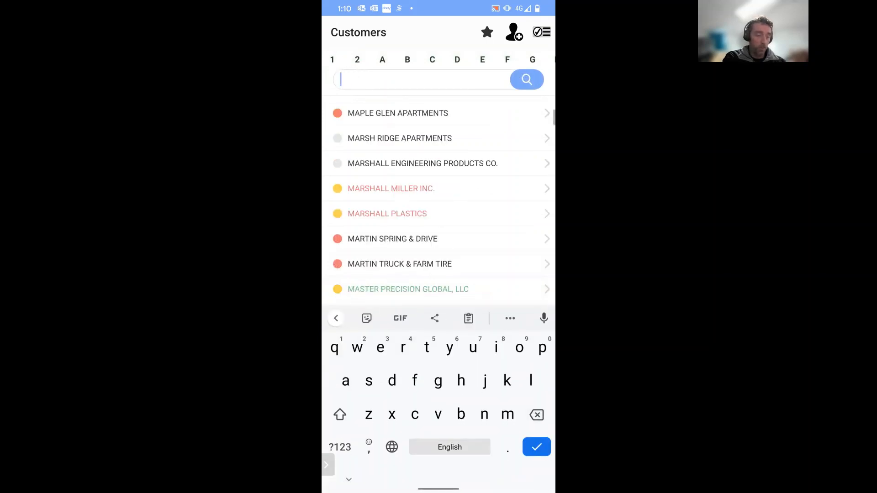
Search 'vill', view Grandville Fire Dept's SWOT page and return to the customer list.
type("v")
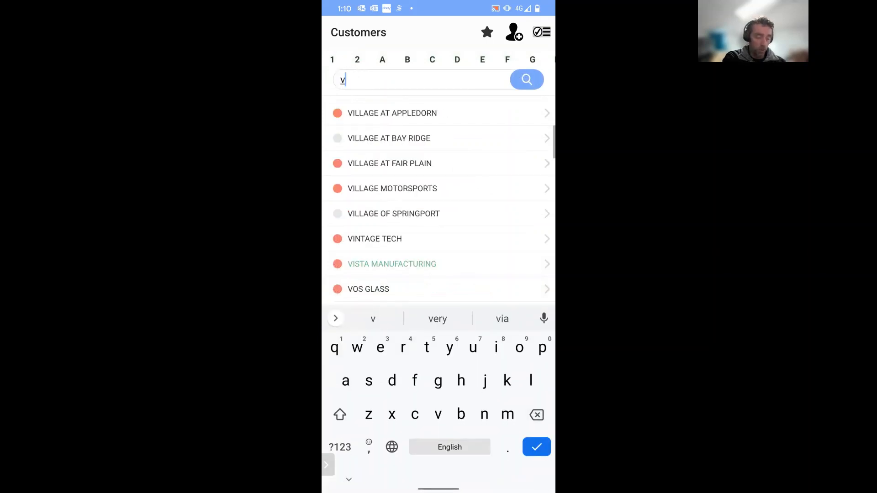
type("ill")
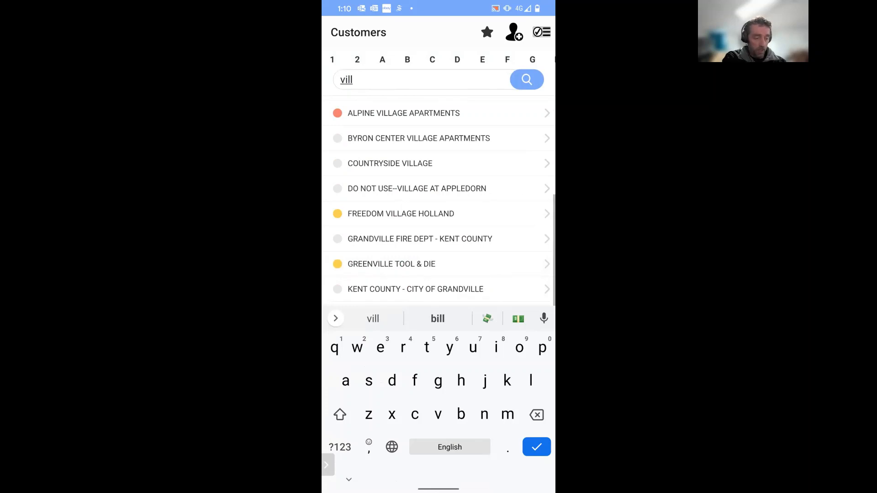
left_click(420, 238)
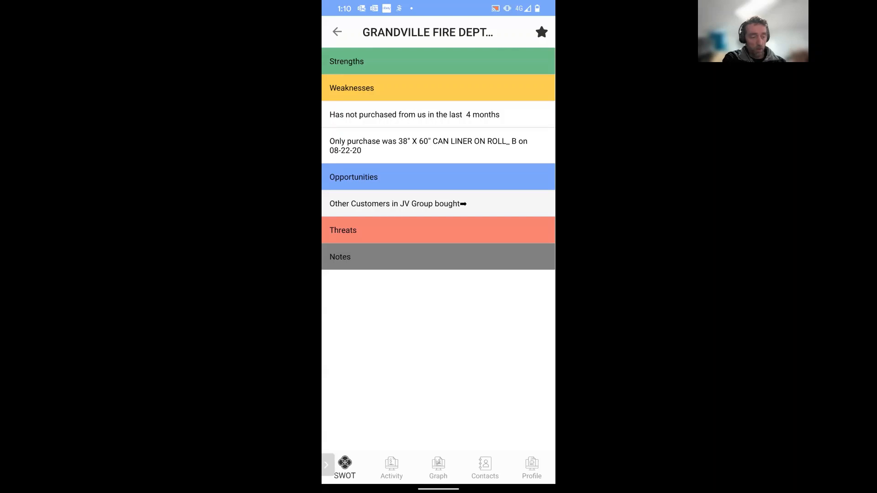
left_click(337, 32)
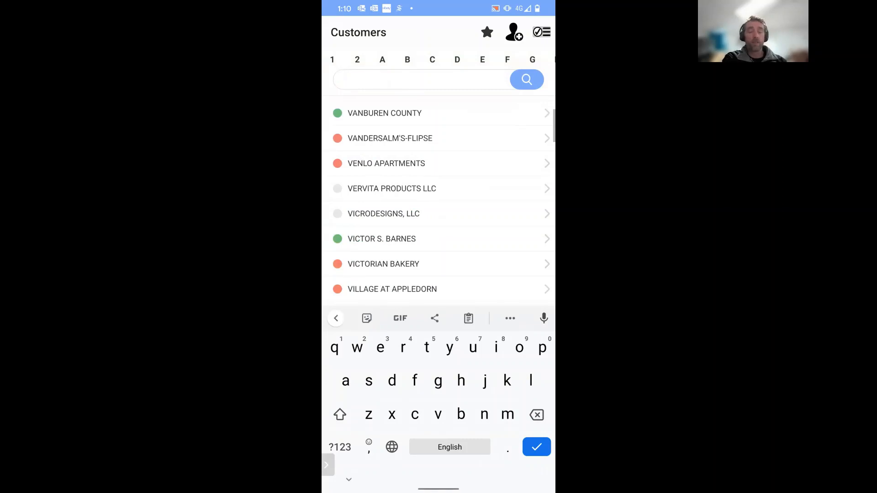
Show the Favourites list with its six starred customers.
left_click(487, 32)
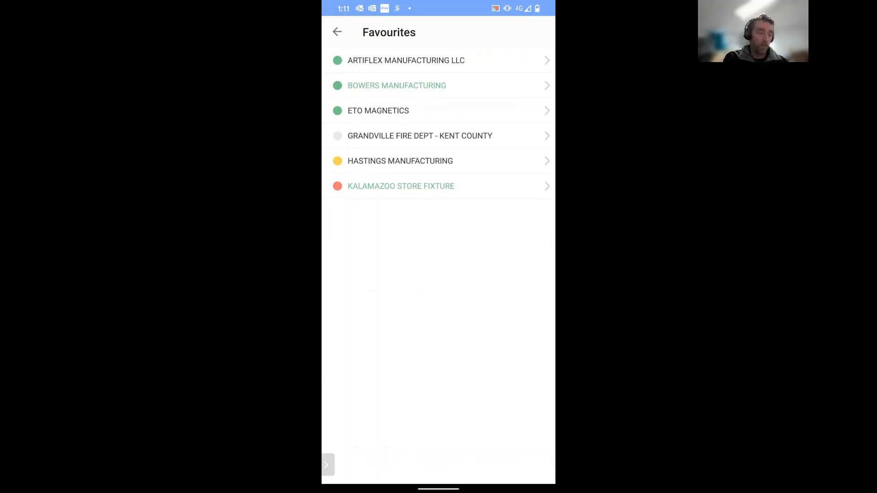
View Bowers Manufacturing's SWOT from favourites and expand its 22 regularly purchased products.
left_click(396, 85)
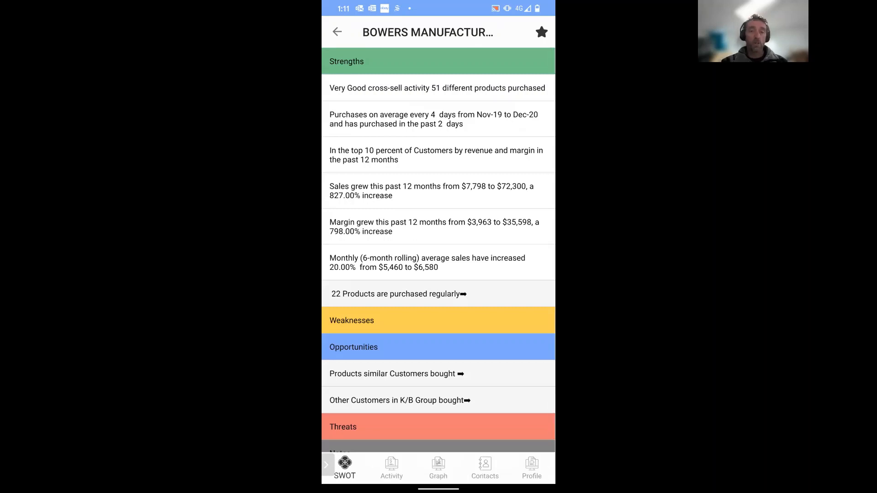
left_click(337, 32)
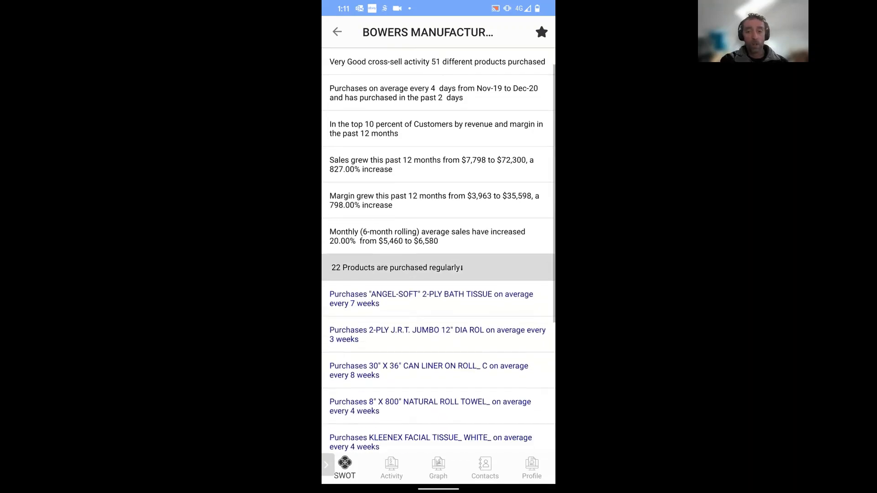
scroll("down", 3)
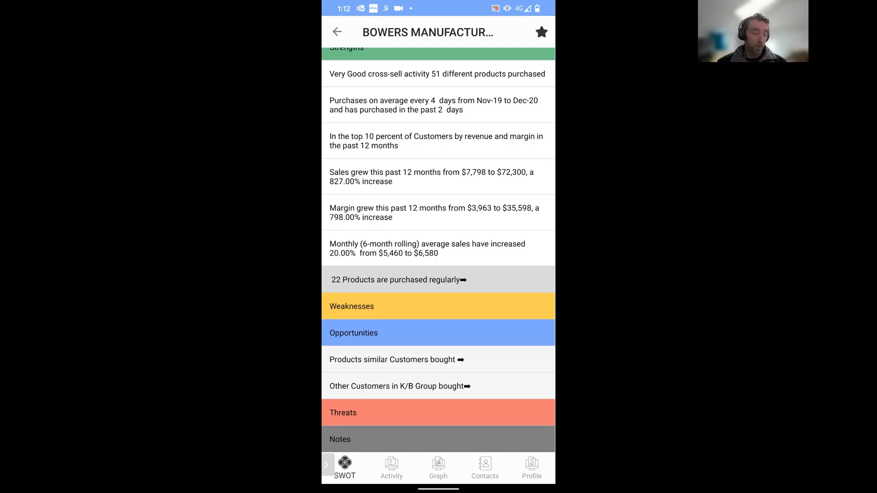
Expand Bowers Manufacturing's five products similar customers bought, such as 2-ply toilet tissue.
left_click(395, 360)
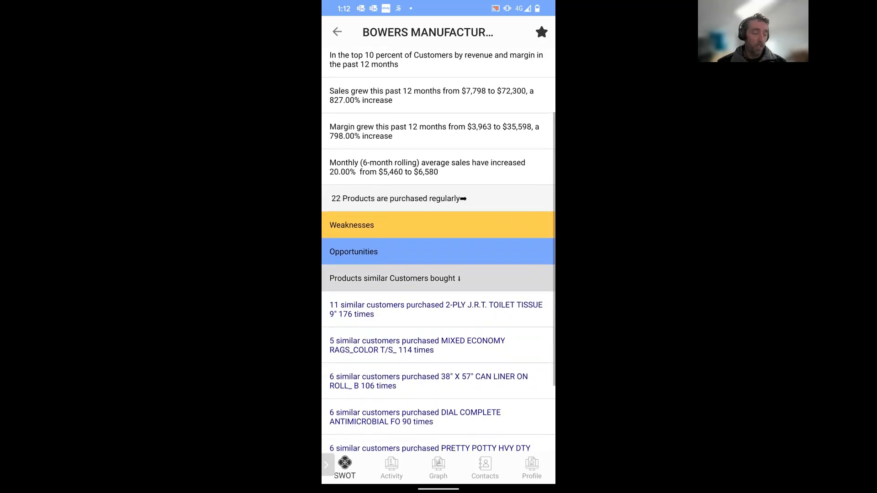
scroll("down", 3)
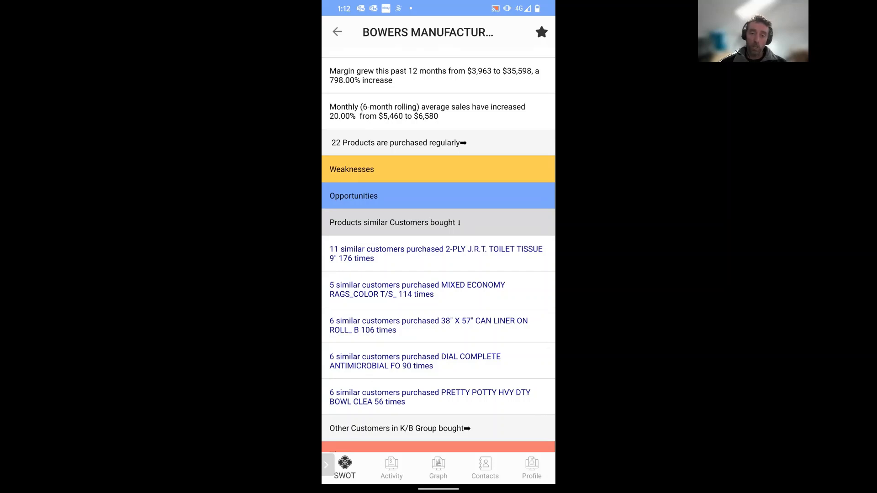
scroll("up", 3)
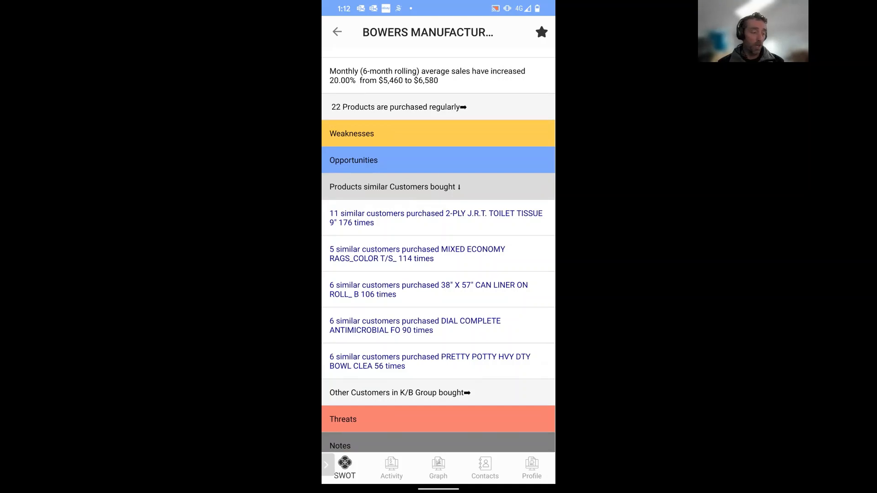
View the Mixed Economy Rags product page listing its ten regular buyers.
left_click(418, 252)
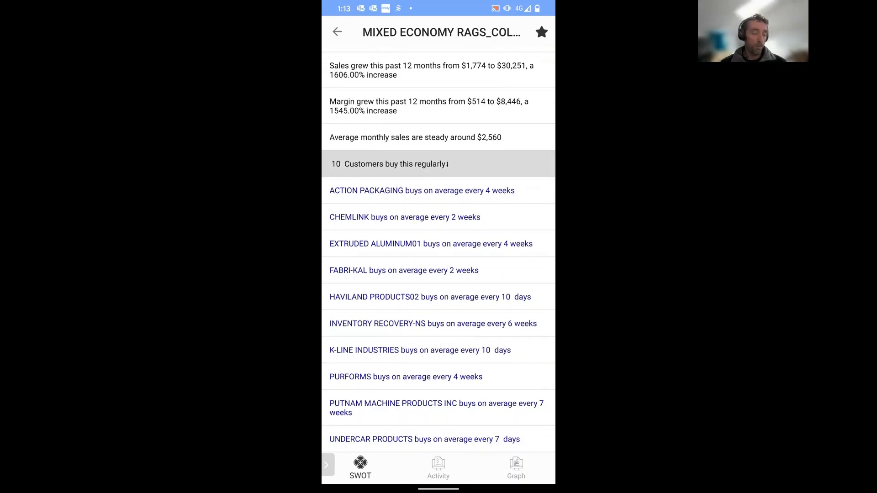
scroll("down", 3)
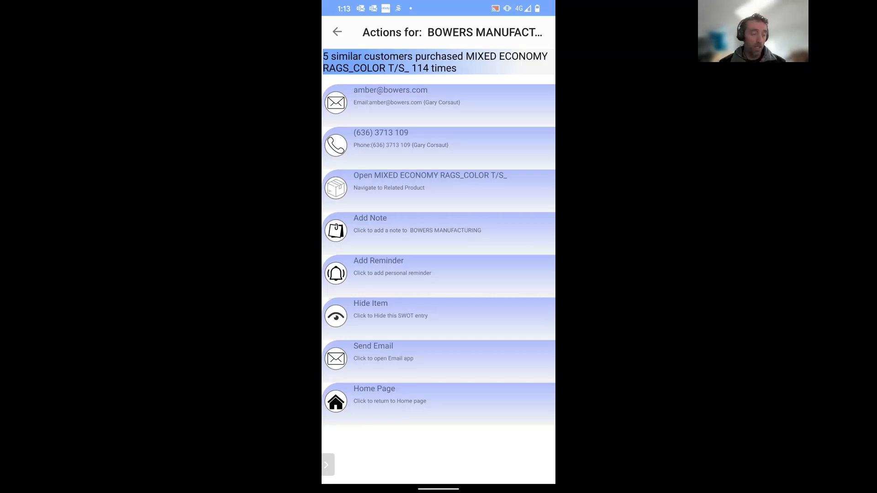
Hide the Mixed Economy Rags suggestion and collapse the similar-customer products section.
left_click(337, 32)
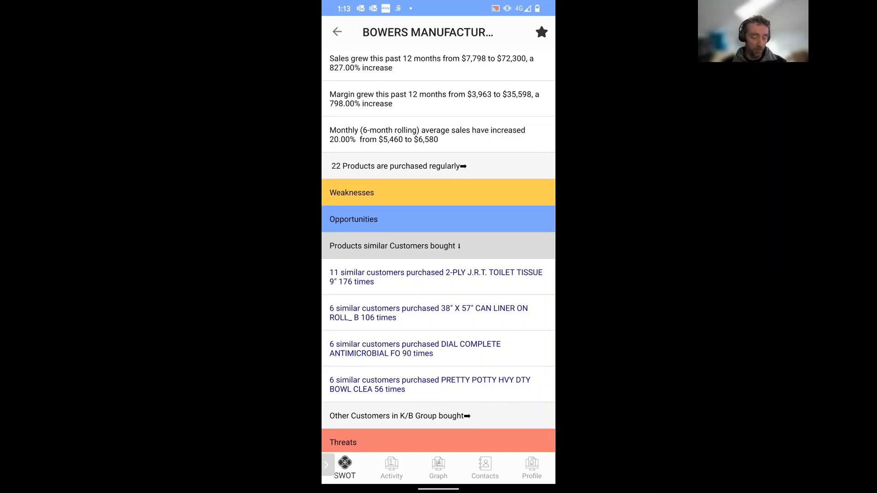
scroll("down", 3)
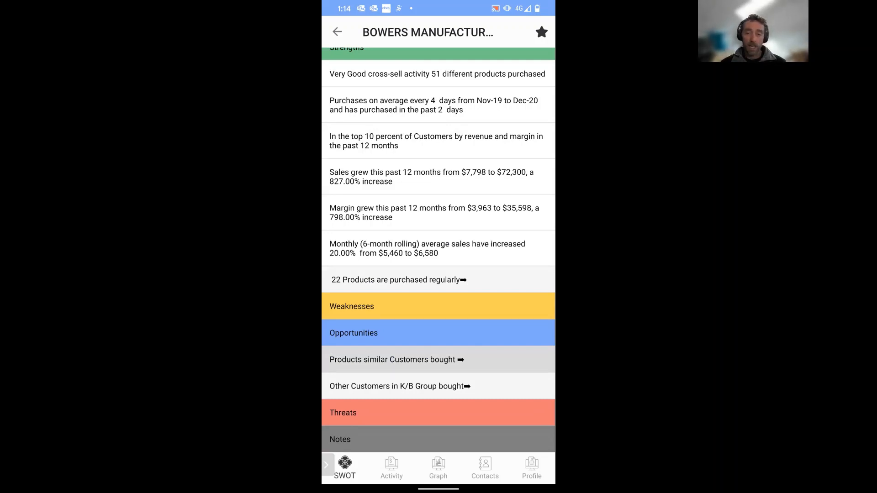
Expand the two items other K/B Group customers bought, then return to the five-customer favourites list.
left_click(399, 385)
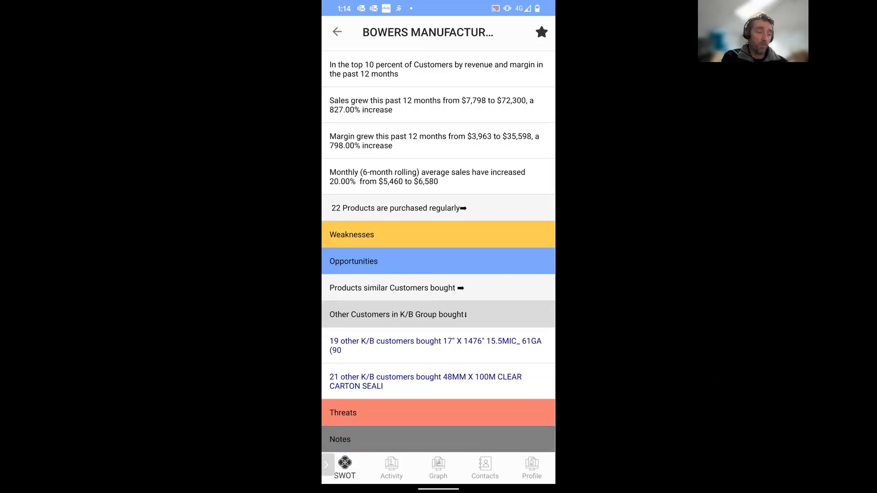
left_click(337, 32)
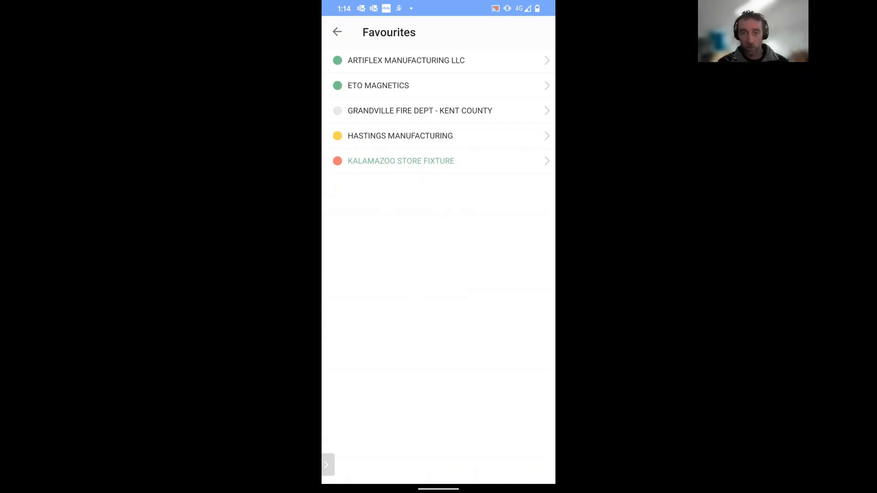
View Artiflex Manufacturing LLC's SWOT page with its strengths, one weakness and opportunities.
left_click(400, 135)
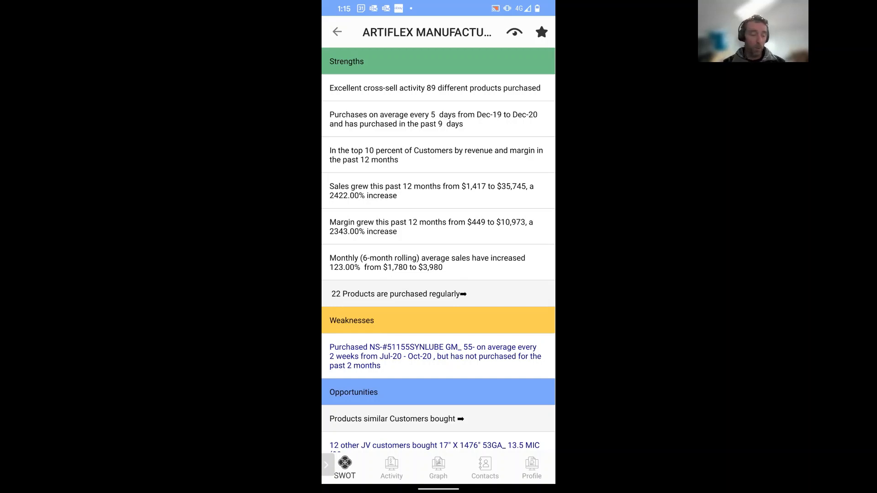
Hide Artiflex Manufacturing's lapsed SYNLUBE purchasing weakness via Hide Item, leaving Weaknesses empty.
left_click(435, 356)
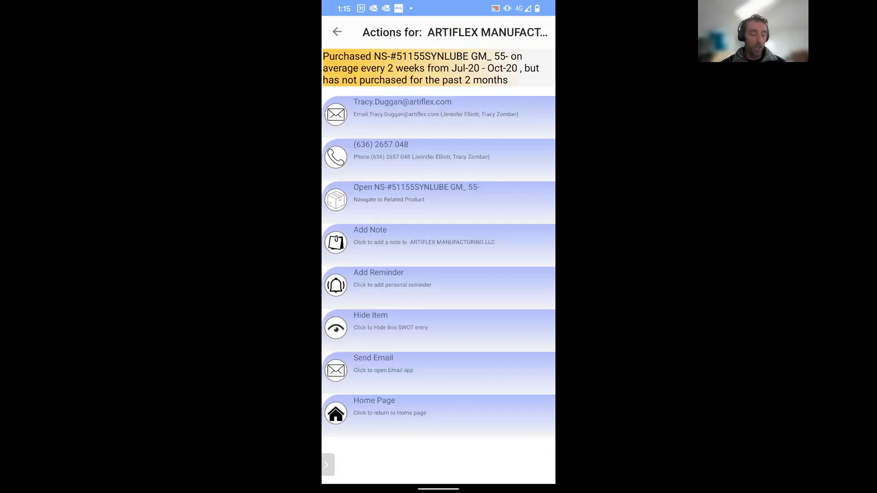
left_click(345, 469)
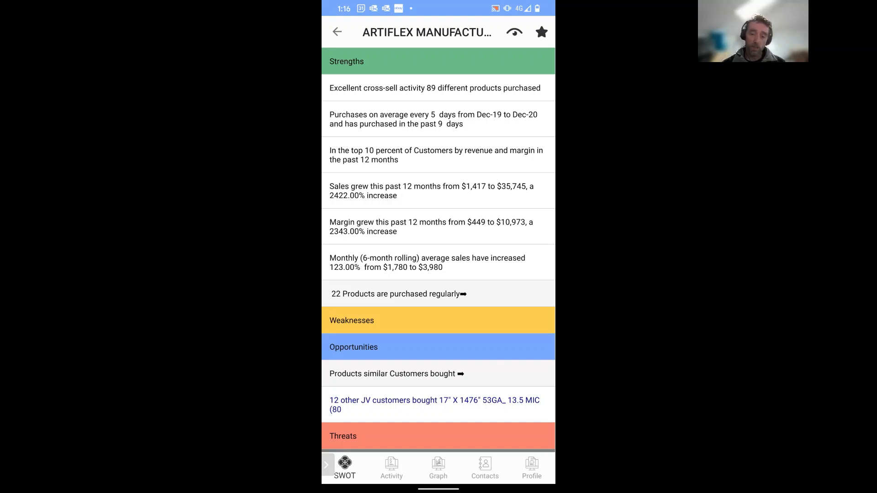
left_click(327, 464)
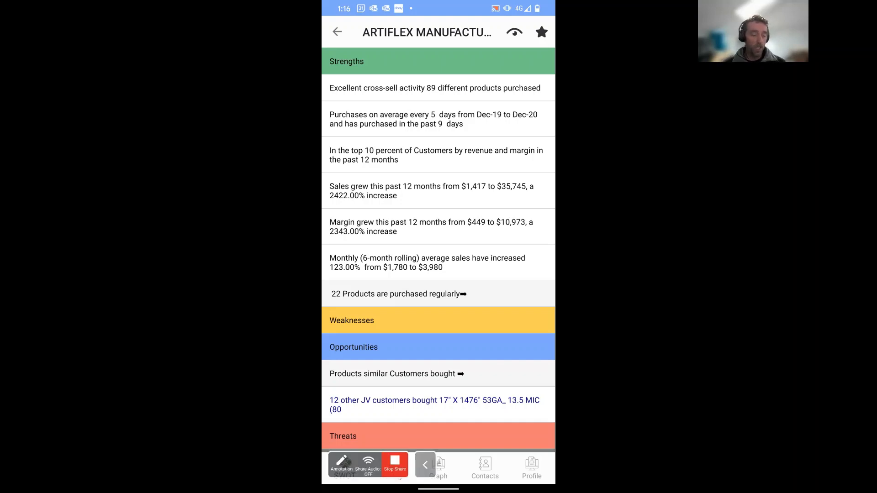
left_click(391, 468)
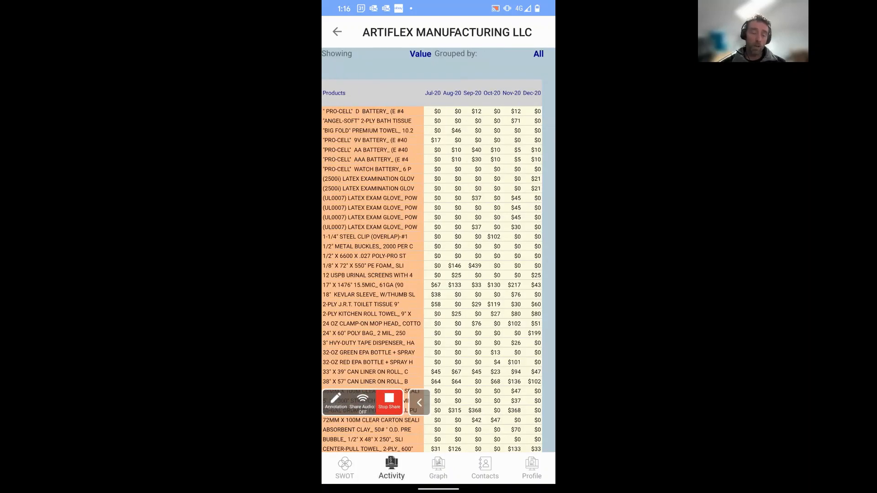
scroll("down", 3)
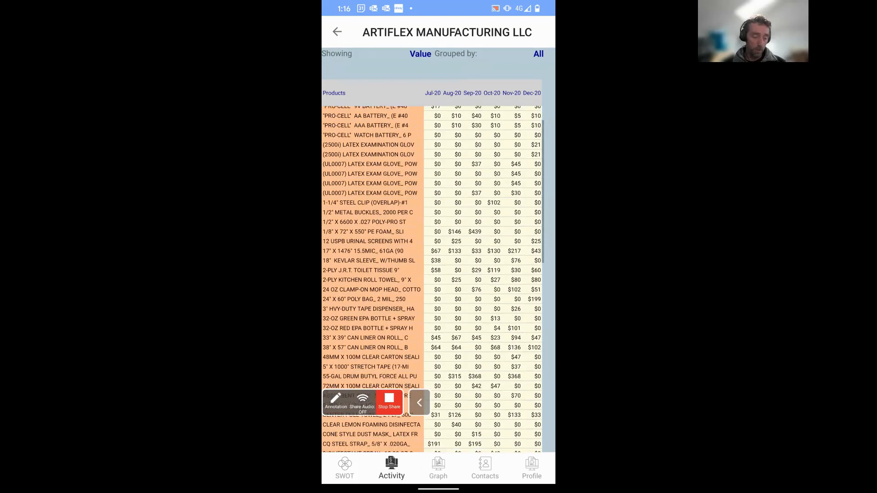
scroll("down", 3)
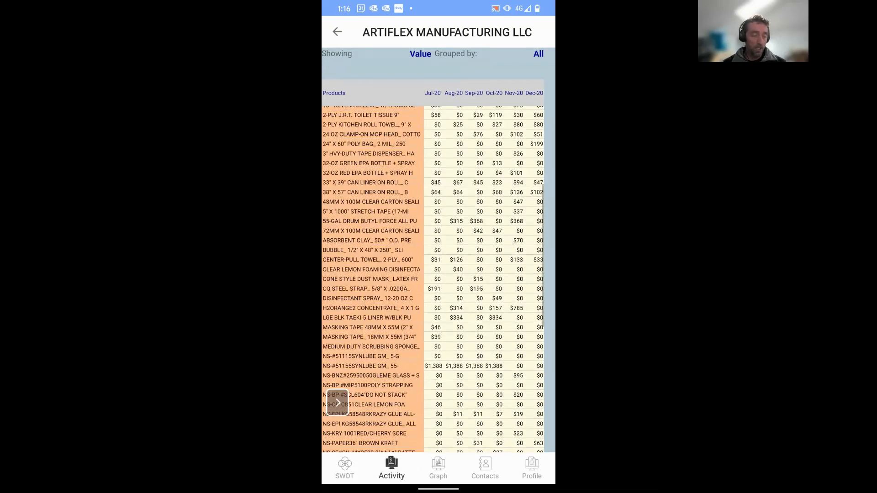
scroll("down", 3)
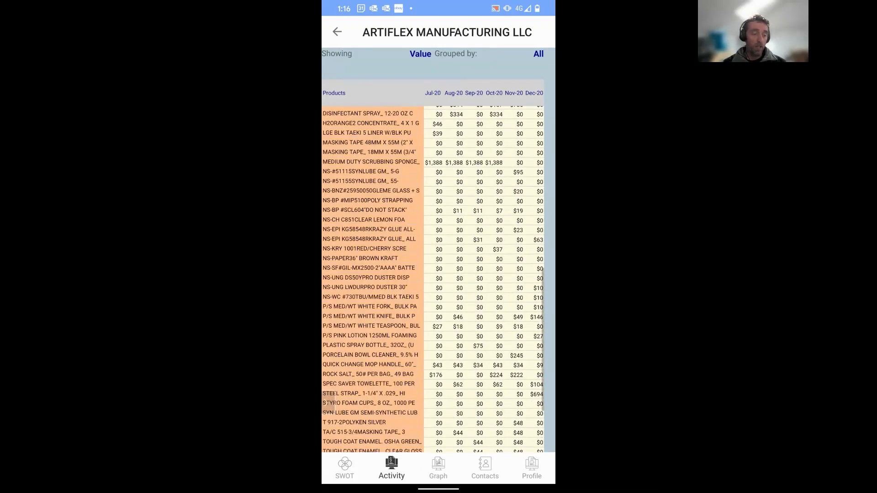
scroll("up", 3)
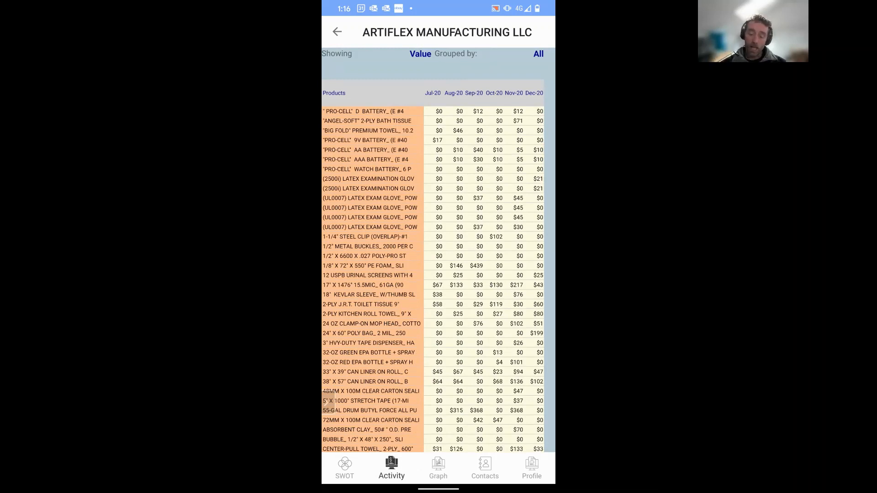
left_click(437, 468)
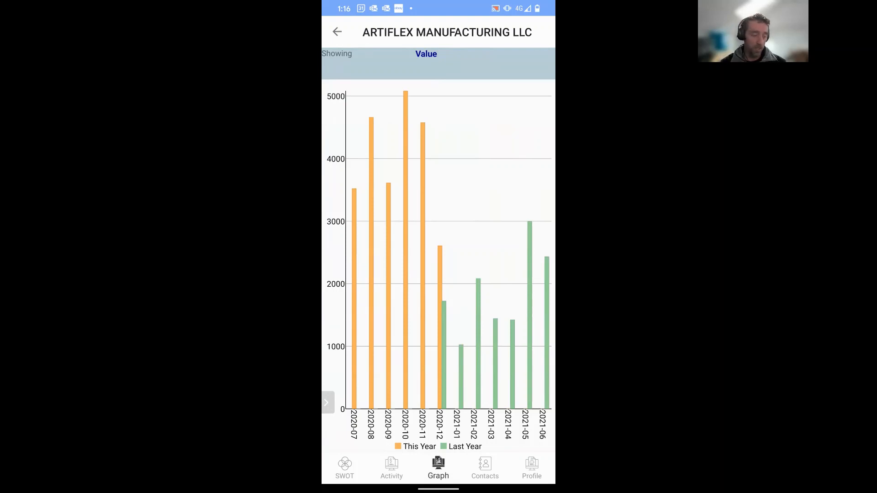
Open the ETO Magnetics customer SWOT page with its strengths, stopped-products weakness and opportunities.
left_click(344, 468)
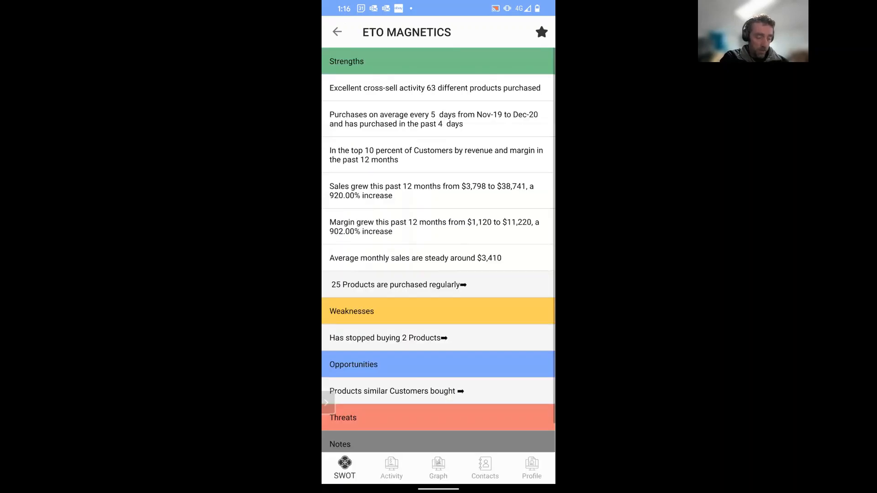
View ETO Magnetics' this-year vs last-year sales graph, then its default contact details.
left_click(437, 469)
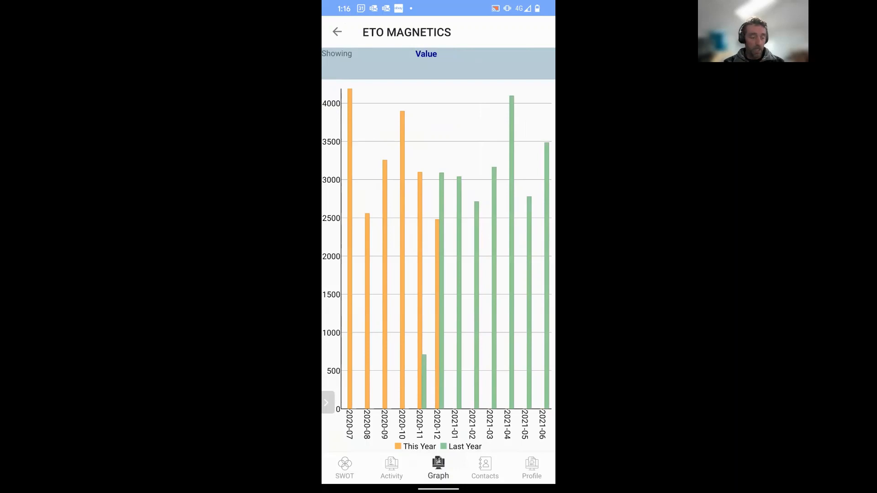
left_click(484, 468)
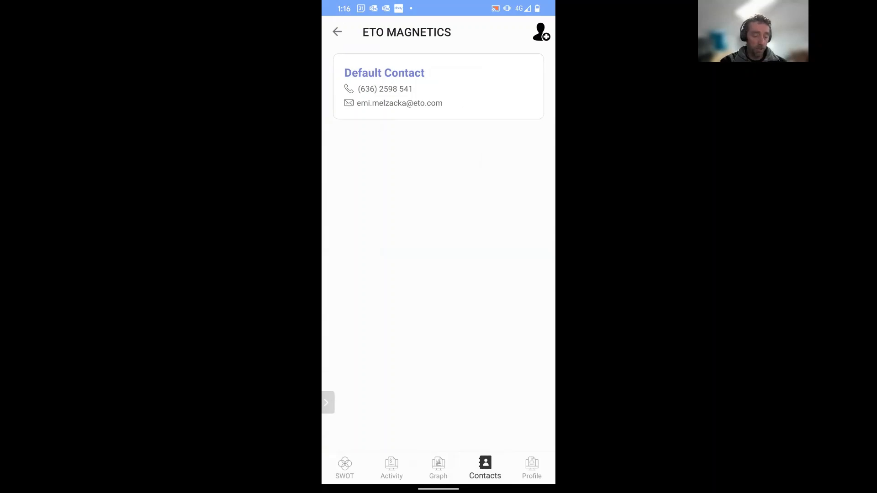
Show ETO Magnetics' business profile: Transportation and Warehousing, Air Transportation, Grand Rapids.
left_click(530, 467)
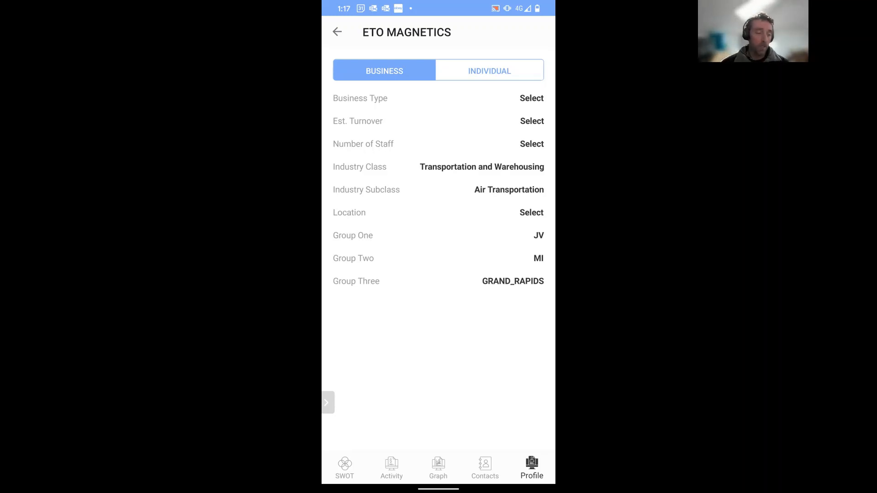
Record business type NFP, turnover 5-10Mill and staff 51-100 for ETO Magnetics, returning to Customers.
left_click(530, 98)
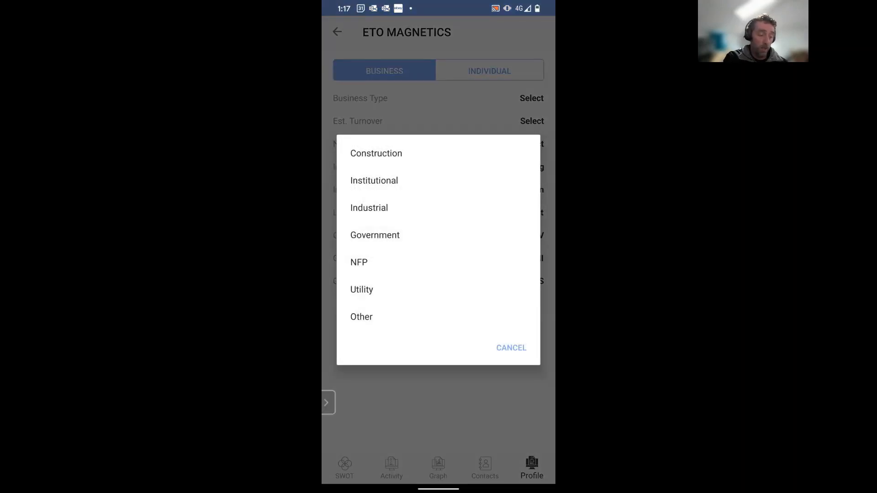
left_click(358, 263)
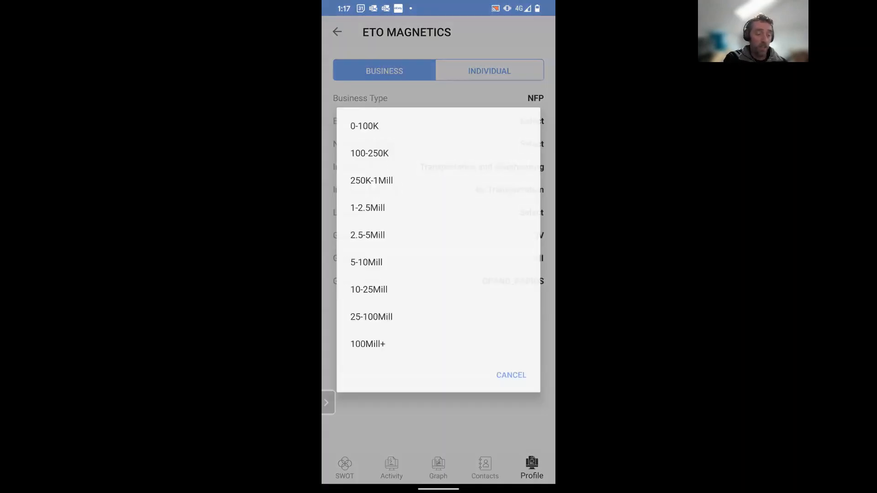
left_click(366, 262)
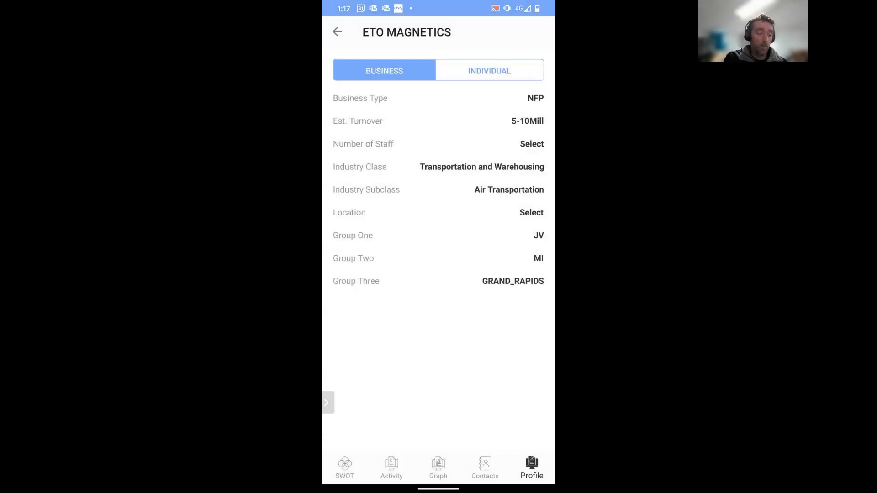
left_click(530, 144)
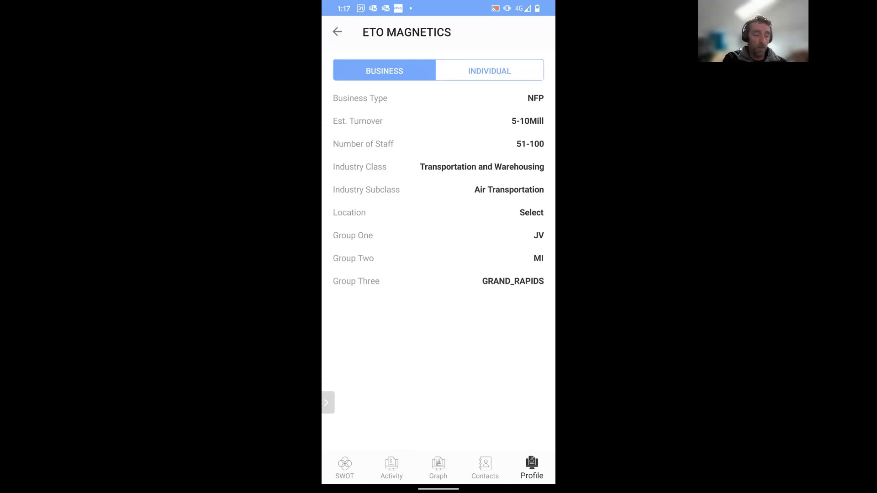
left_click(337, 32)
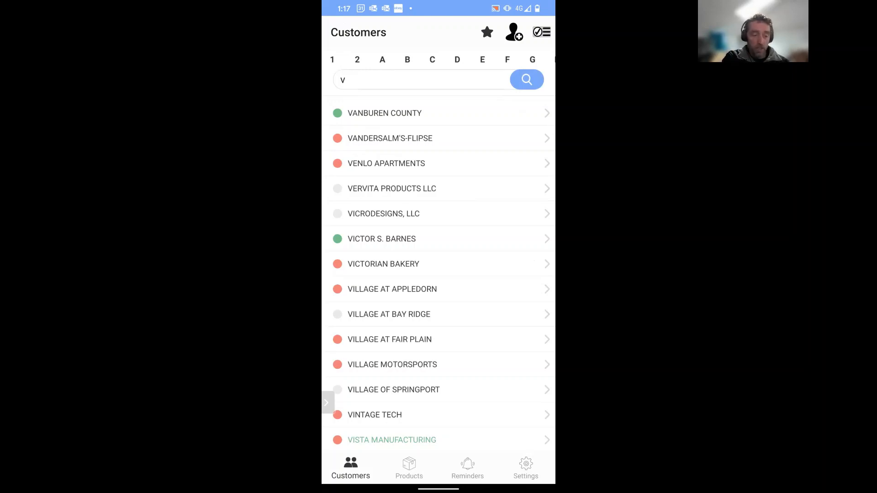
left_click(486, 32)
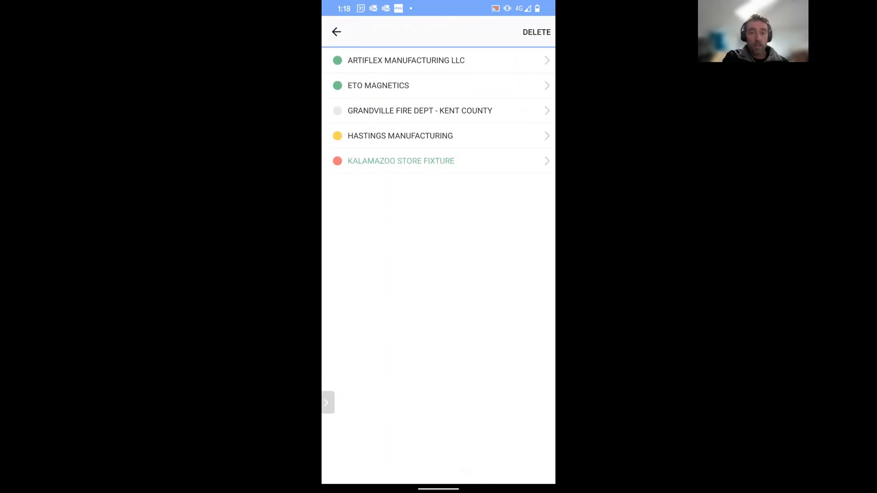
left_click(336, 31)
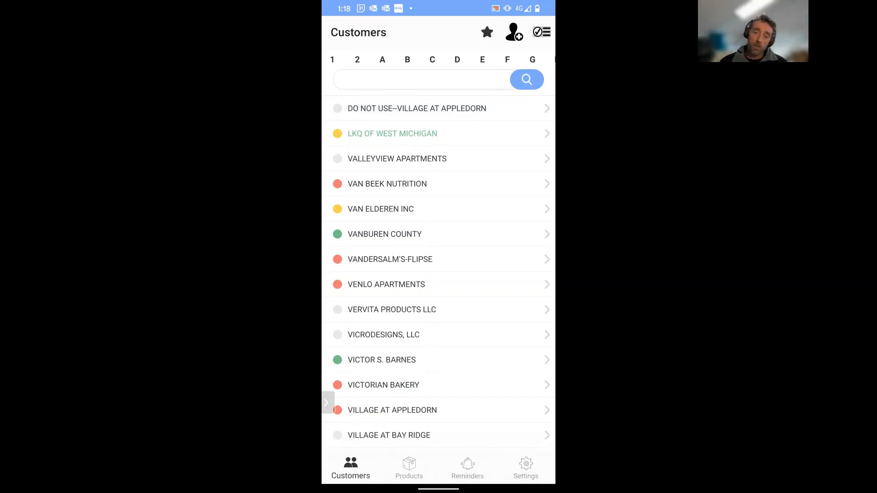
Filter Products to Trending This Week and review the 48MM clear carton sealing tape's monthly customer activity.
left_click(409, 468)
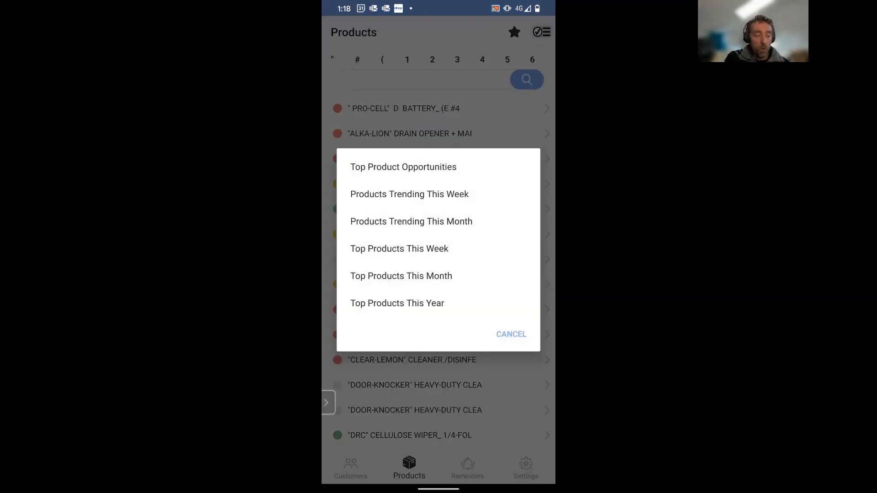
left_click(409, 194)
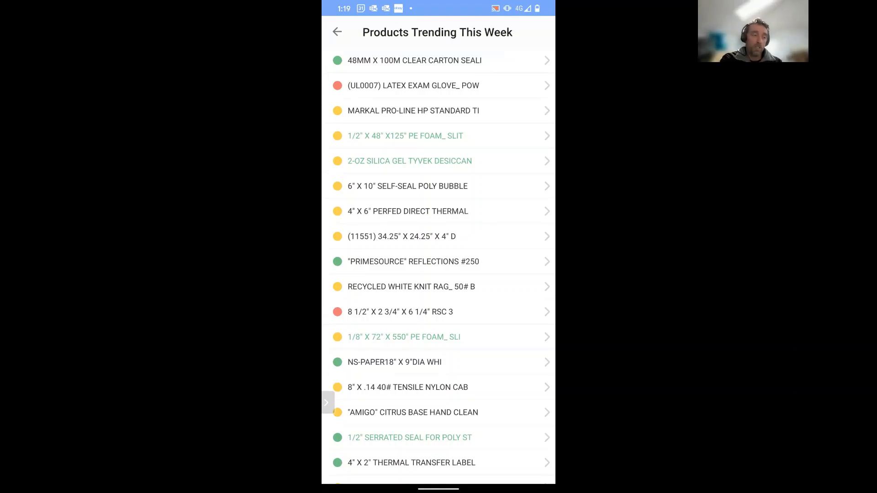
left_click(414, 61)
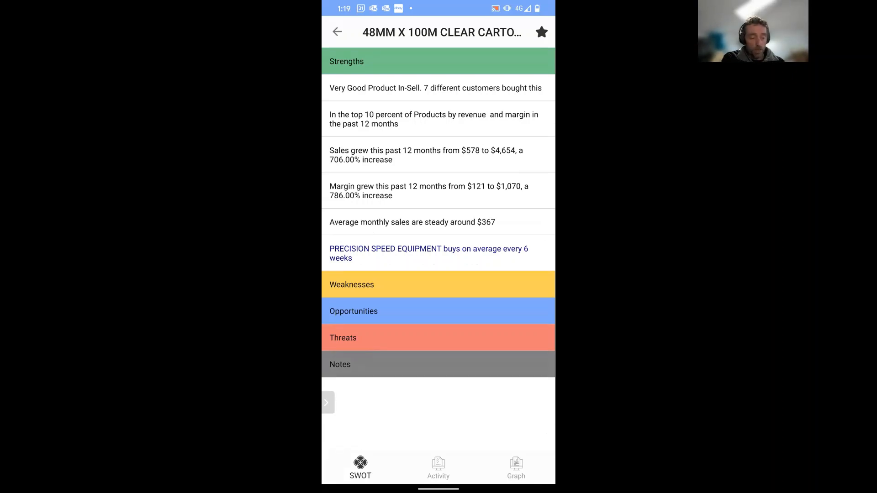
left_click(437, 468)
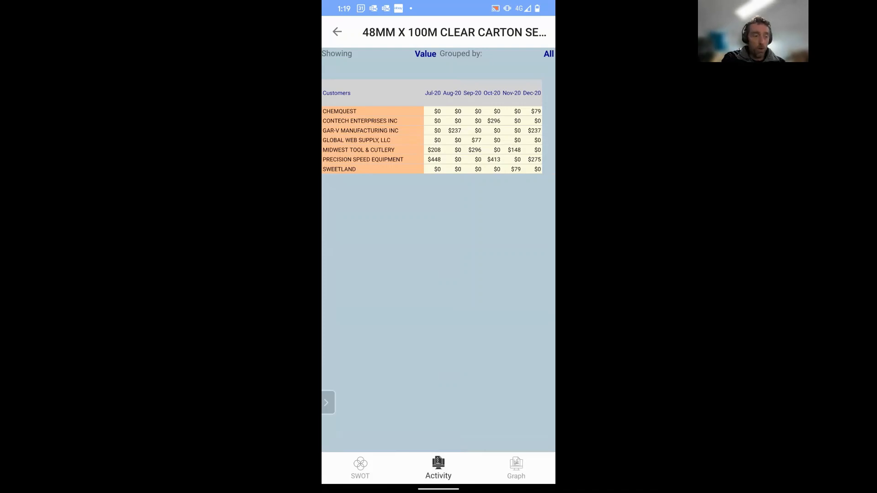
left_click(337, 31)
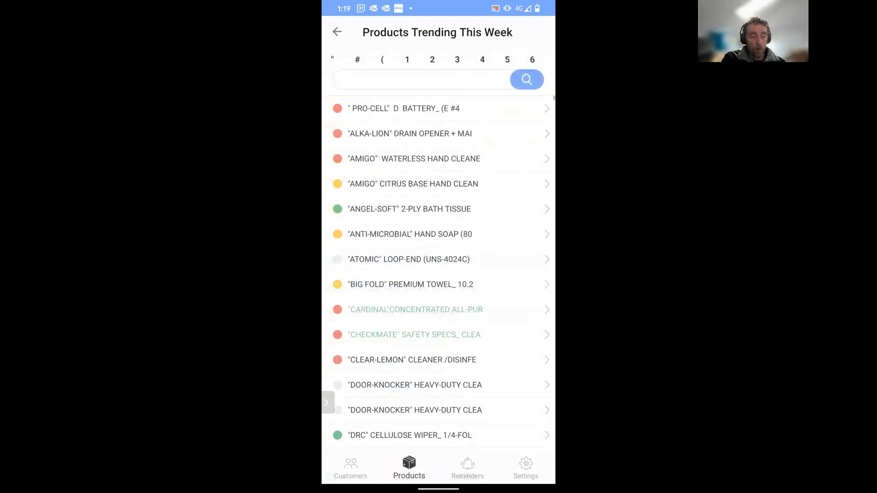
Review Extreme Melt snow/ice melt's SWOT page, including the five customers who stopped buying it.
left_click(337, 32)
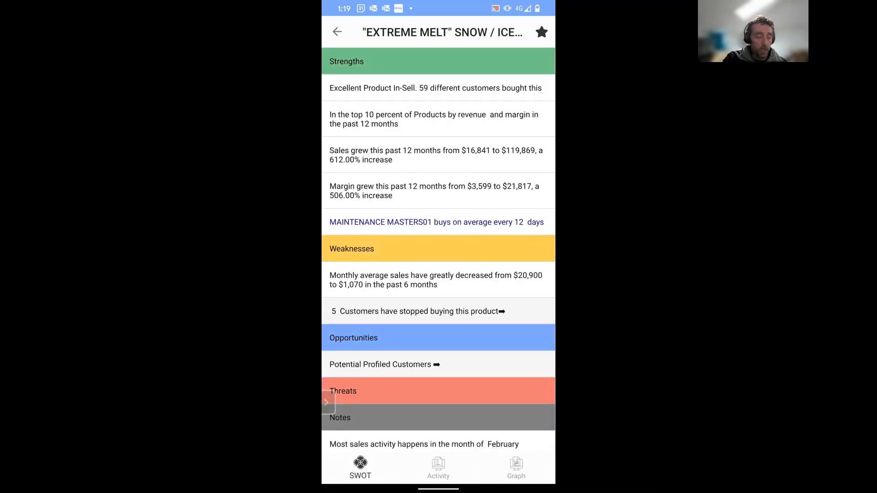
left_click(419, 311)
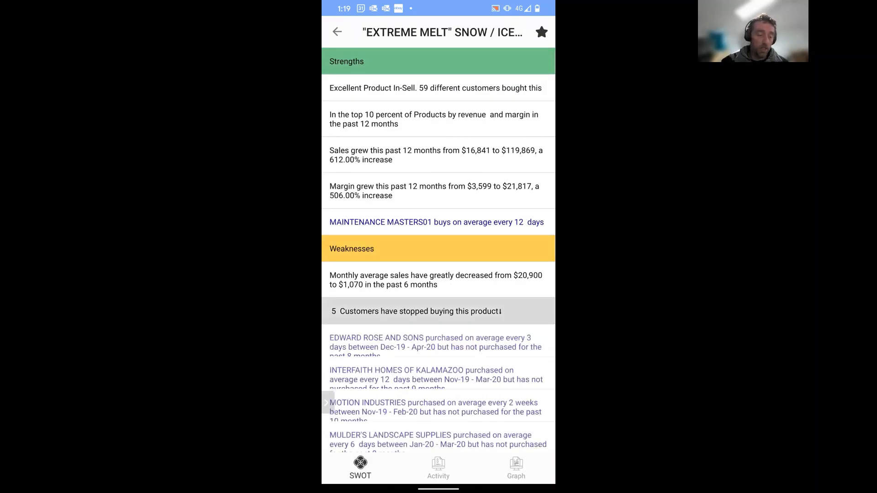
scroll("down", 3)
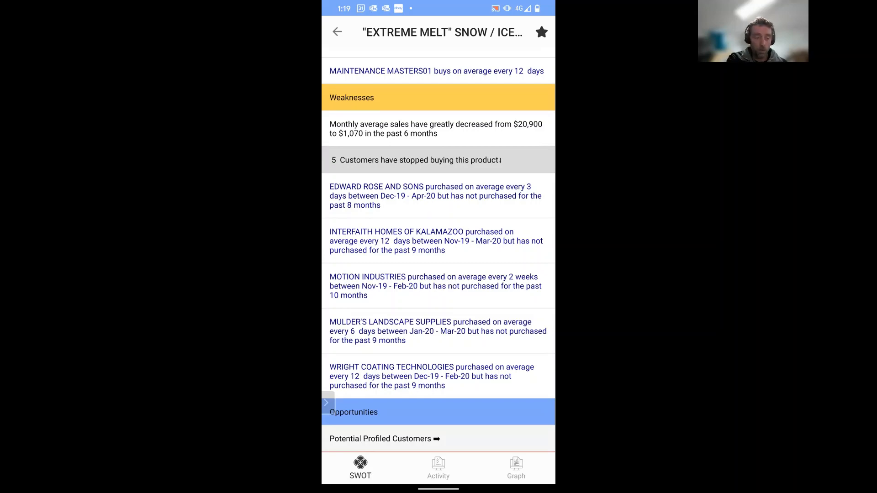
left_click(337, 32)
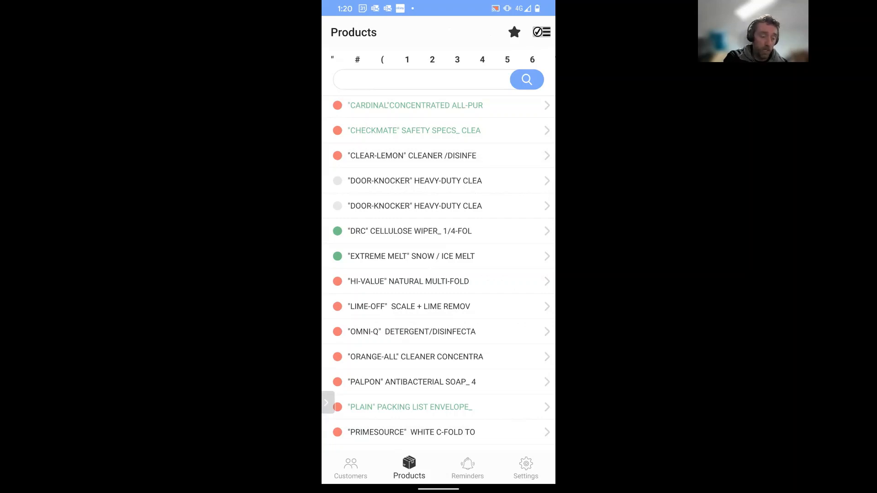
left_click(467, 466)
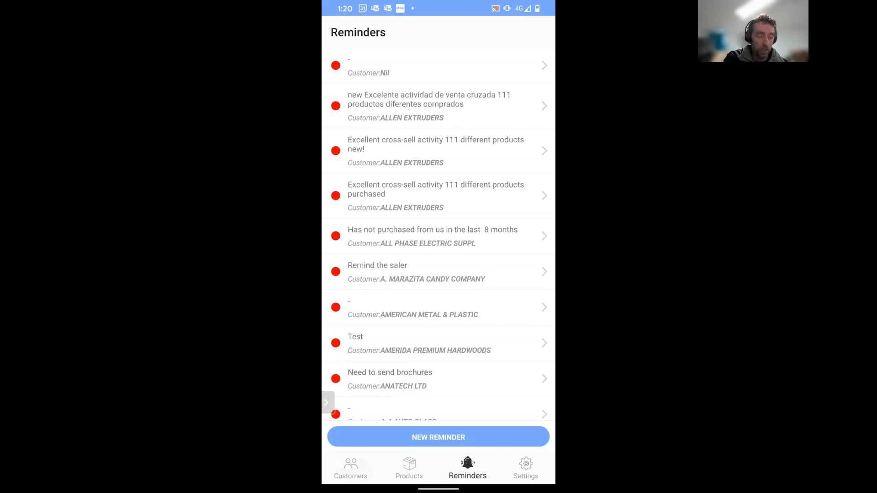
Open ACTION FABRICATORS' SWOT, expand similar-customer products and start a reminder from the battery suggestion.
left_click(351, 468)
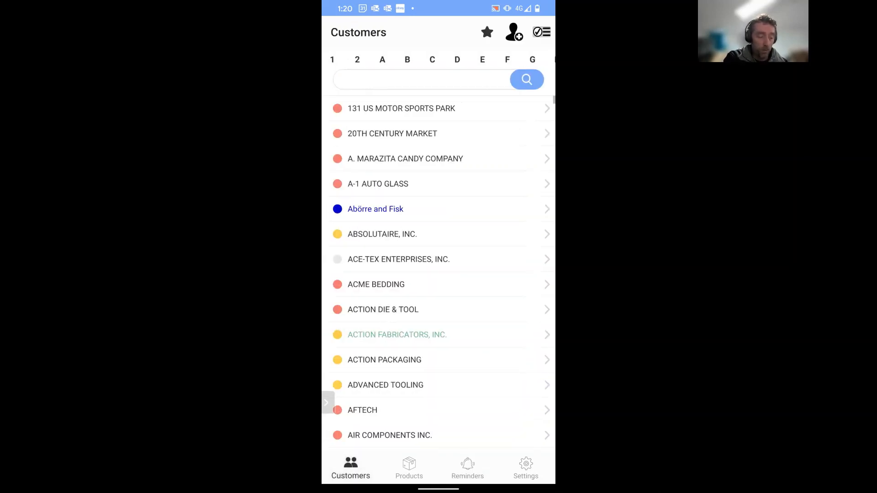
left_click(397, 334)
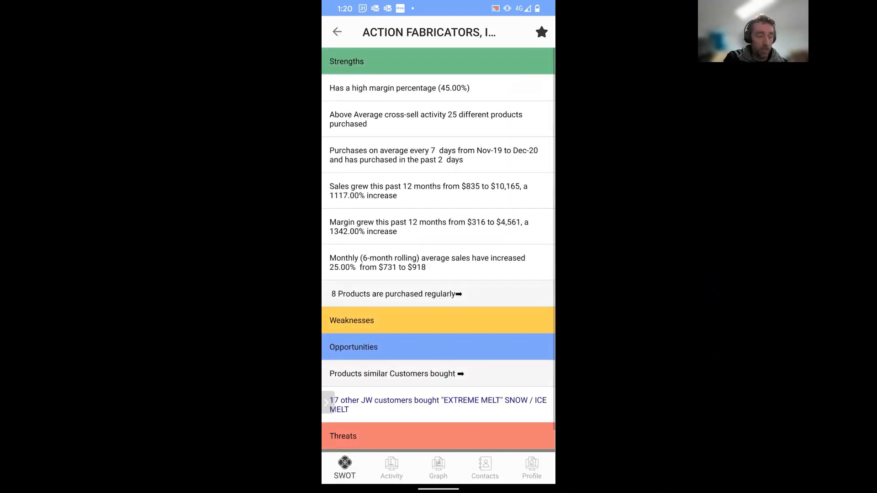
left_click(395, 374)
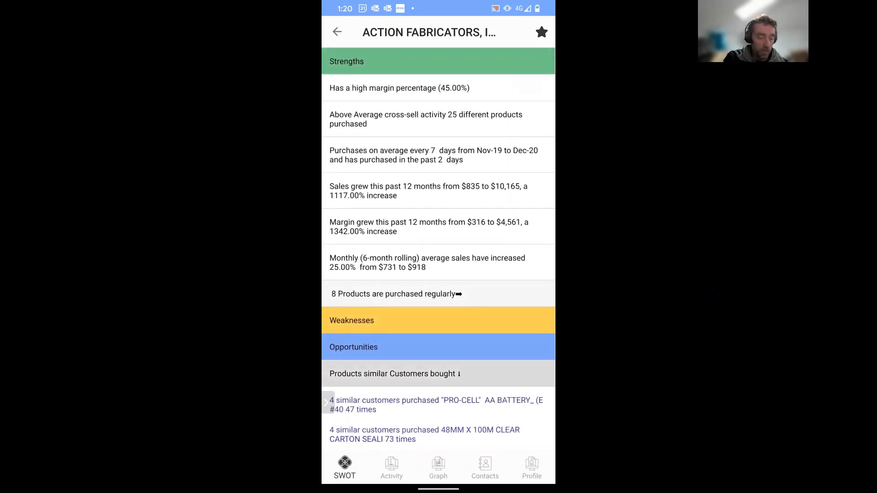
left_click(436, 405)
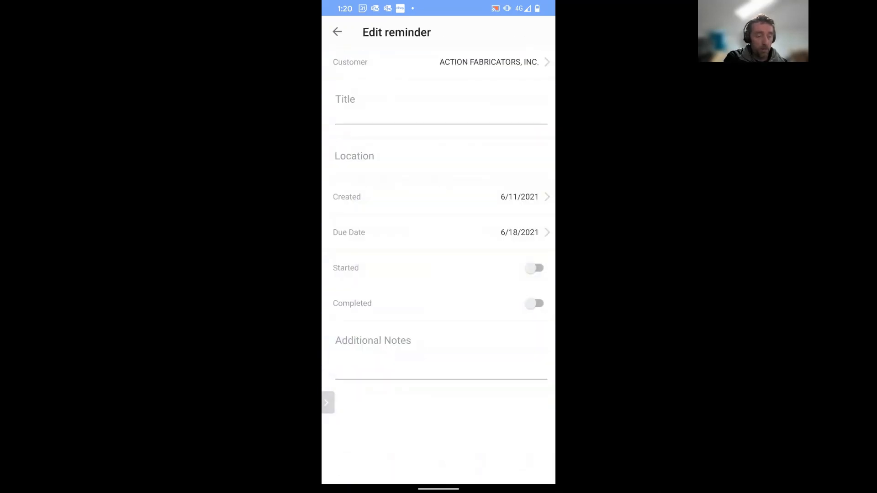
Title the reminder 'battery' using the spelling correction, then return to the Reminders list.
left_click(441, 111)
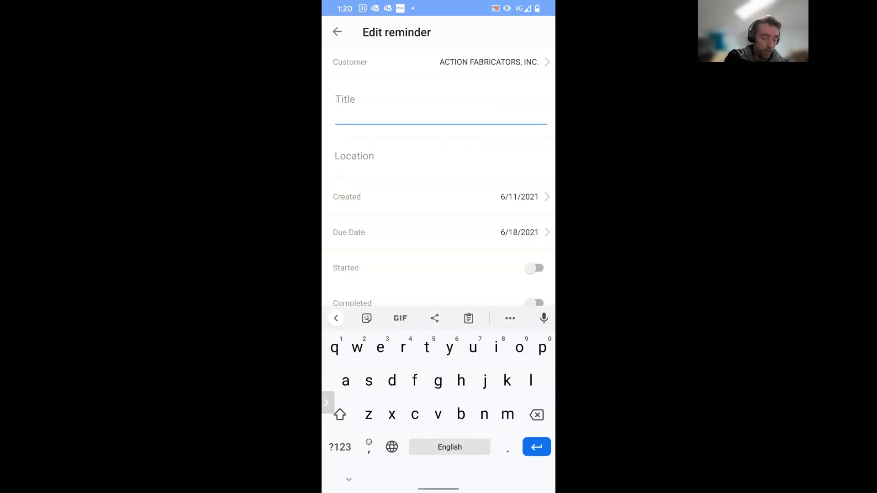
type("bttery")
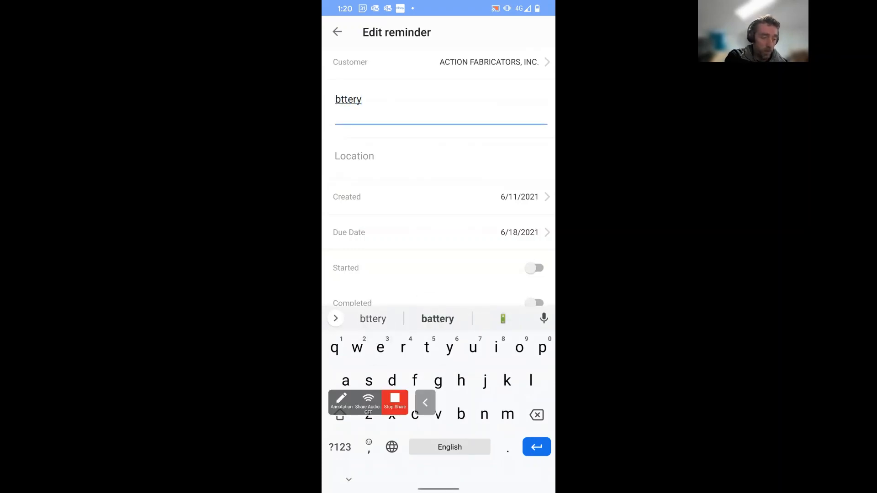
left_click(437, 318)
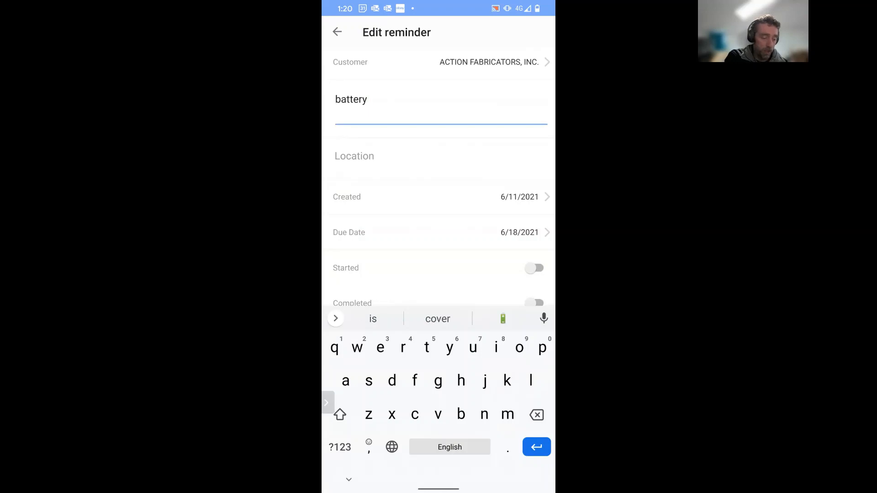
type("g")
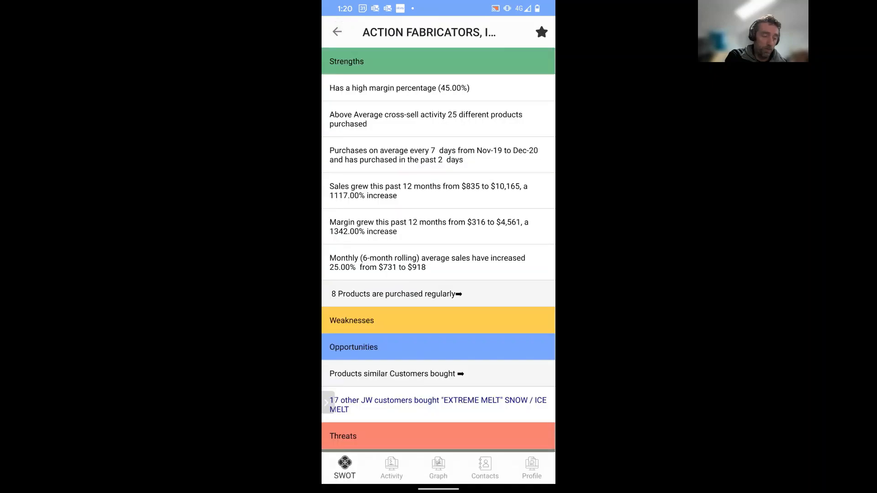
left_click(337, 32)
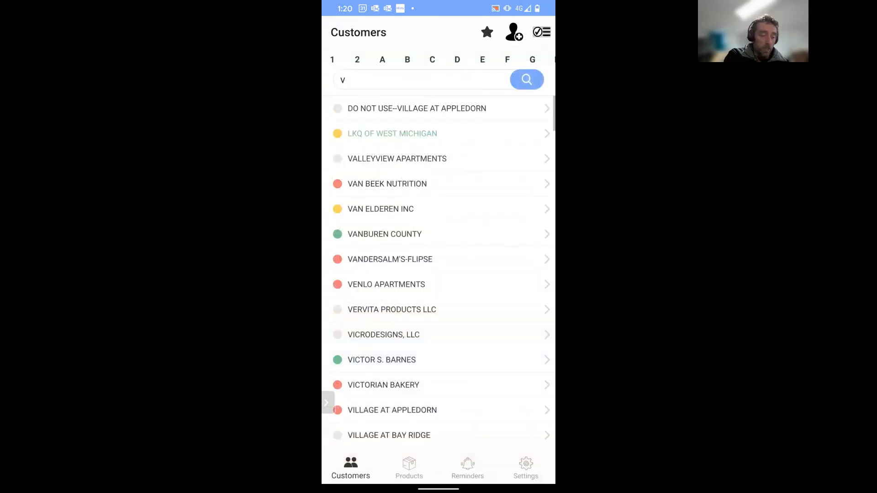
left_click(467, 468)
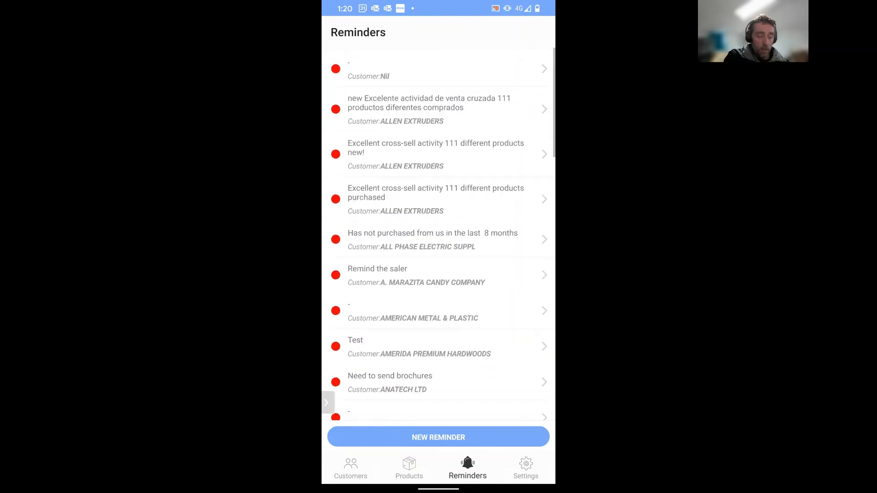
scroll("up", 3)
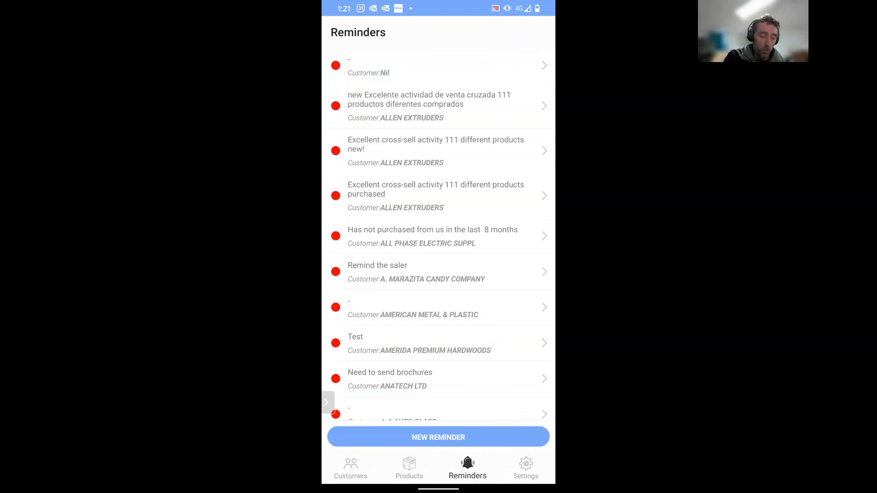
Switch from Reminders to the customer list filtered to names containing V.
left_click(351, 467)
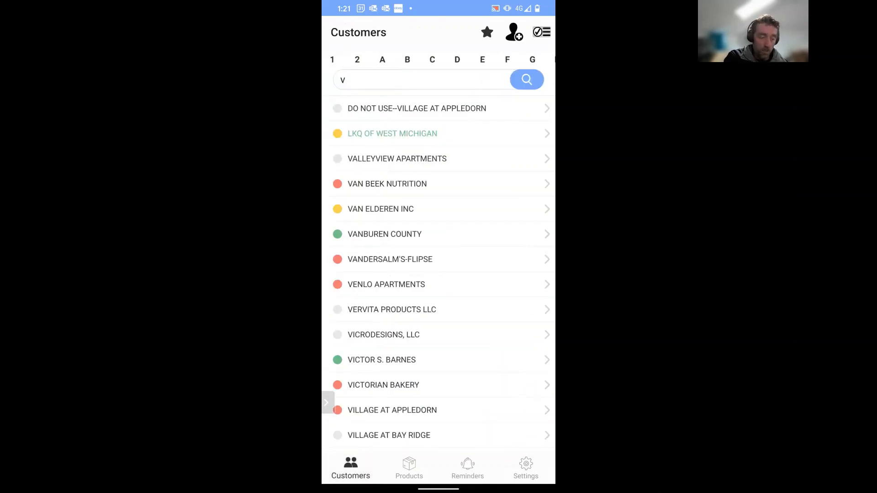
scroll("down", 3)
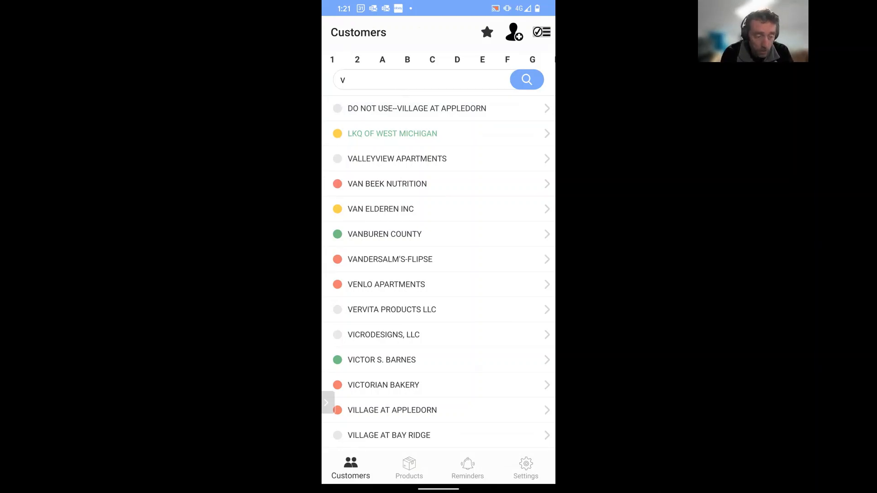
Browse Settings for Units, Language English-UK, Grid 6 Months and Name Display by Name, leaving all unchanged.
left_click(524, 466)
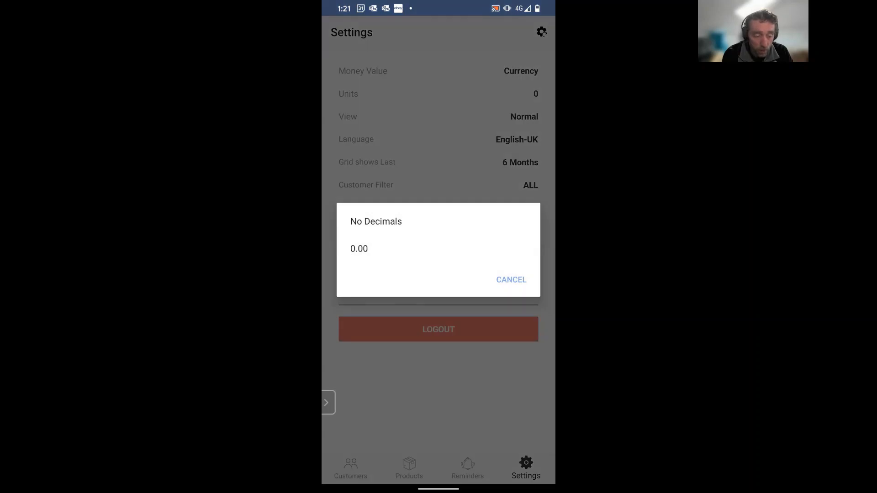
left_click(509, 279)
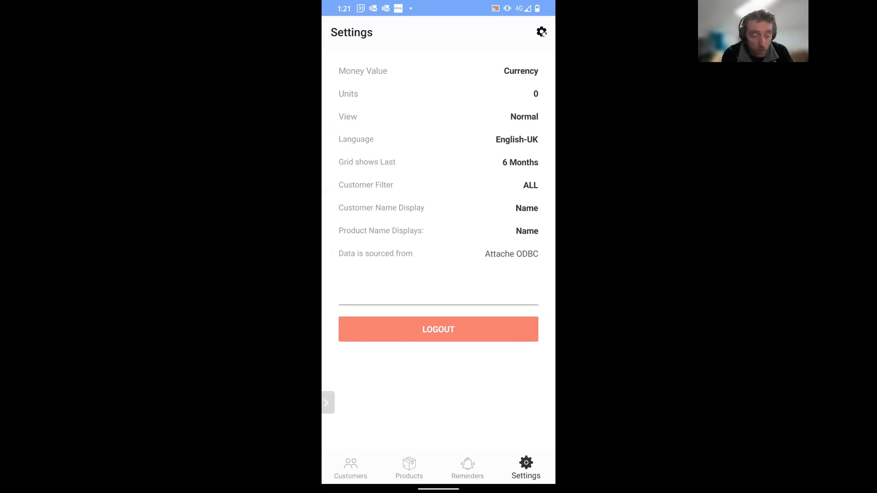
left_click(437, 139)
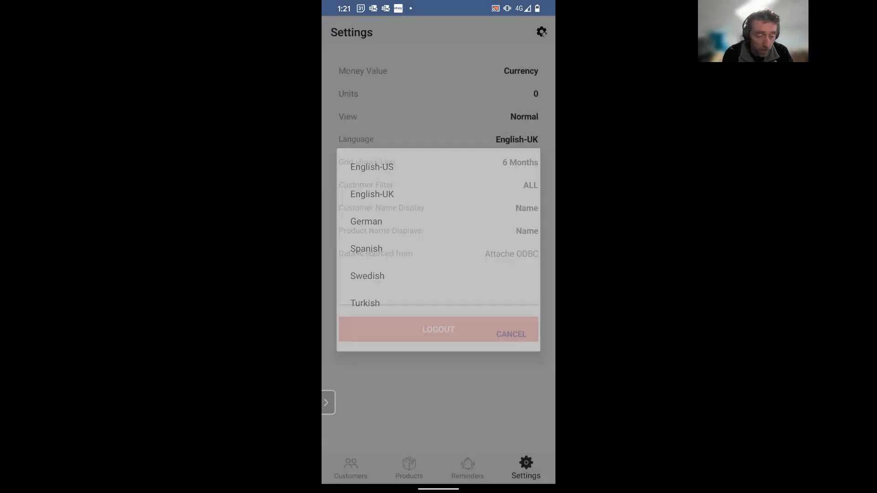
left_click(510, 334)
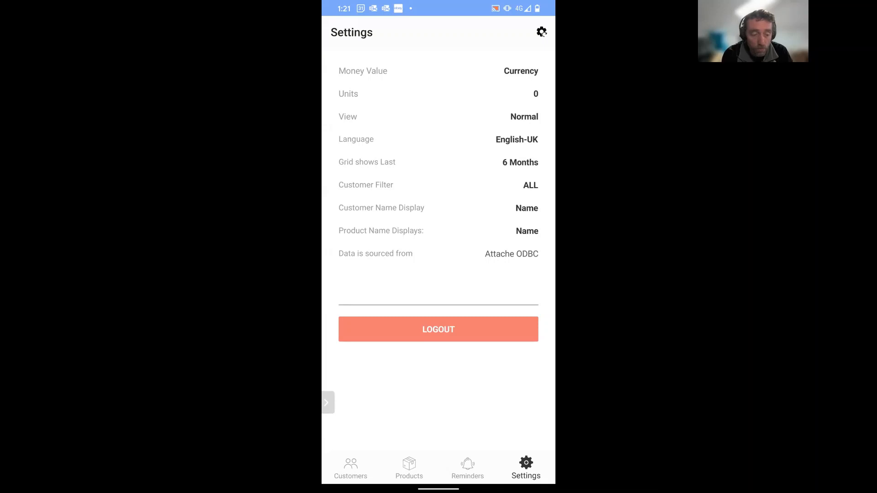
left_click(520, 163)
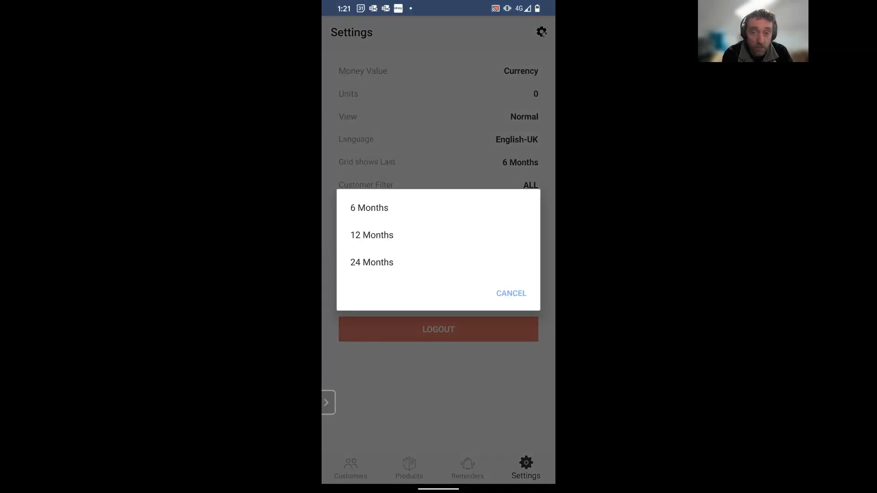
left_click(509, 293)
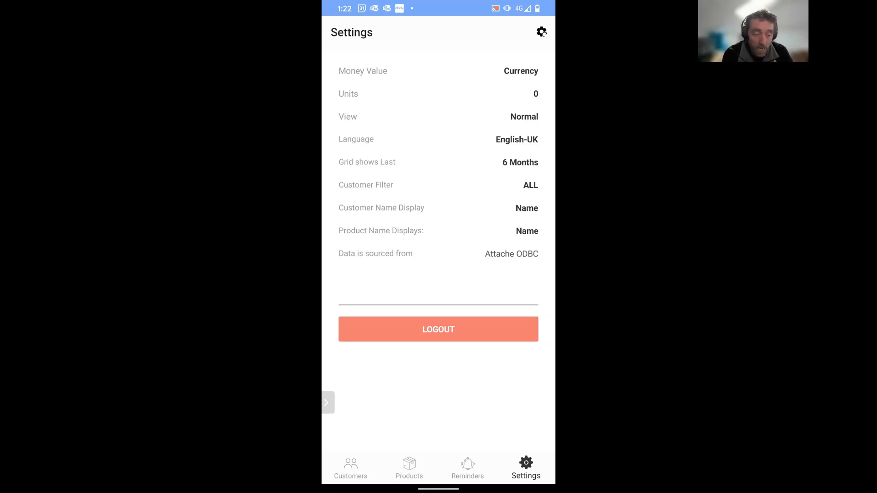
left_click(526, 208)
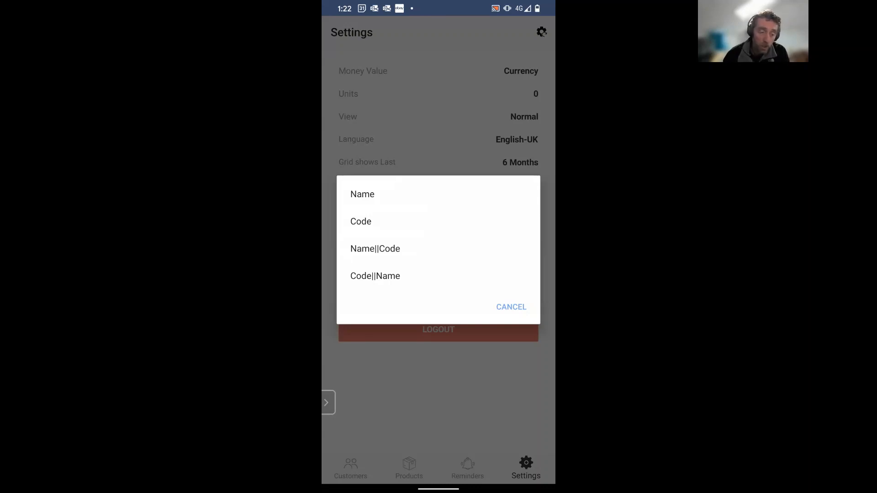
left_click(363, 193)
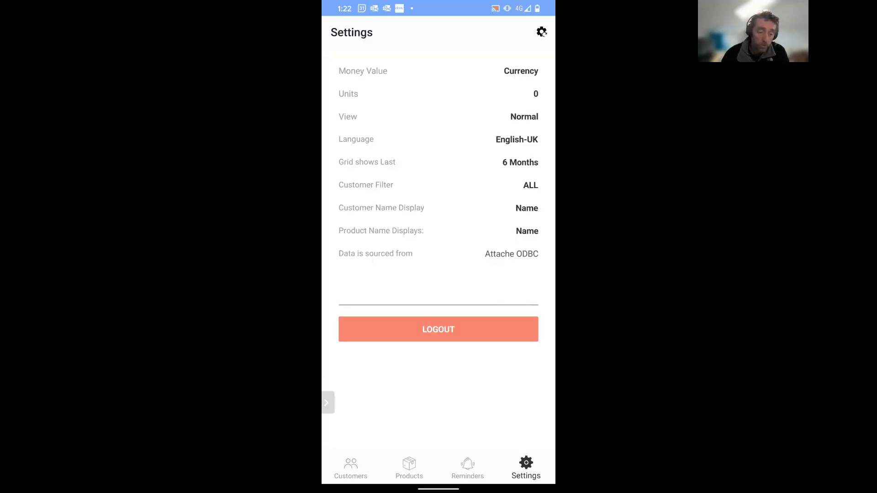
left_click(349, 468)
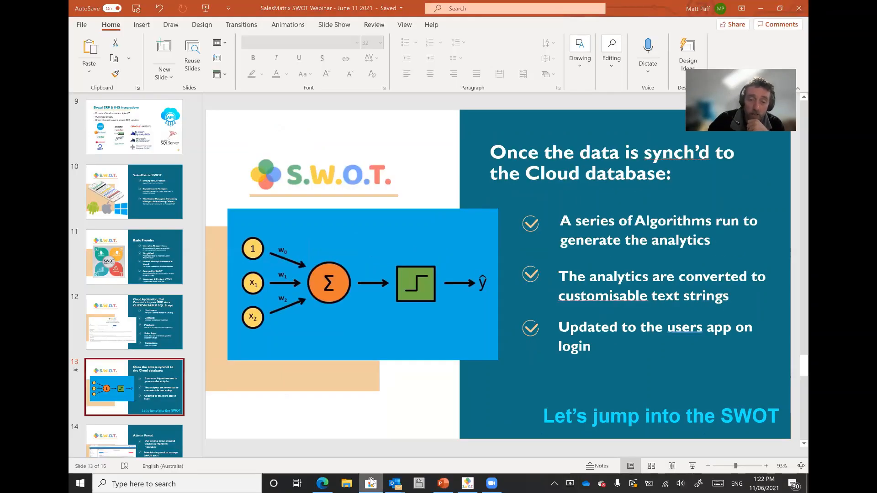
Search Microsoft Store for 'sales' apps, then close the Store to return to the presentation.
left_click(370, 484)
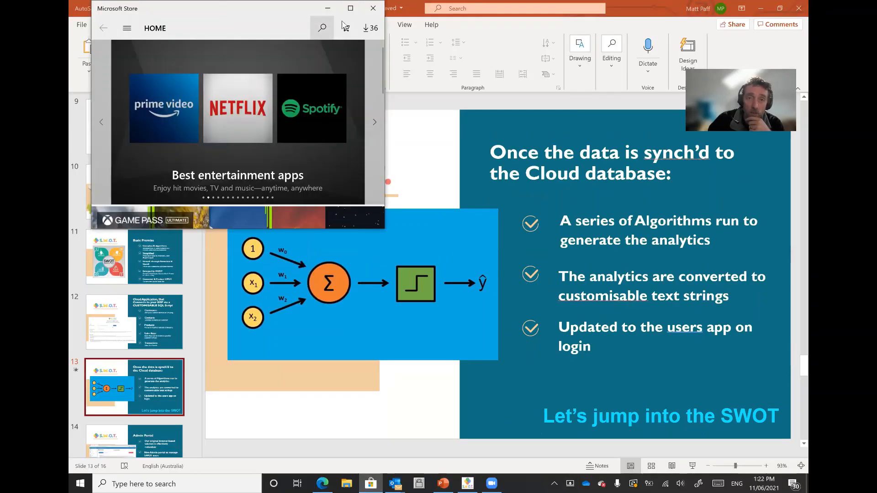
left_click(350, 8)
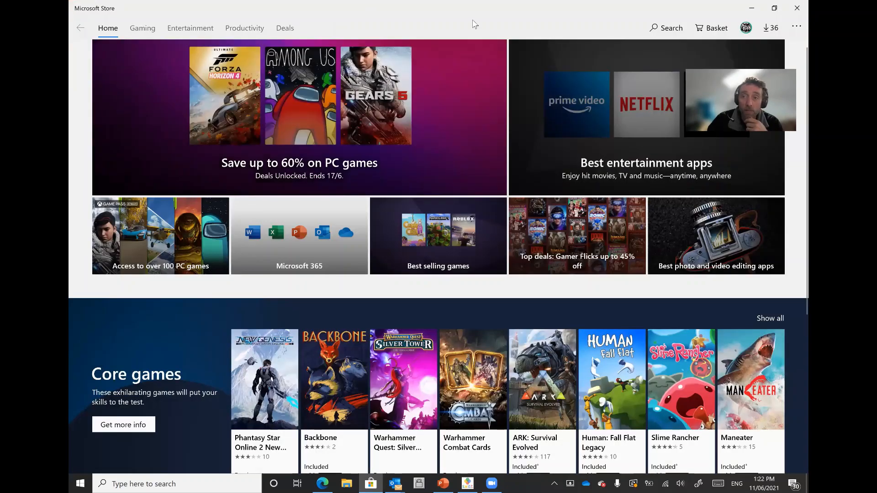
left_click(665, 27)
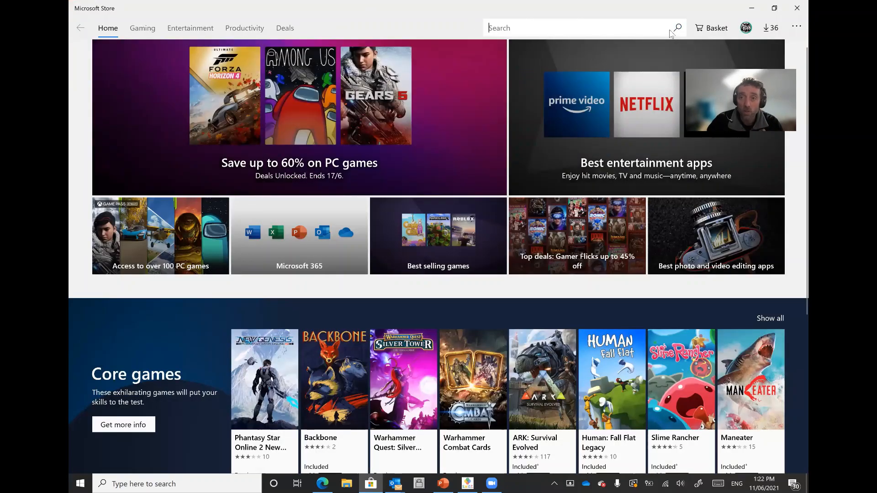
type("sales")
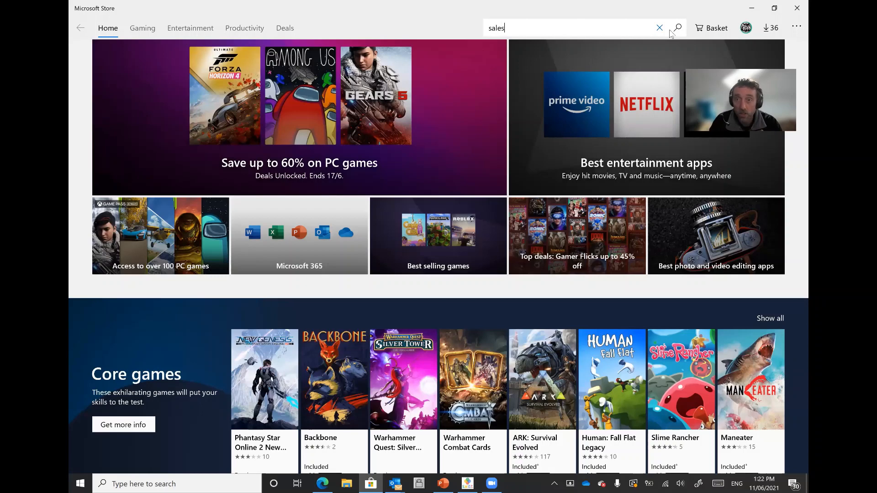
left_click(570, 27)
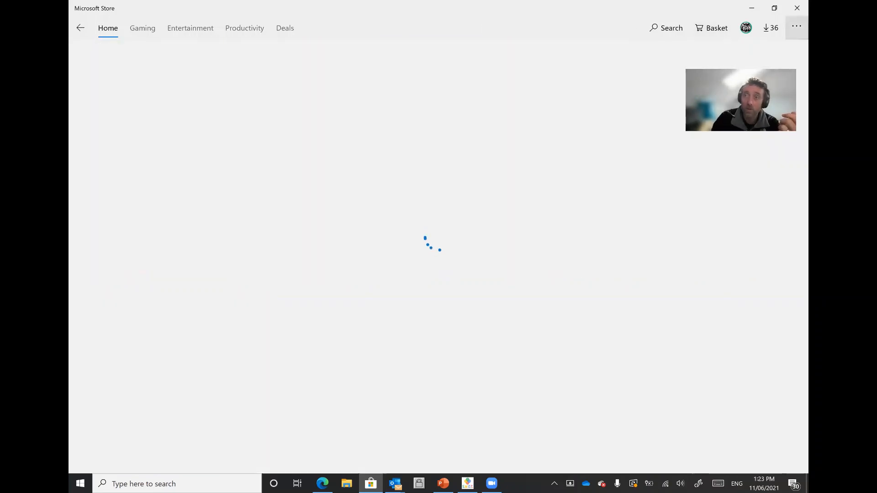
left_click(442, 484)
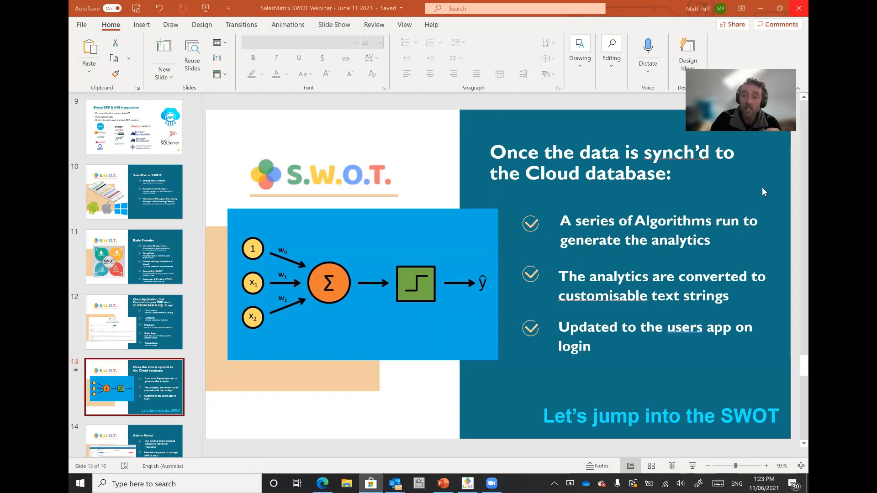
Launch the SWOT desktop app from the taskbar and maximize it on the sign-in screen.
left_click(466, 484)
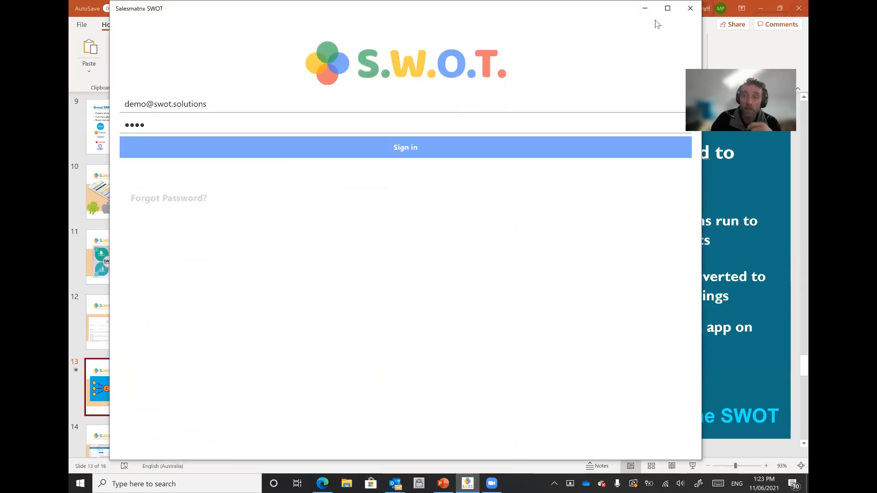
left_click(667, 8)
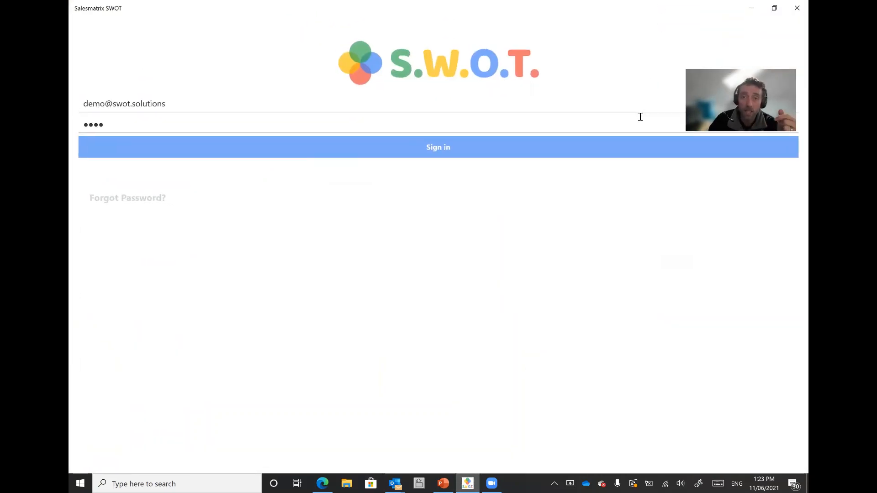
mouse_move(771, 143)
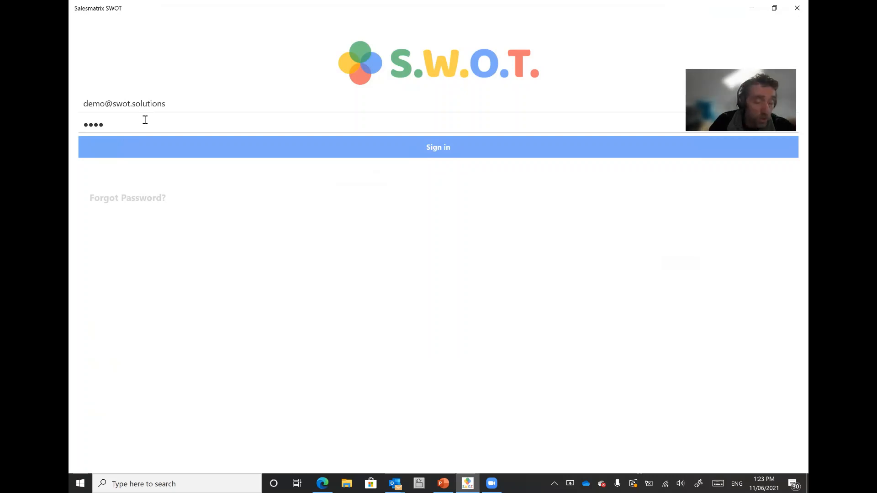
mouse_move(438, 180)
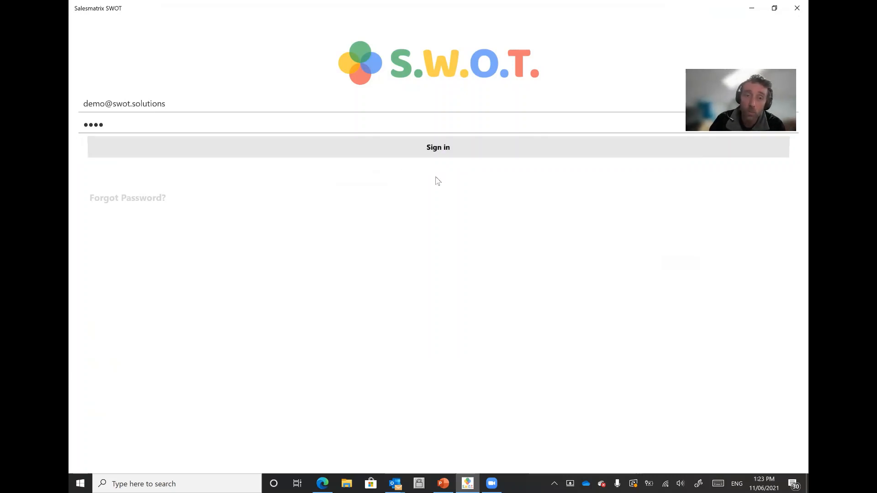
Sign in with the demo account to reach the colour-coded customer list.
left_click(438, 147)
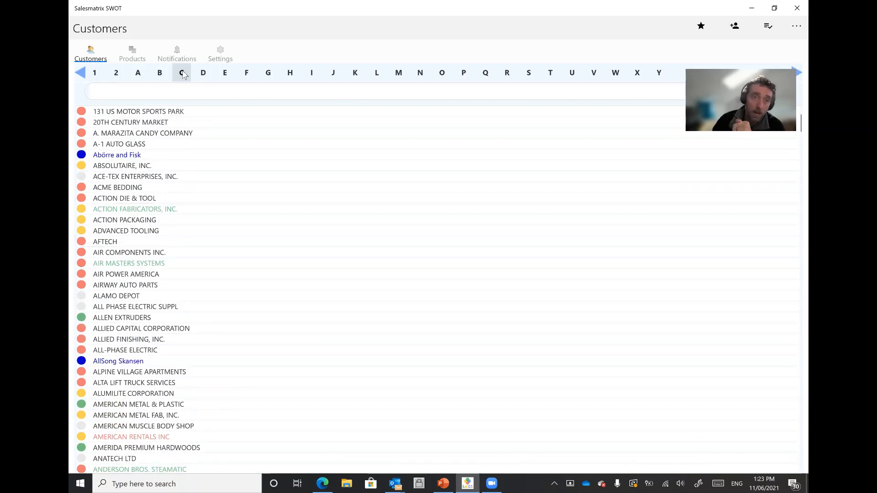
mouse_move(206, 390)
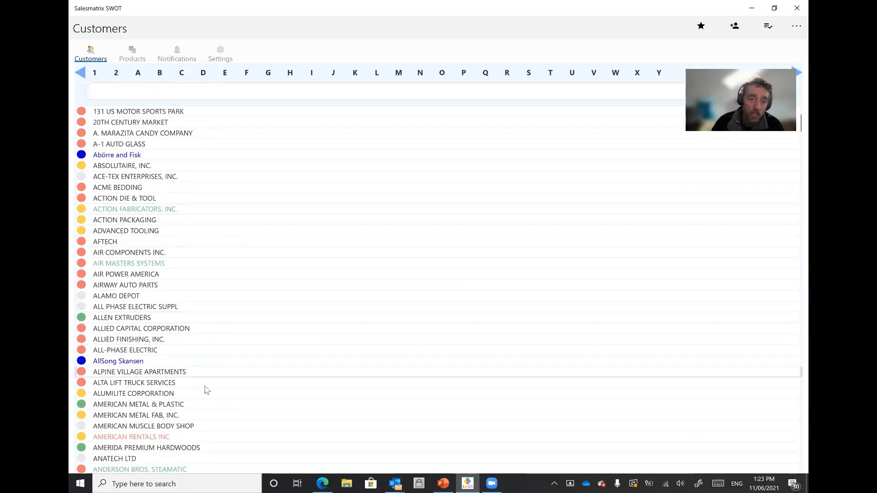
mouse_move(183, 53)
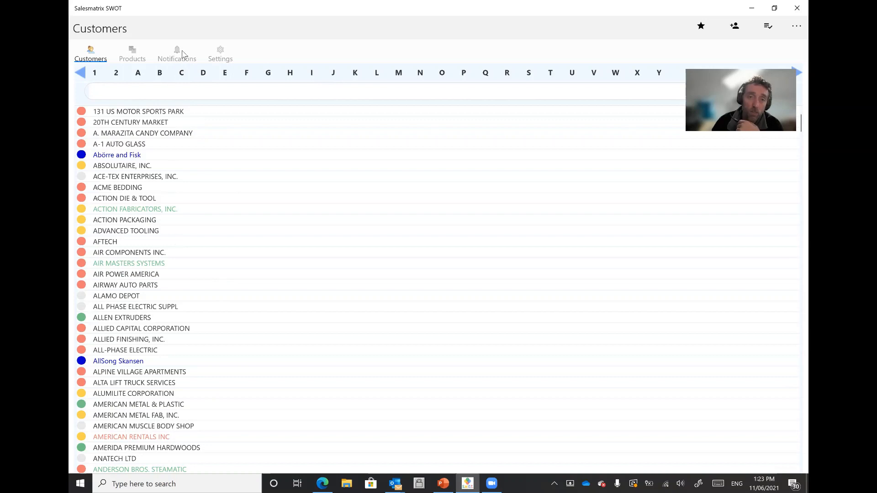
mouse_move(180, 55)
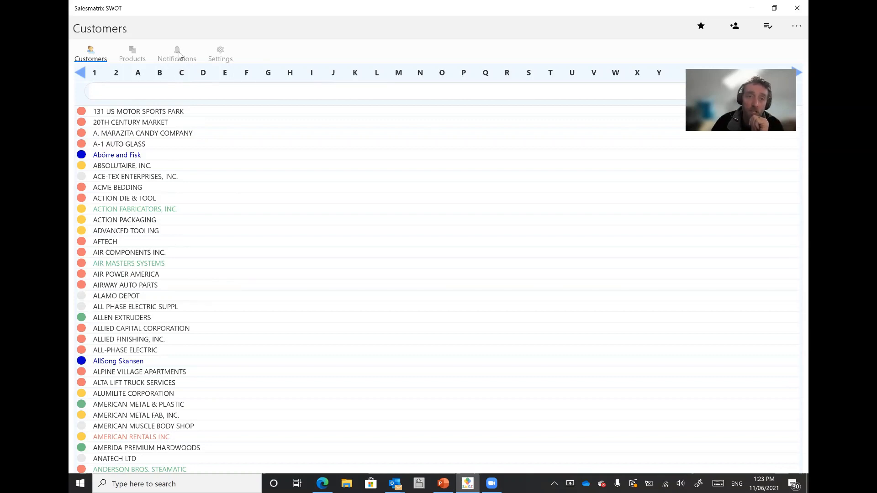
View the app's Notifications section, then switch to the admin portal login and fill the demo email.
left_click(176, 54)
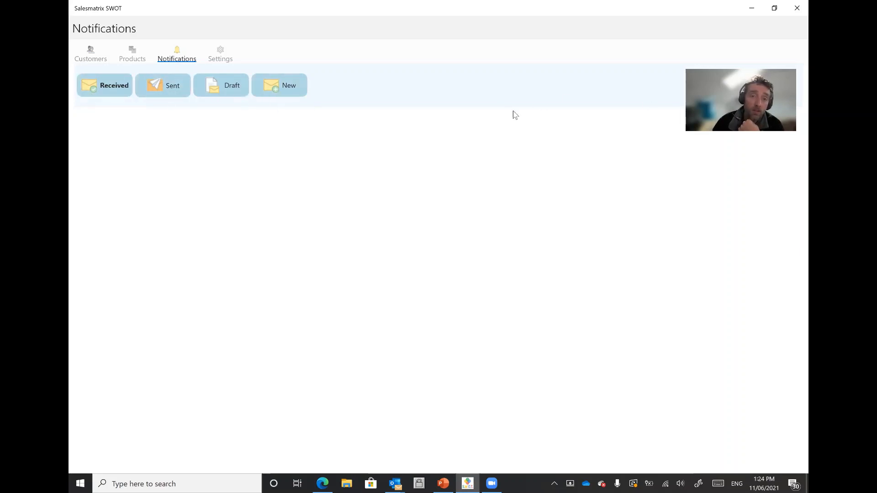
mouse_move(413, 462)
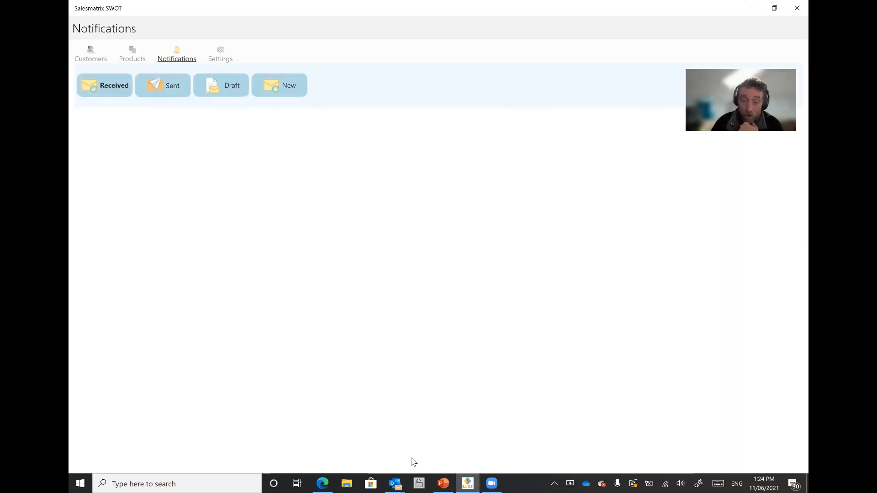
left_click(322, 484)
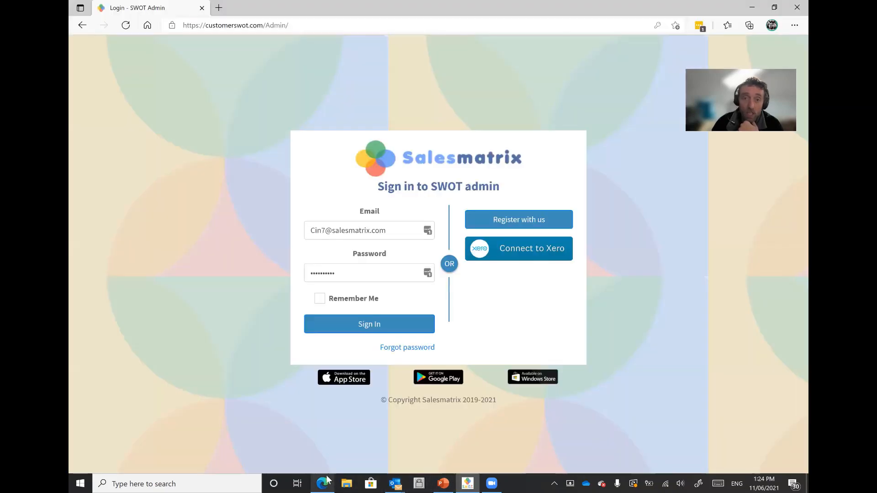
left_click(368, 230)
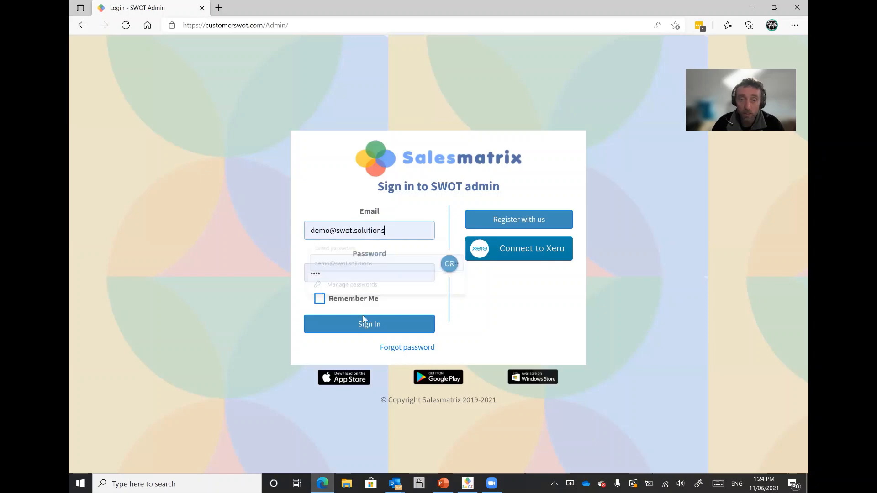
Sign in to the admin portal, review the Connection scripts, then go to Notifications.
left_click(369, 323)
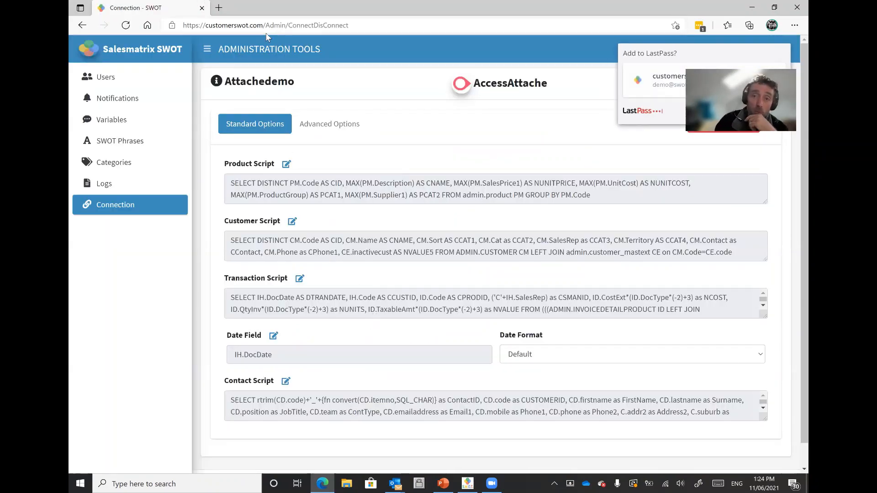
mouse_move(407, 73)
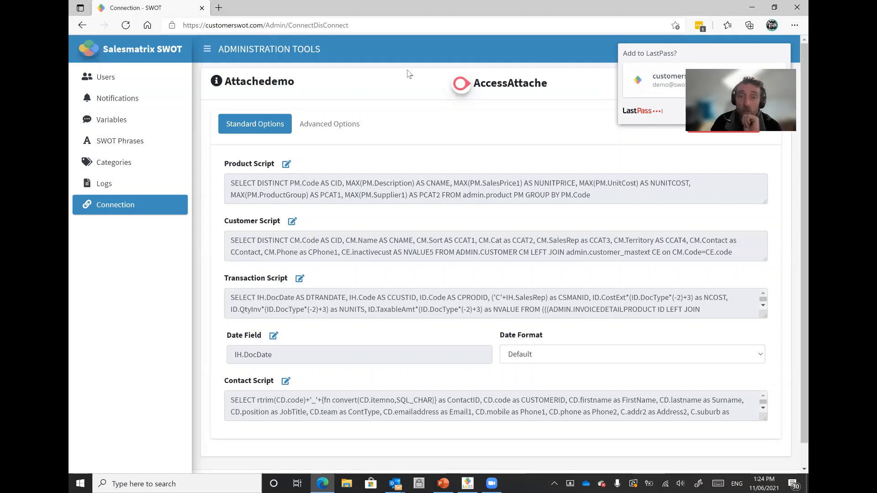
mouse_move(291, 270)
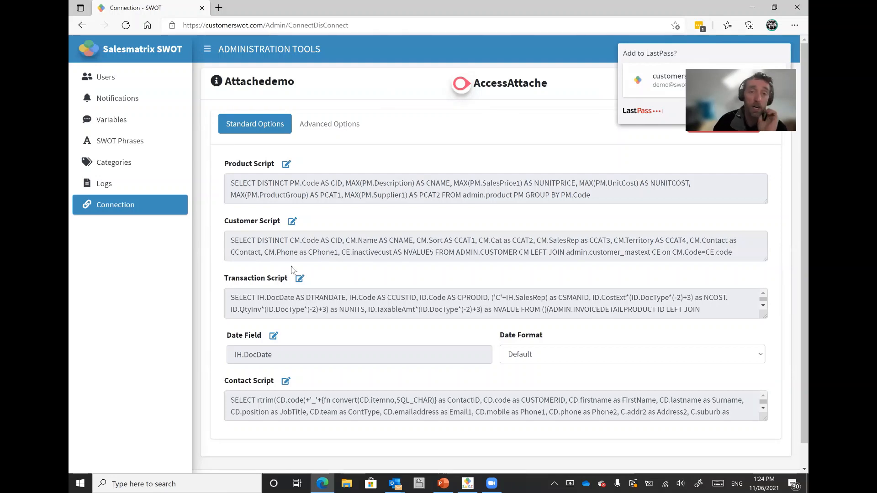
mouse_move(70, 332)
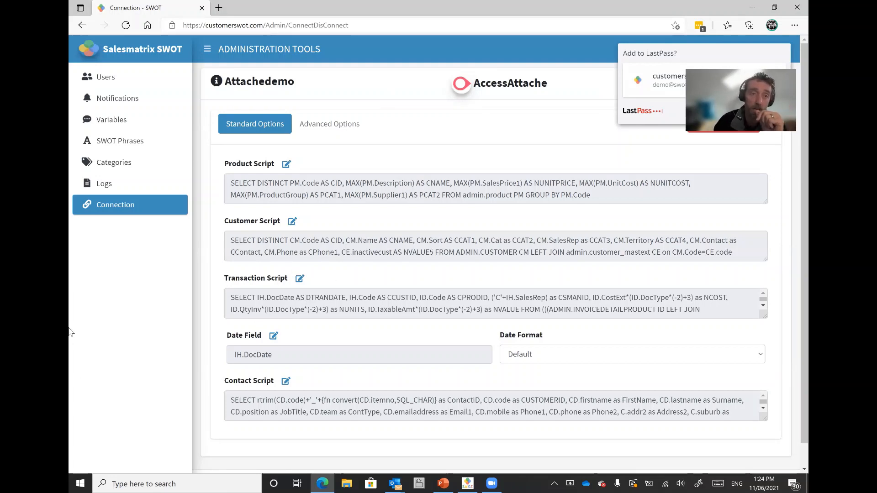
left_click(117, 98)
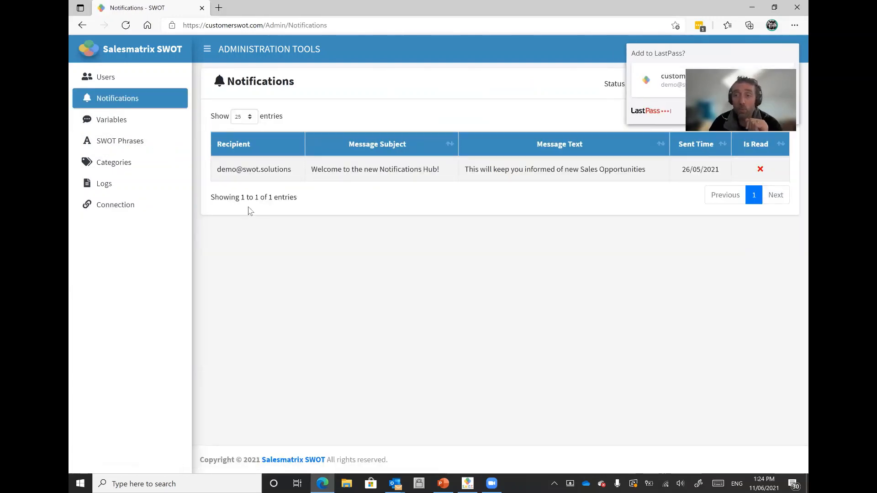
mouse_move(738, 145)
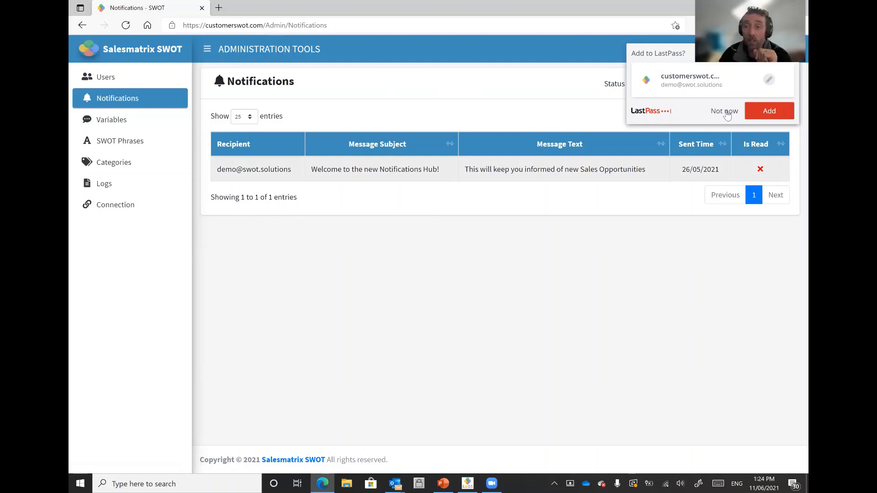
Decline the LastPass offer to save the portal password.
left_click(724, 110)
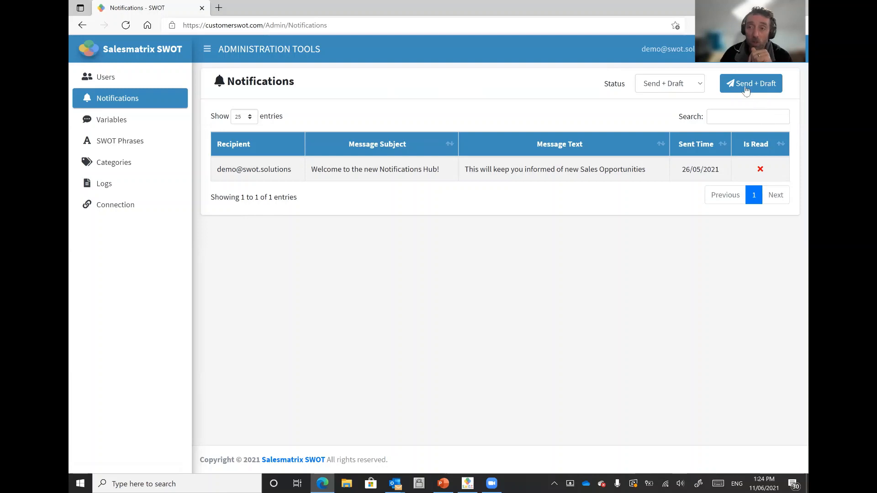
Start a new notification with subject 'Have a good long weekend'.
left_click(751, 83)
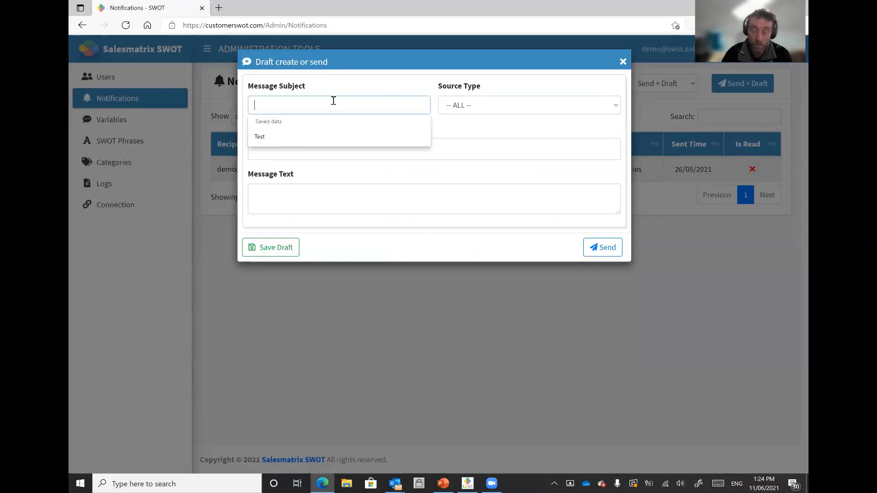
type("H")
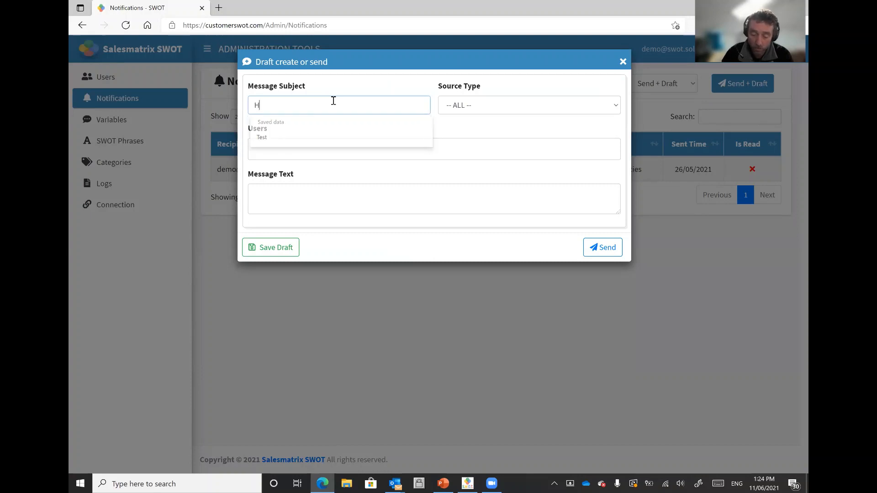
type("ave a good")
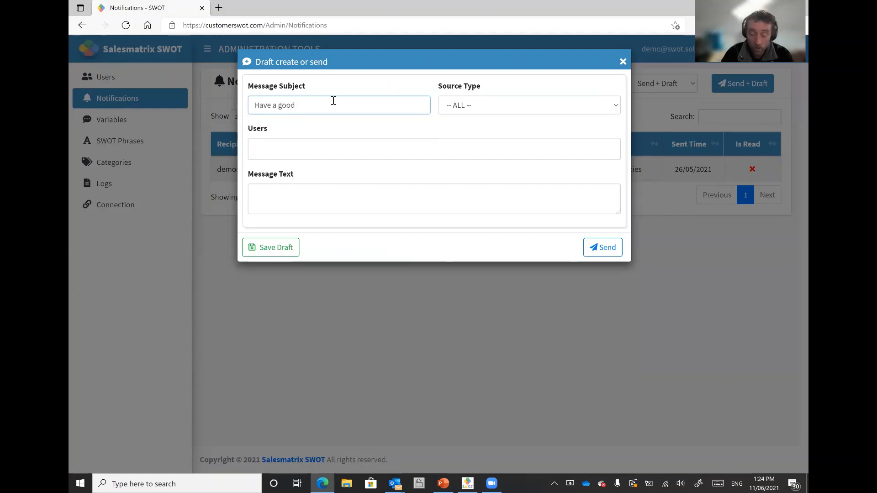
type("long weeke")
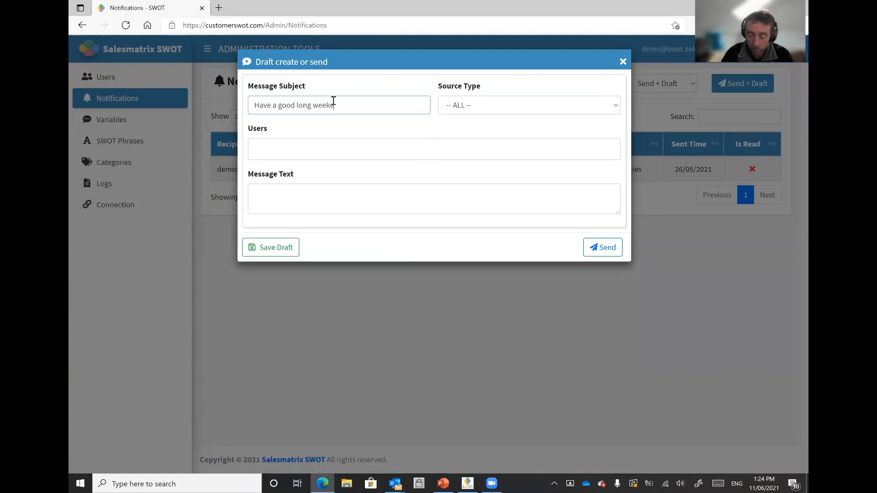
Set source type to Other, address it to user demo with message text, and send it.
left_click(527, 104)
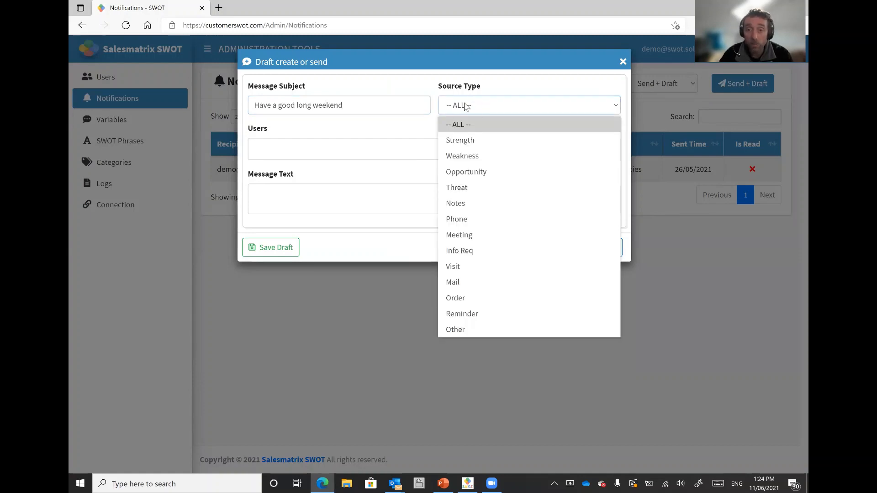
mouse_move(455, 203)
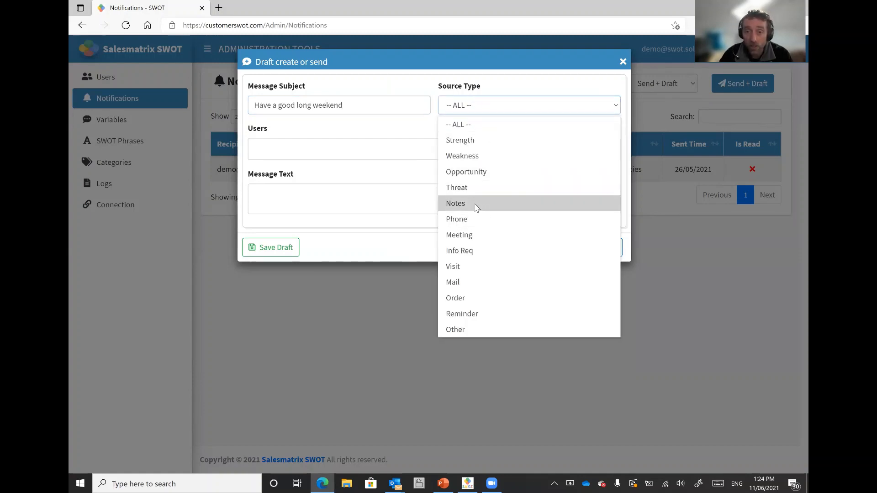
left_click(455, 203)
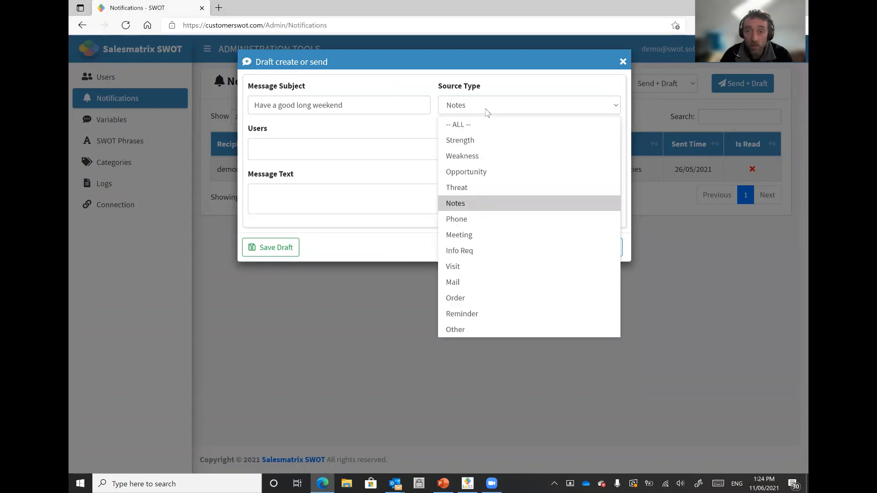
mouse_move(499, 266)
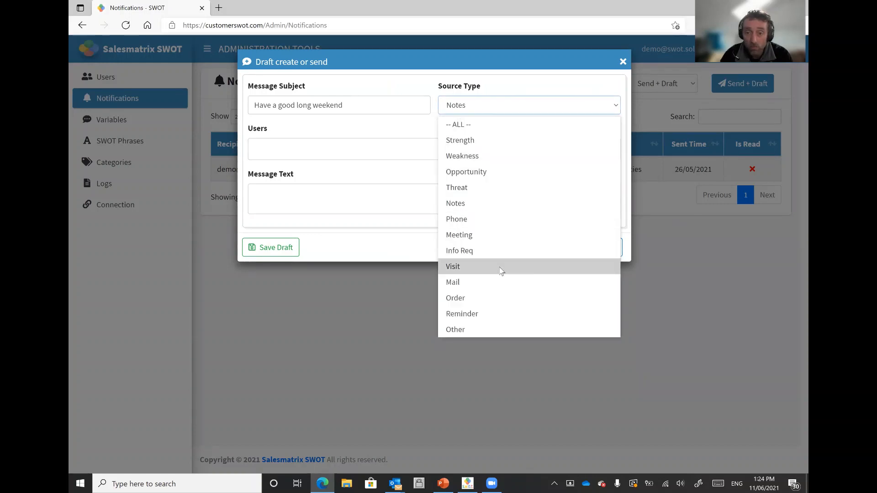
left_click(455, 329)
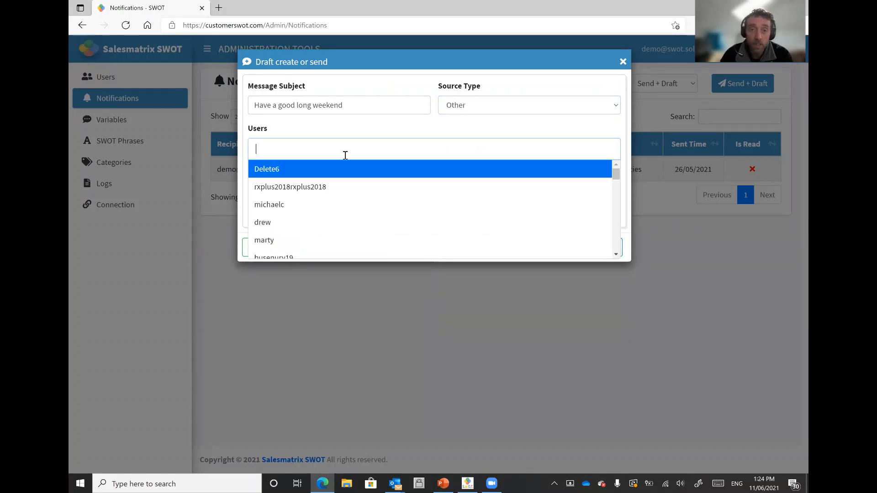
type("demo")
type("wfjhbfljhsbfbw")
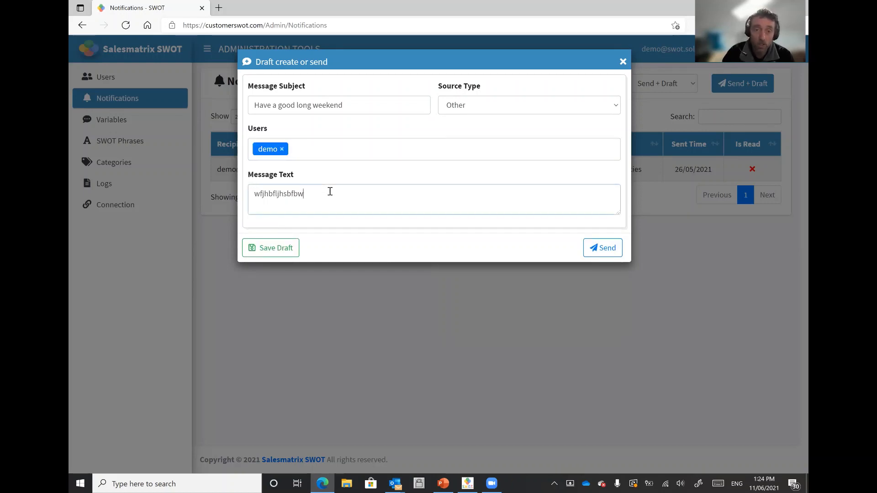
type("fwu")
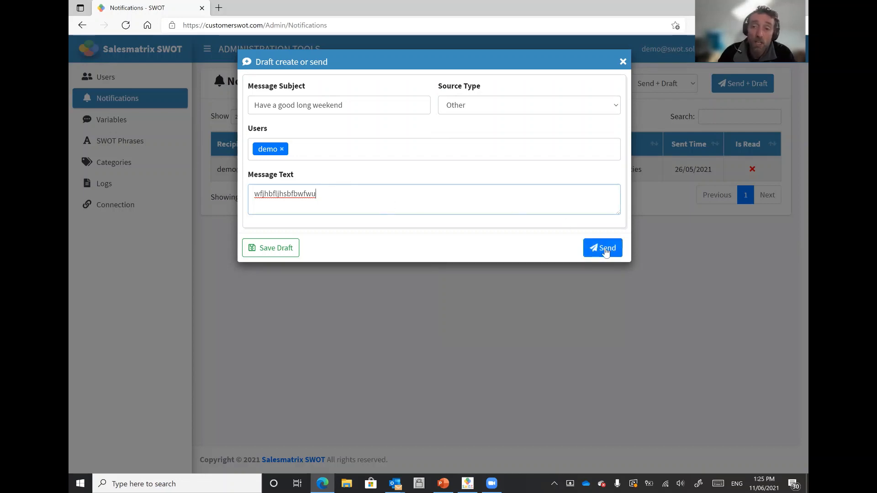
left_click(602, 247)
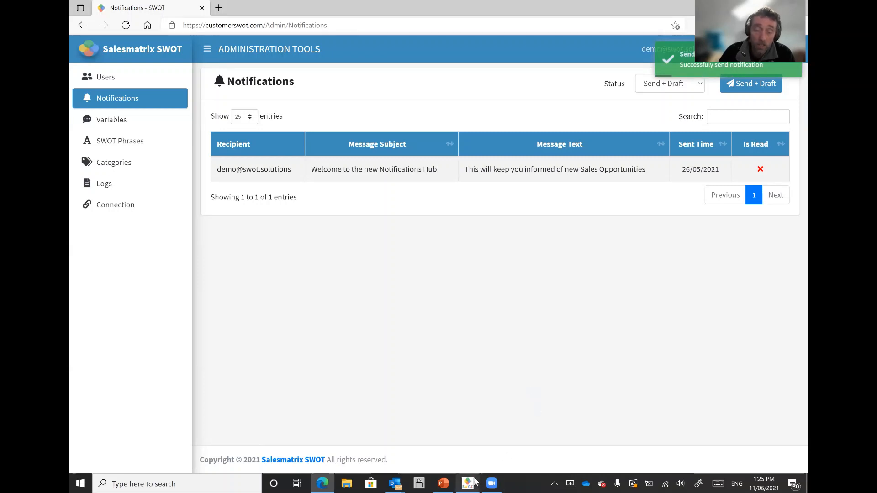
Show the new 'Have a good long weekend' message in the desktop app's Received notifications, then return to Customers.
left_click(466, 484)
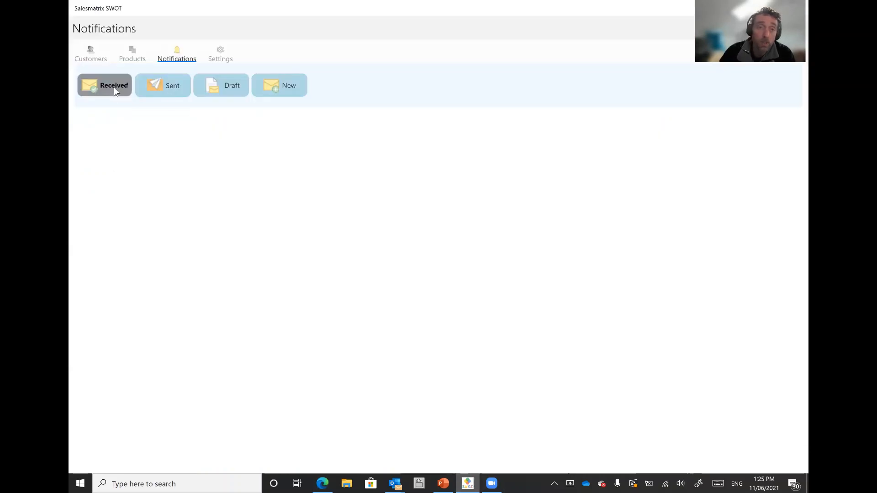
left_click(104, 85)
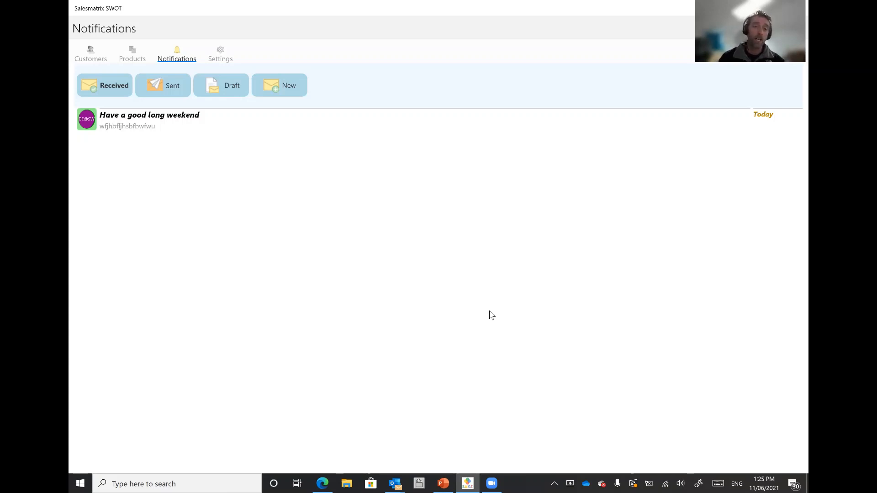
mouse_move(297, 213)
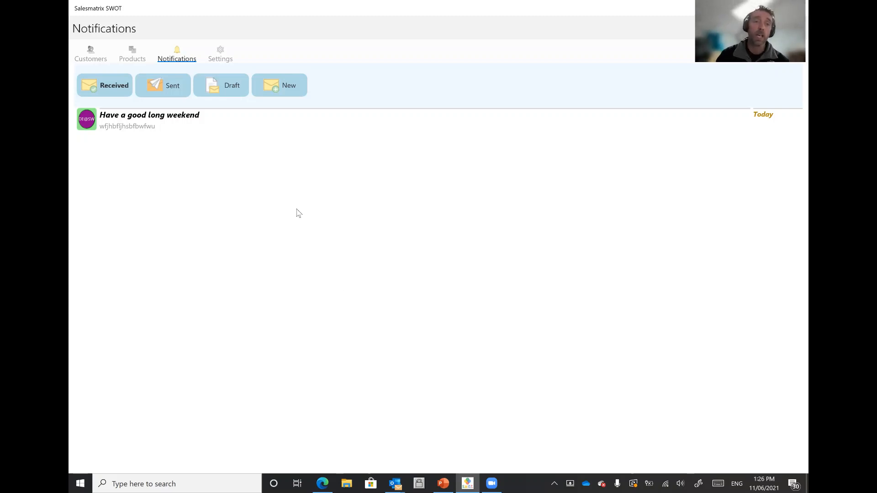
left_click(90, 54)
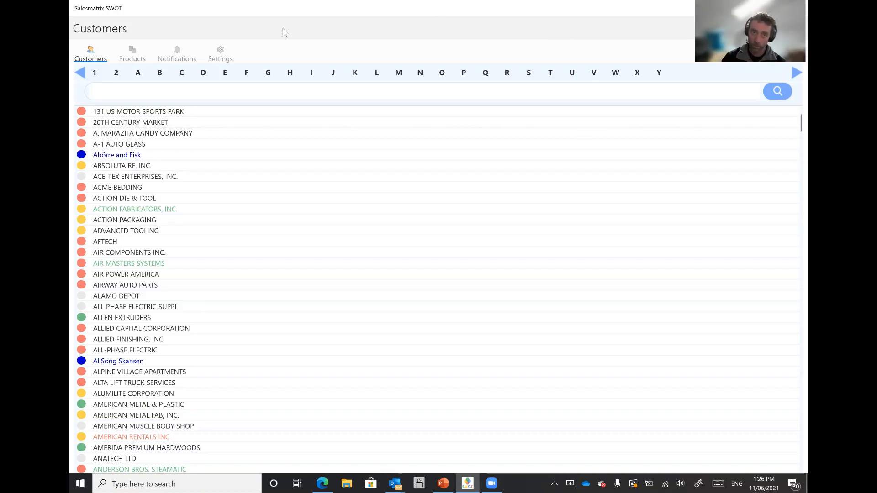
mouse_move(177, 53)
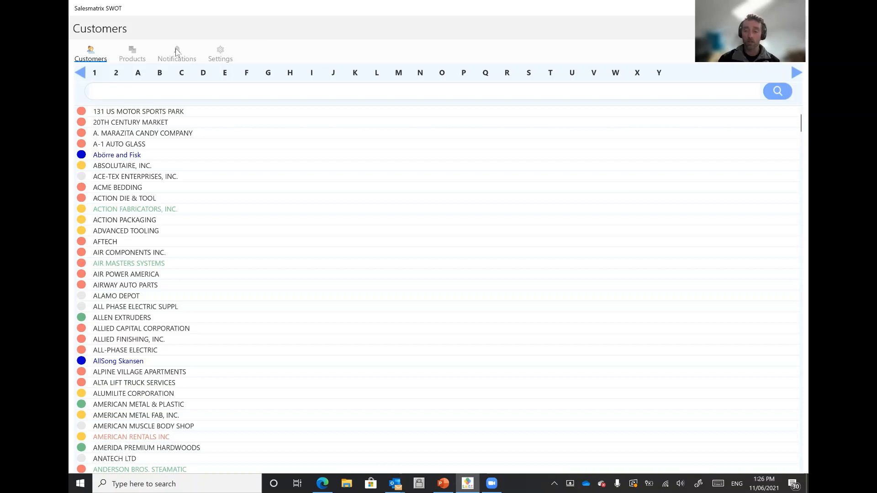
mouse_move(545, 421)
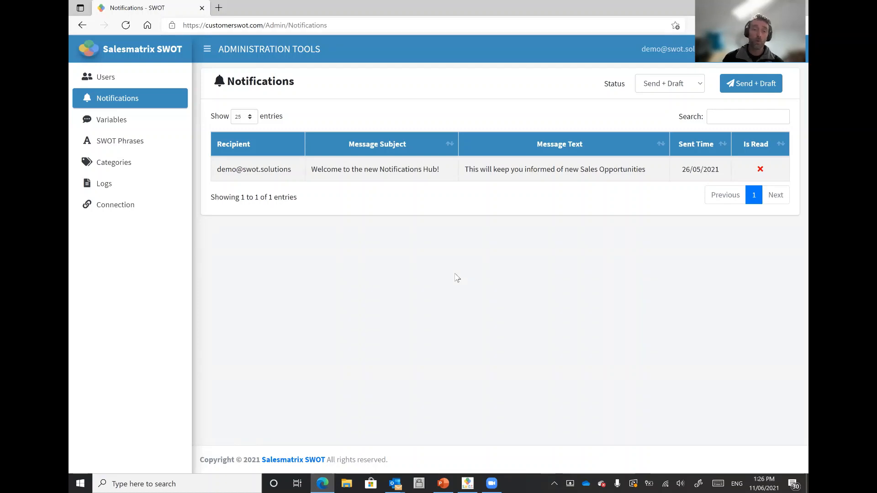
mouse_move(89, 269)
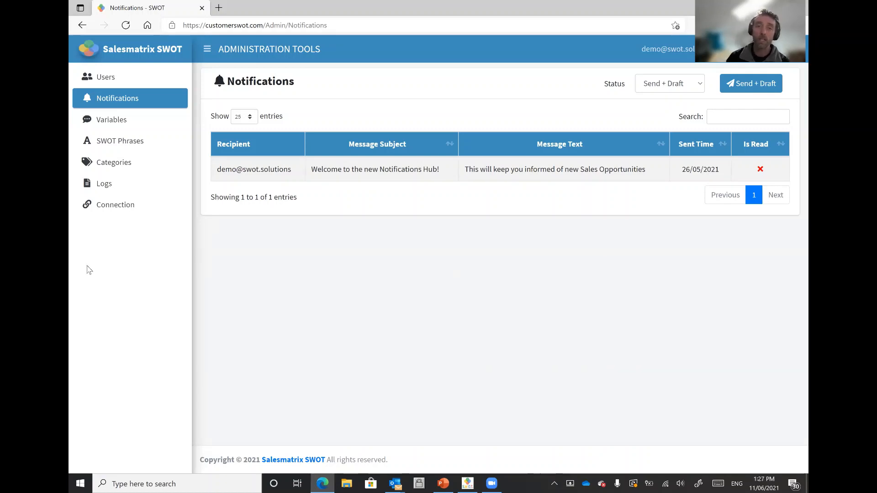
mouse_move(113, 104)
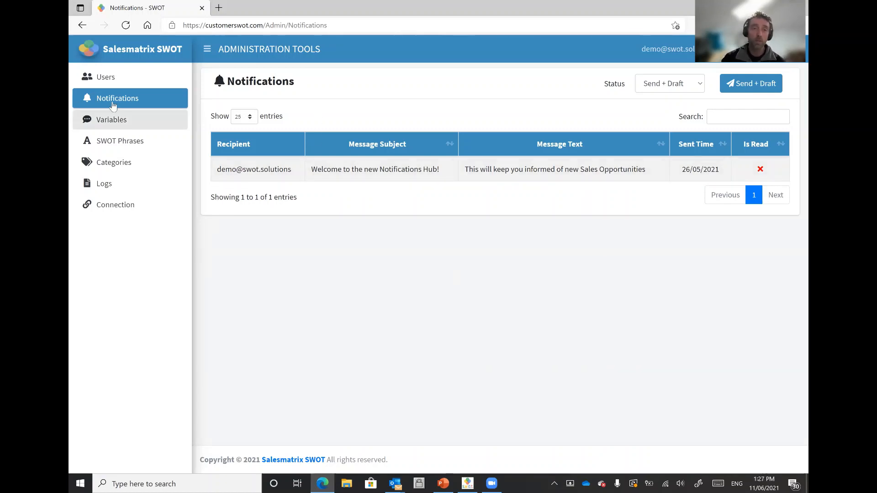
mouse_move(105, 76)
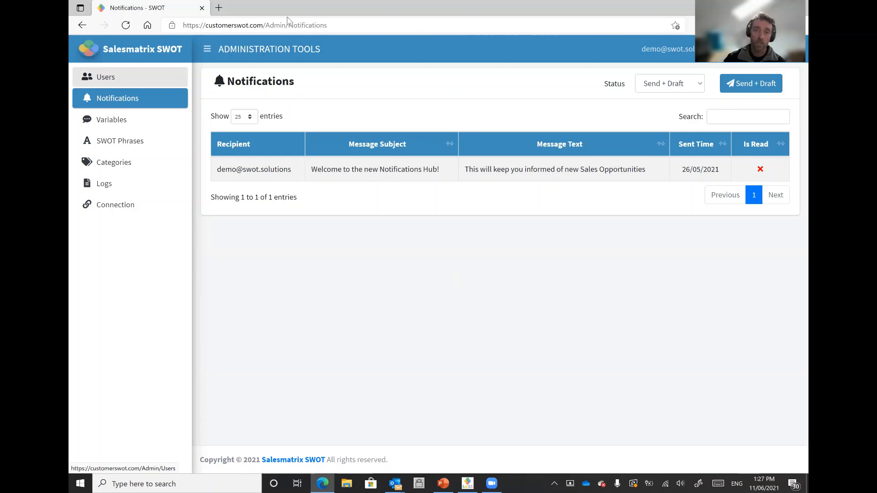
mouse_move(201, 164)
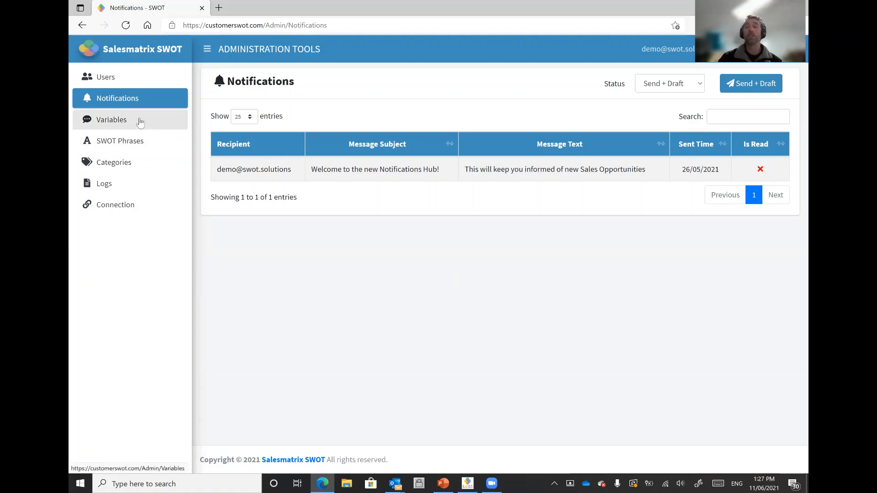
Load the Variables page listing multiplier 2.5, max percentage 10 and group trigger 33.
left_click(111, 119)
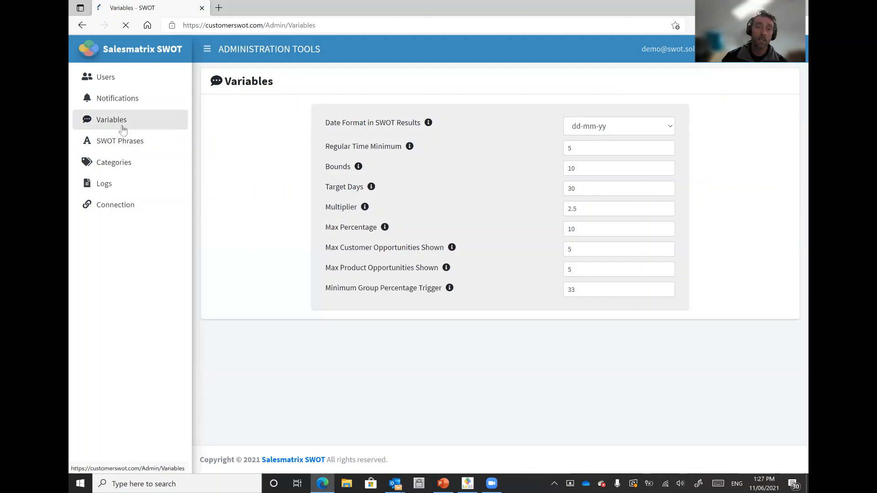
left_click(111, 119)
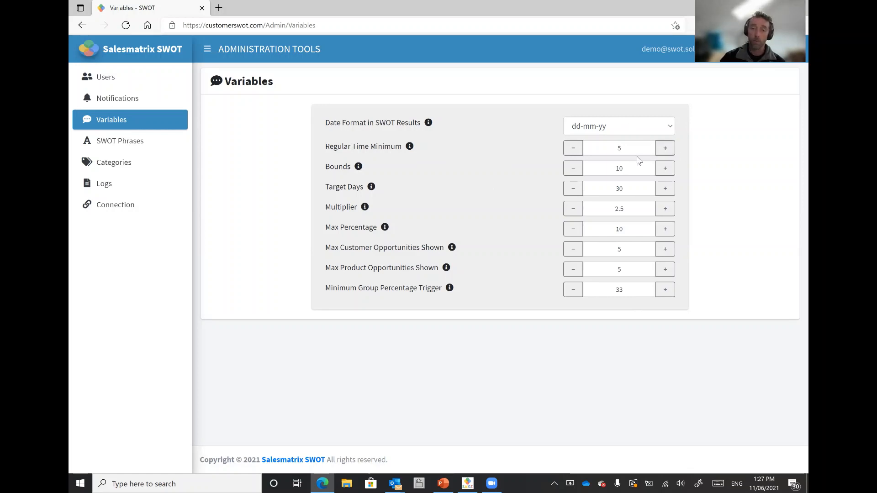
mouse_move(120, 140)
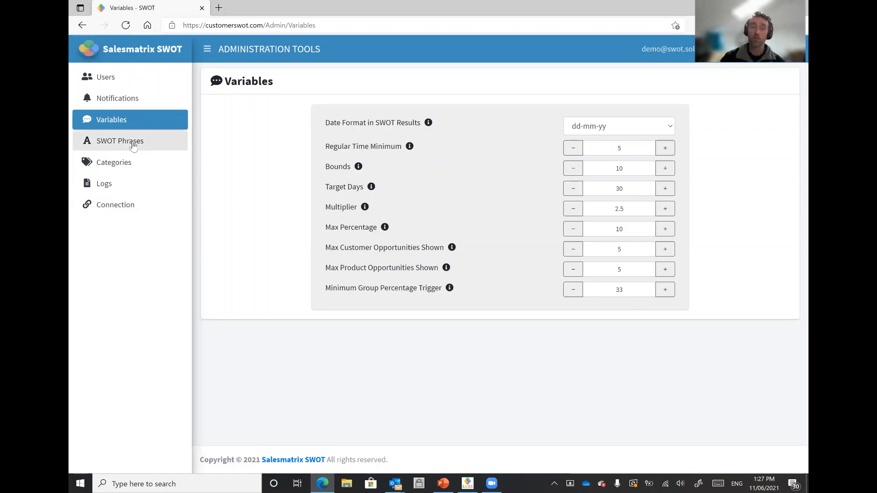
left_click(120, 140)
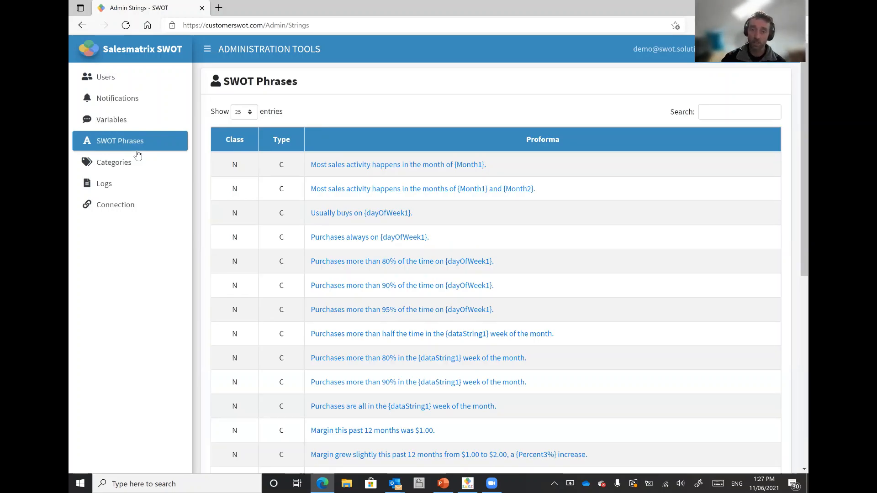
scroll("down", 3)
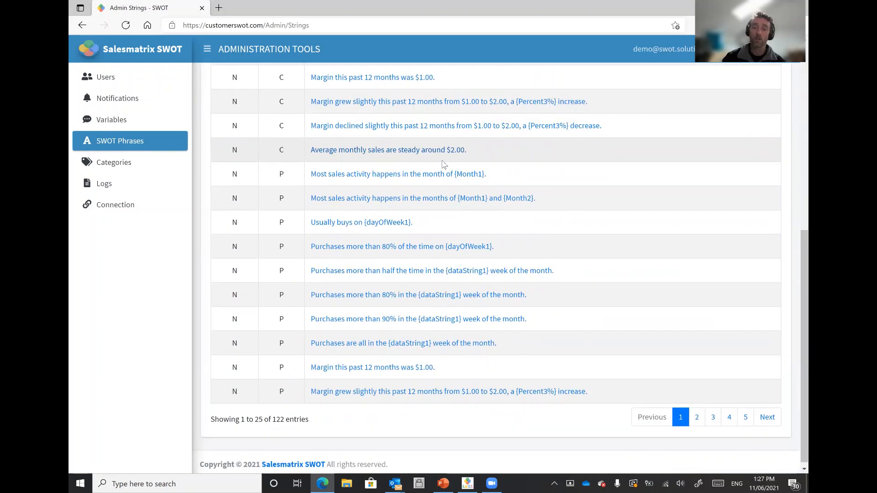
scroll("up", 3)
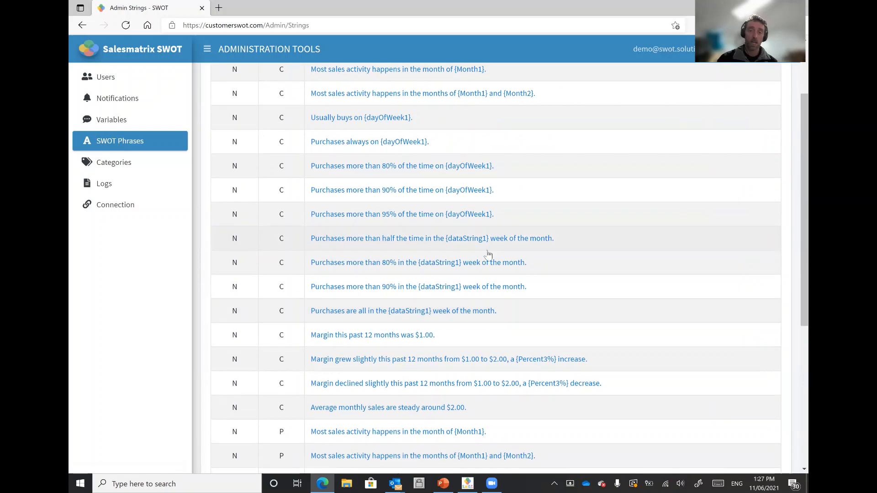
scroll("down", 3)
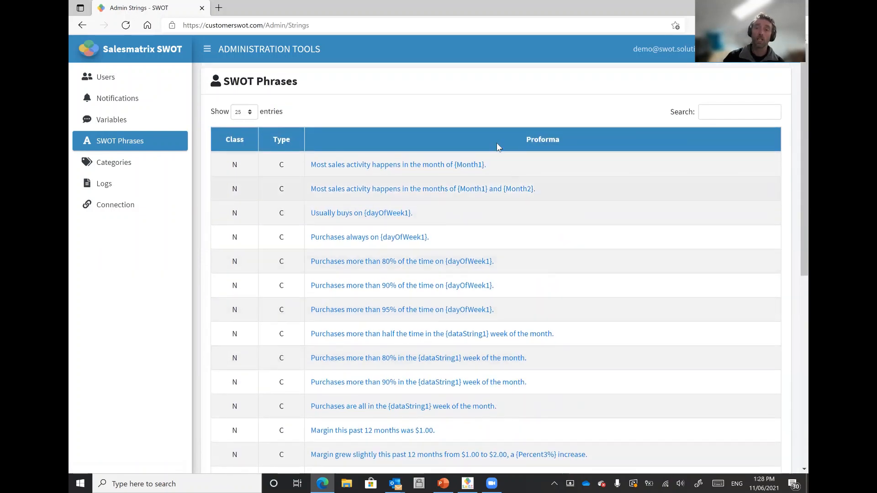
mouse_move(710, 364)
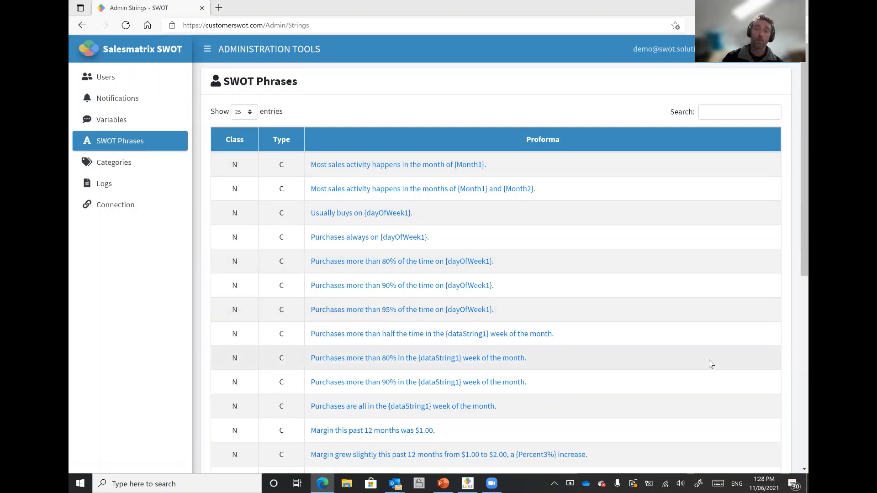
mouse_move(557, 306)
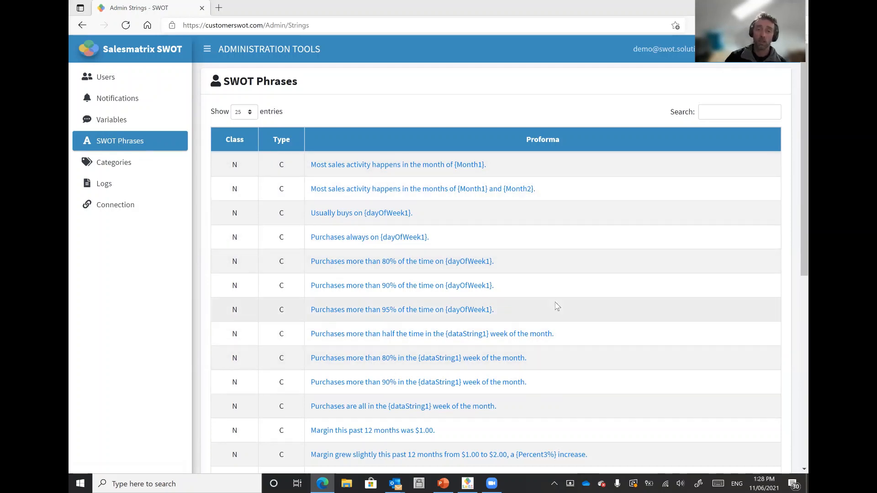
On Categories, rename Unused3 to Supermarkets and Unused4 to Type, and tick Type's checkbox.
left_click(115, 162)
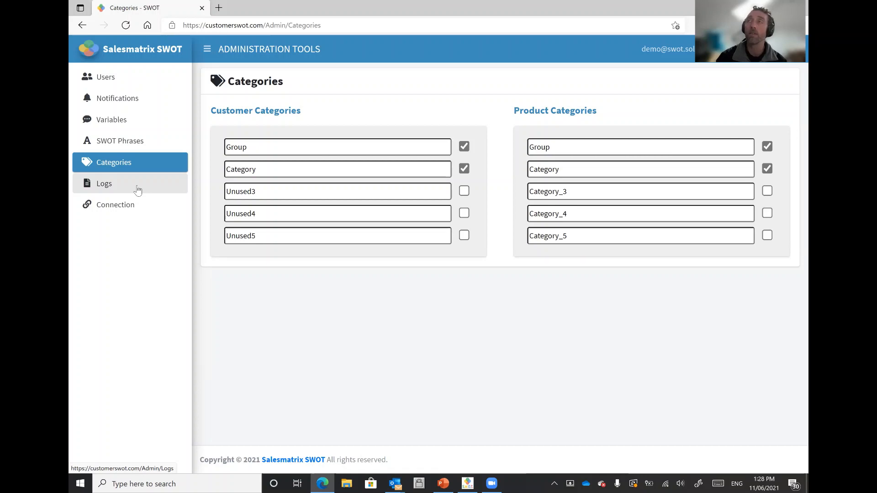
mouse_move(221, 4)
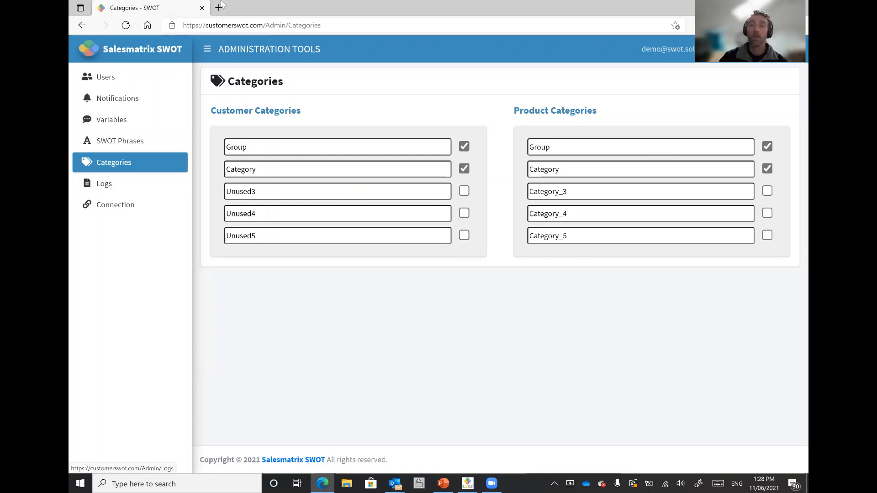
mouse_move(440, 93)
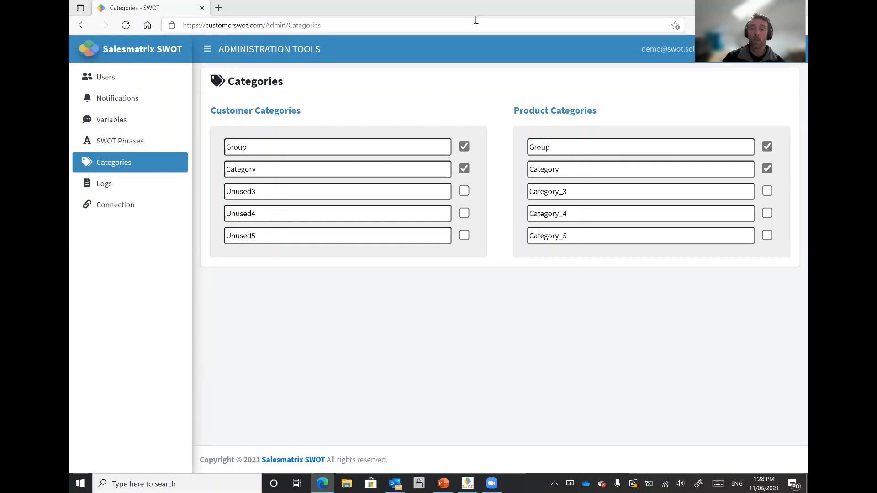
mouse_move(721, 282)
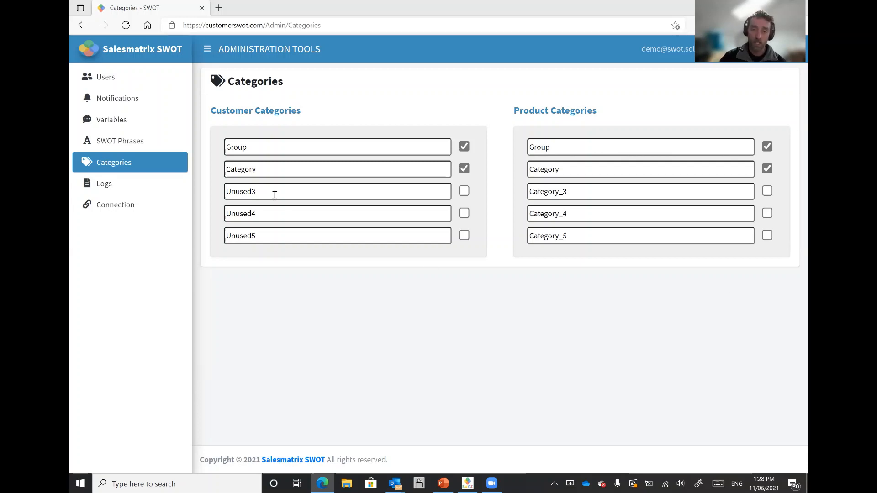
type("Supermarkets")
type("Type")
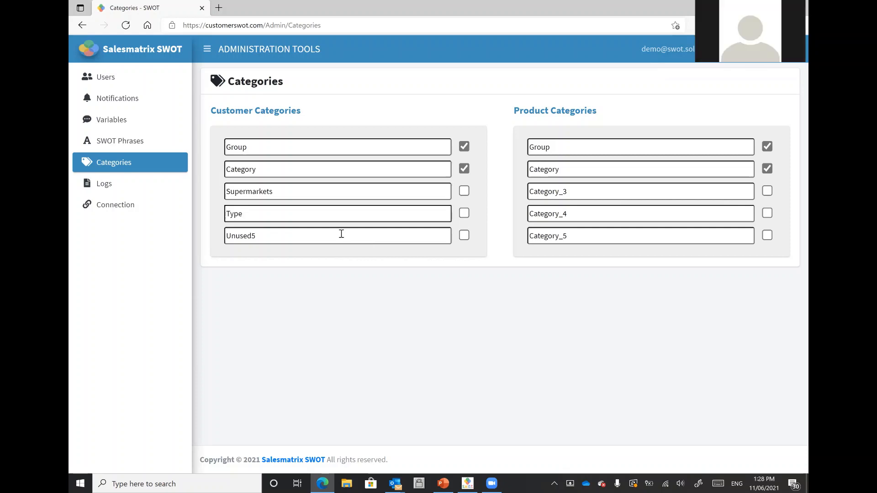
mouse_move(460, 196)
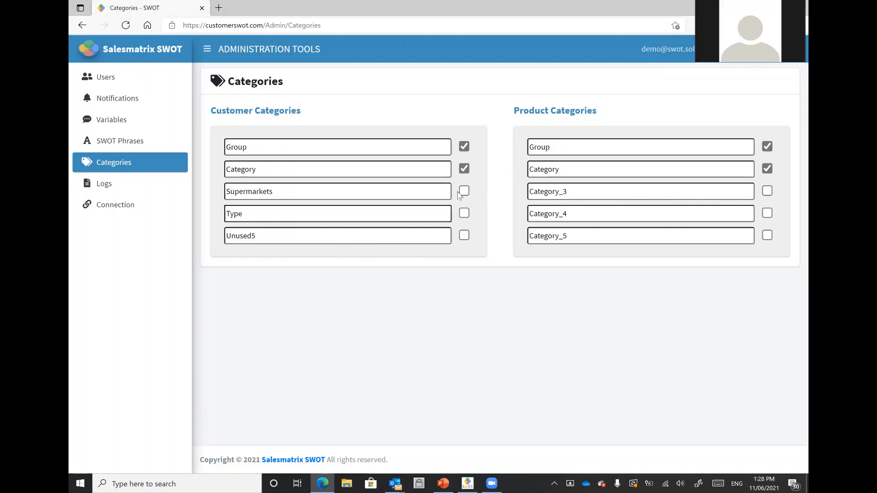
left_click(464, 213)
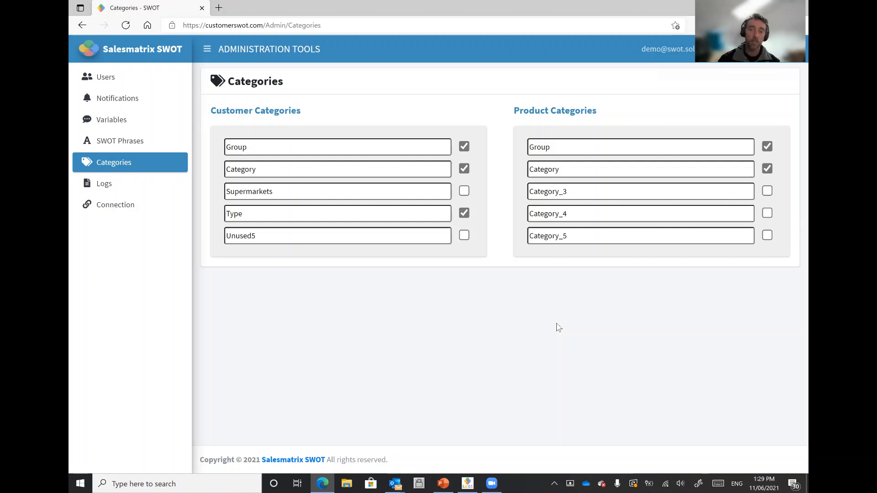
mouse_move(357, 162)
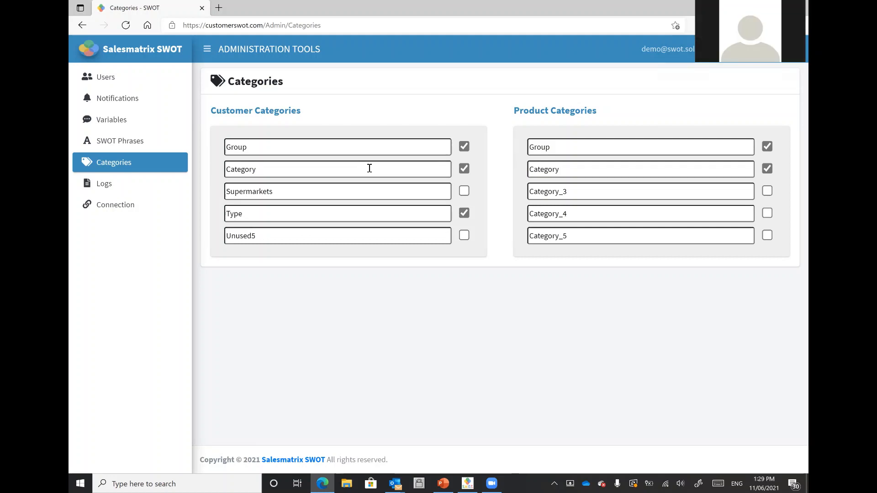
Show the Logs page with user login and usage entries for the last 7 days.
left_click(104, 183)
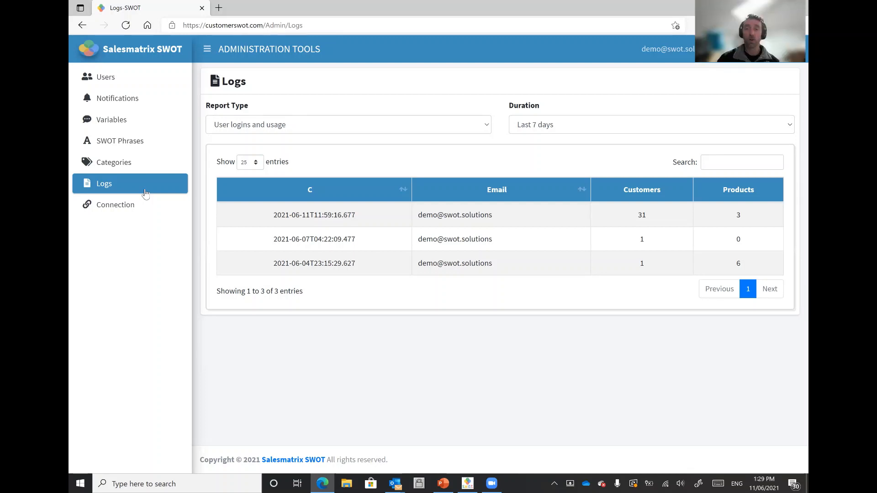
mouse_move(686, 307)
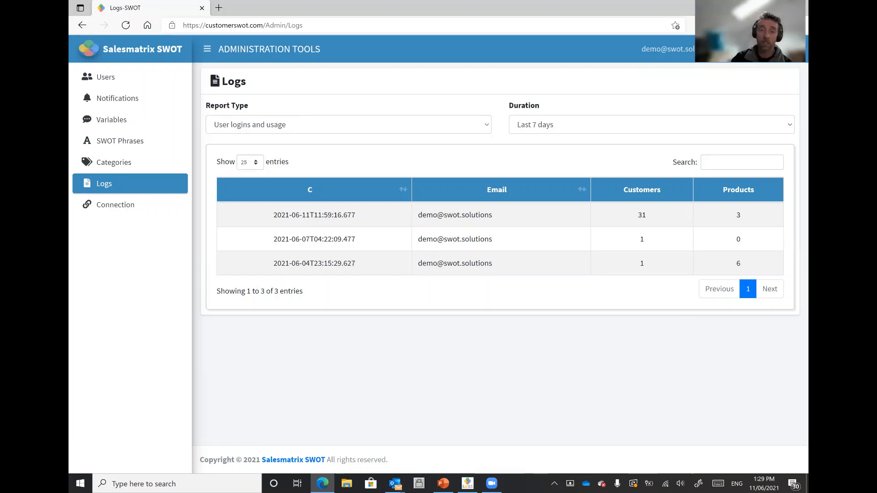
Show the Connection scripts, check the stage-based Advanced Options, then return to the PowerPoint slides.
left_click(115, 204)
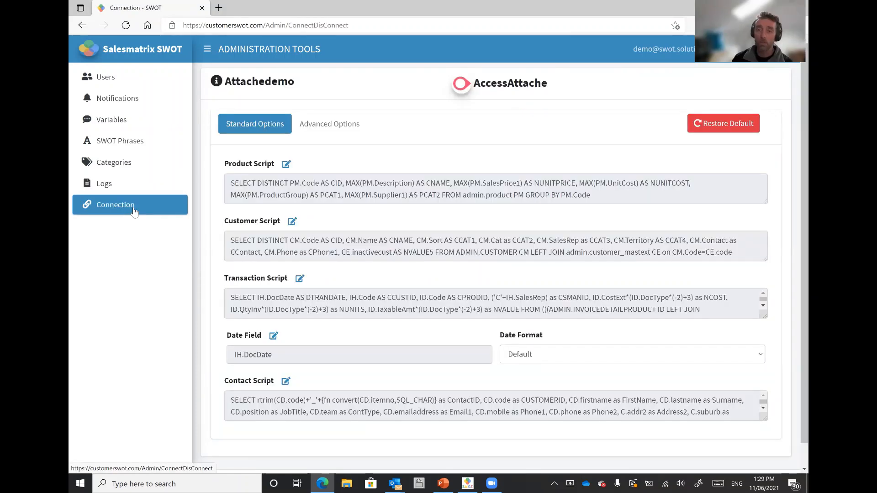
mouse_move(382, 213)
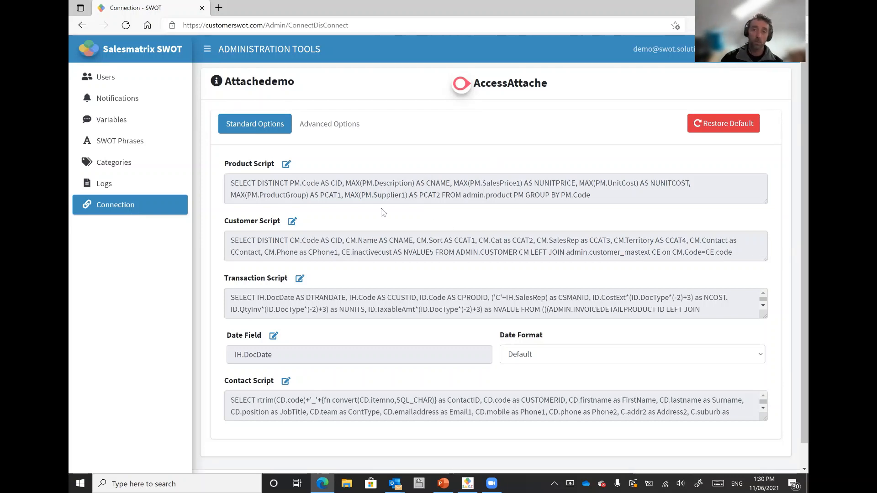
mouse_move(404, 289)
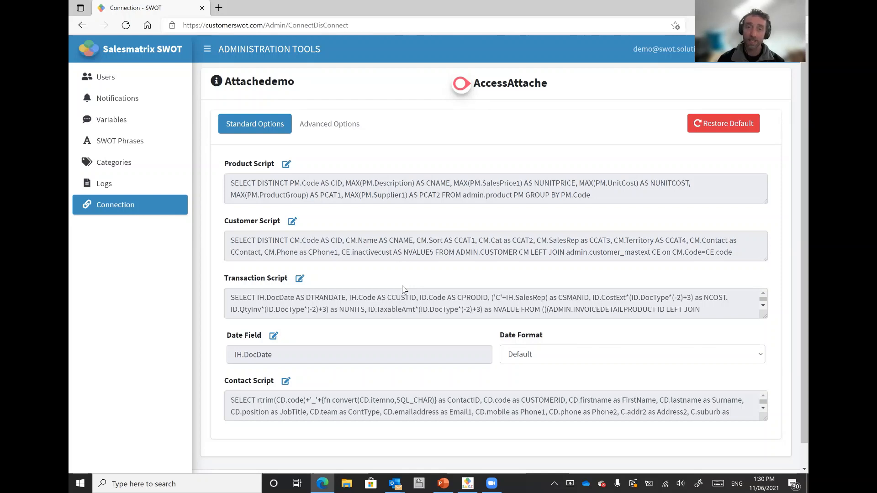
left_click(329, 123)
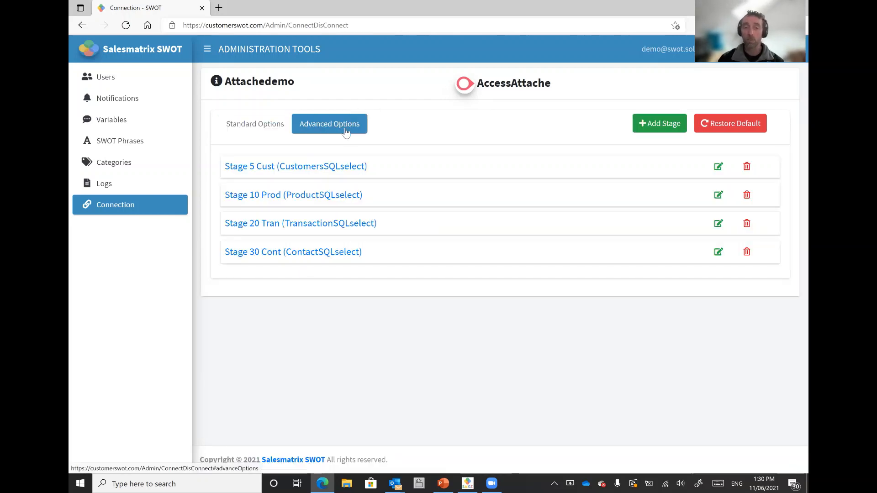
mouse_move(274, 169)
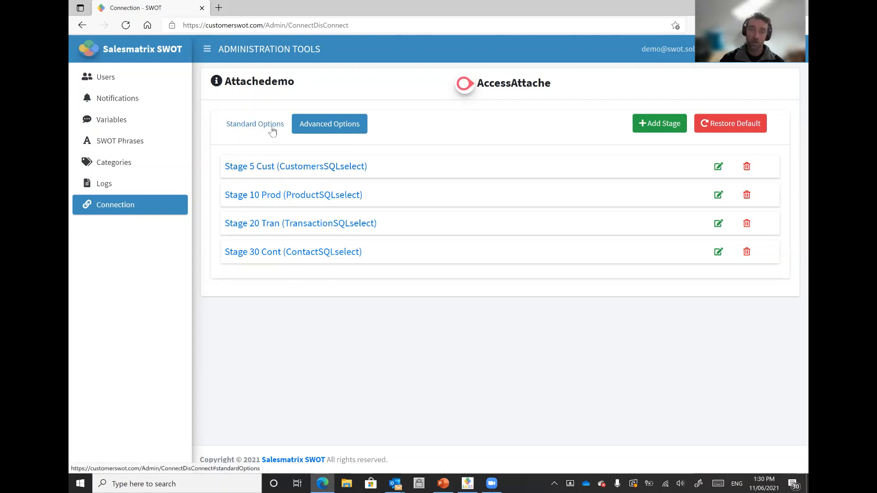
left_click(255, 123)
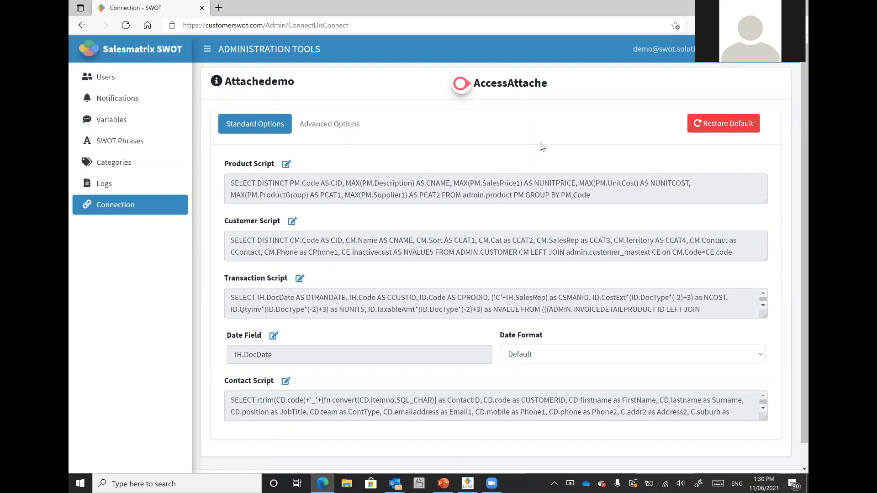
left_click(442, 484)
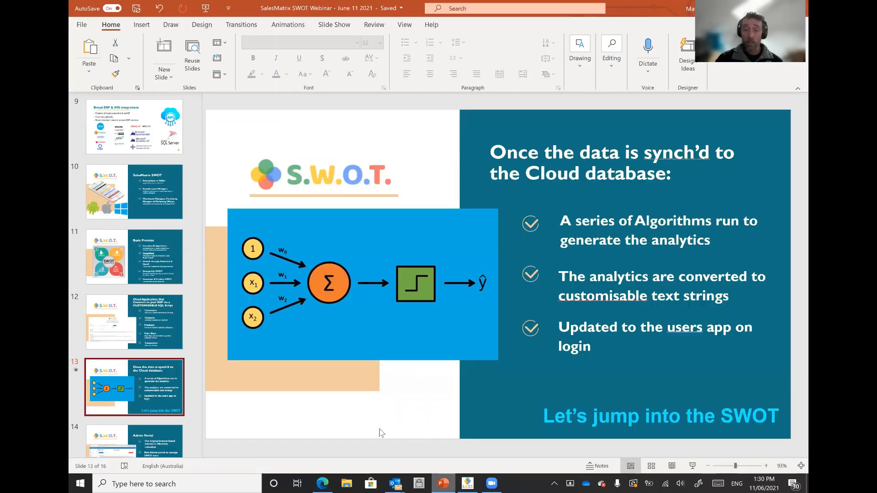